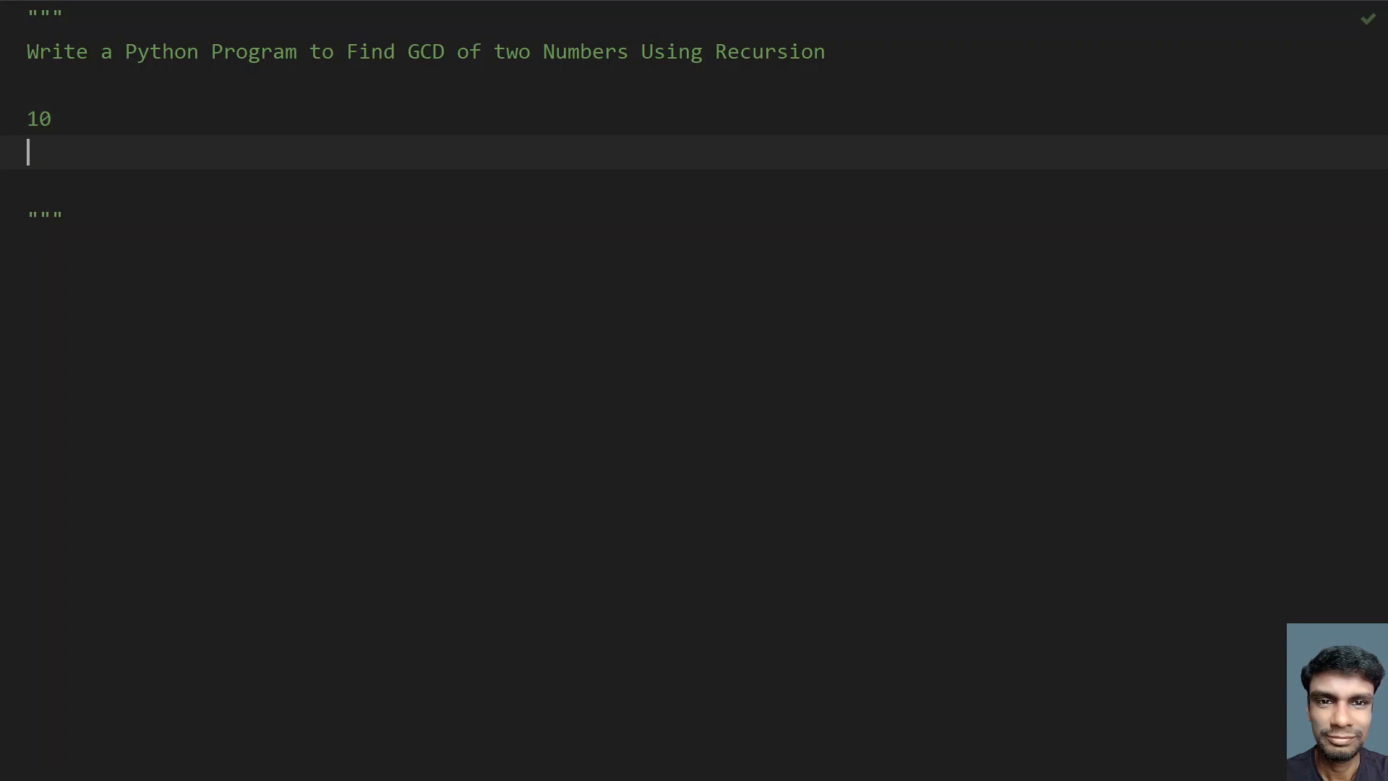
- Start the factor lines in the docstring: '10 = 1, 2, 5, 10' and the beginning of '55 ='
type("55")
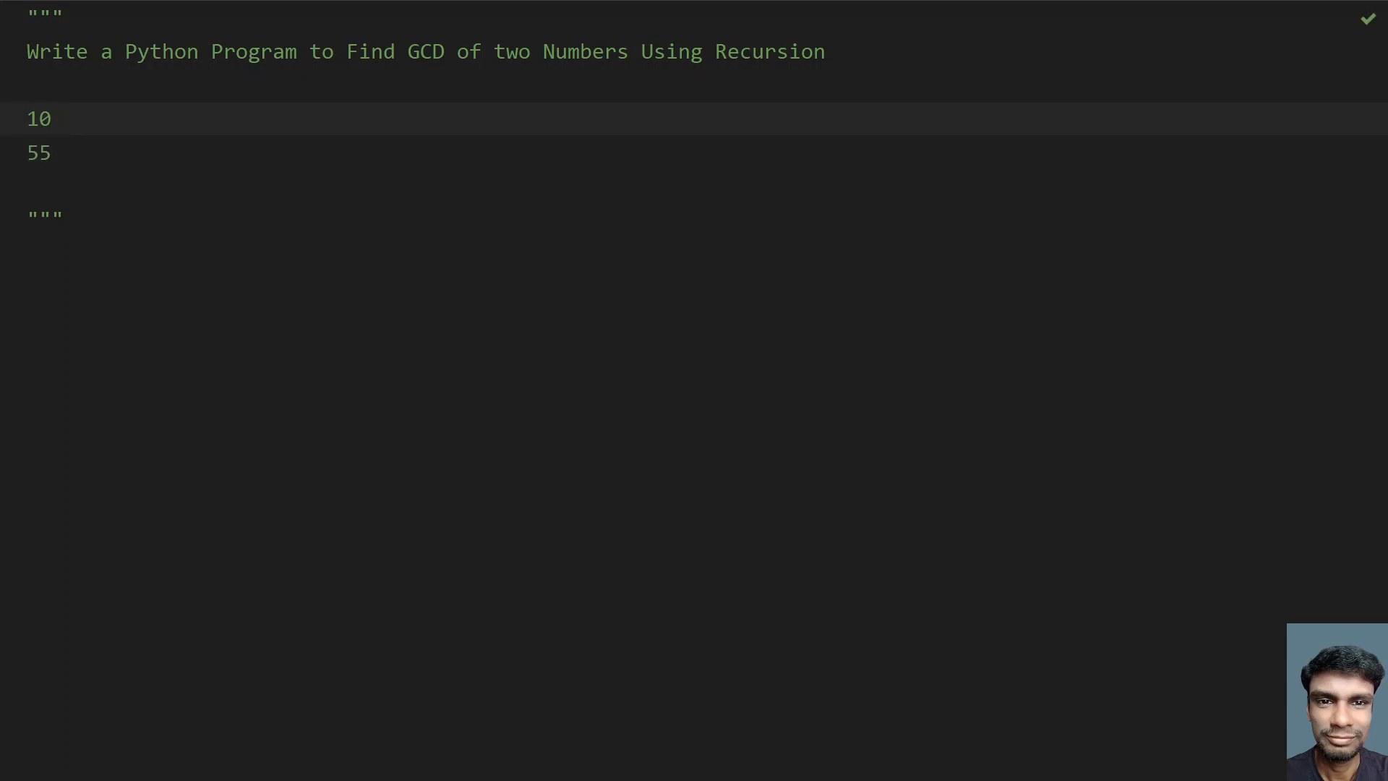
type("=")
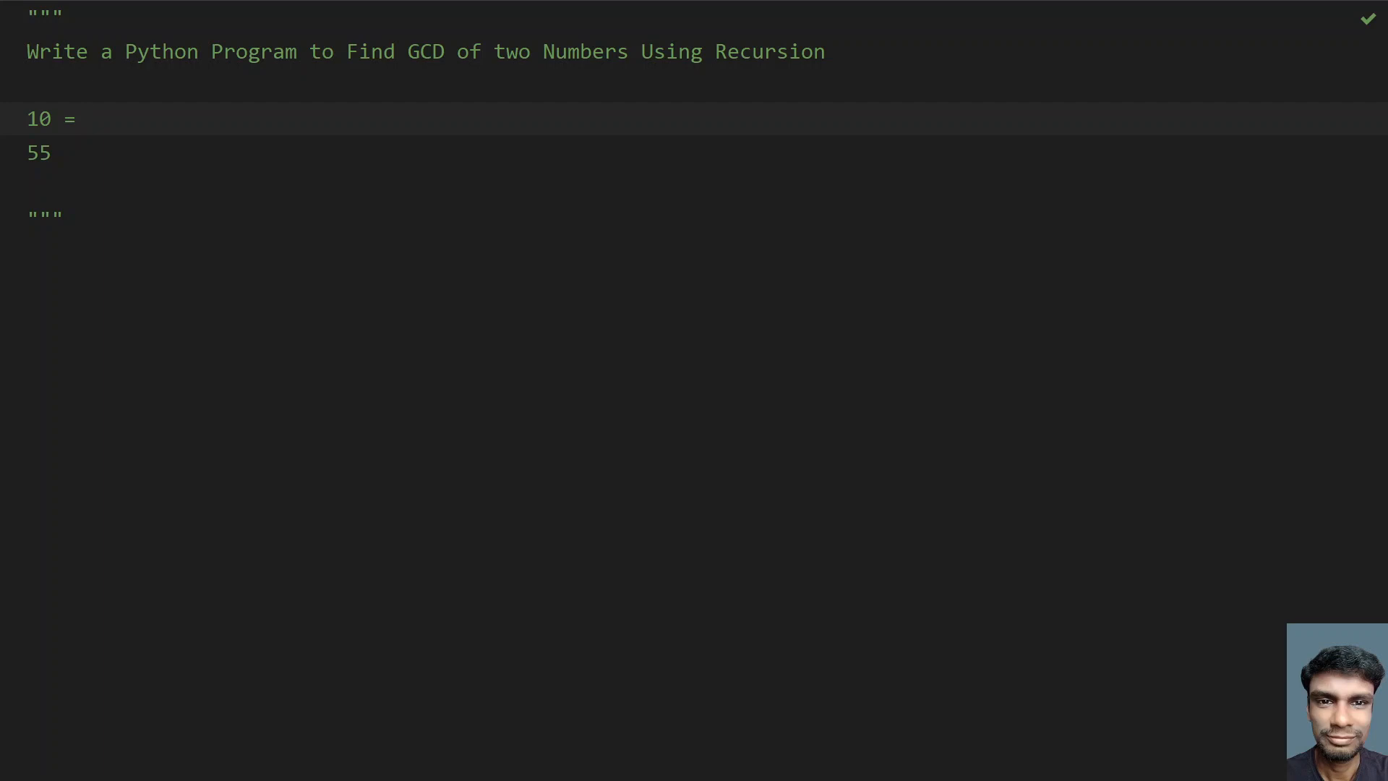
type("1")
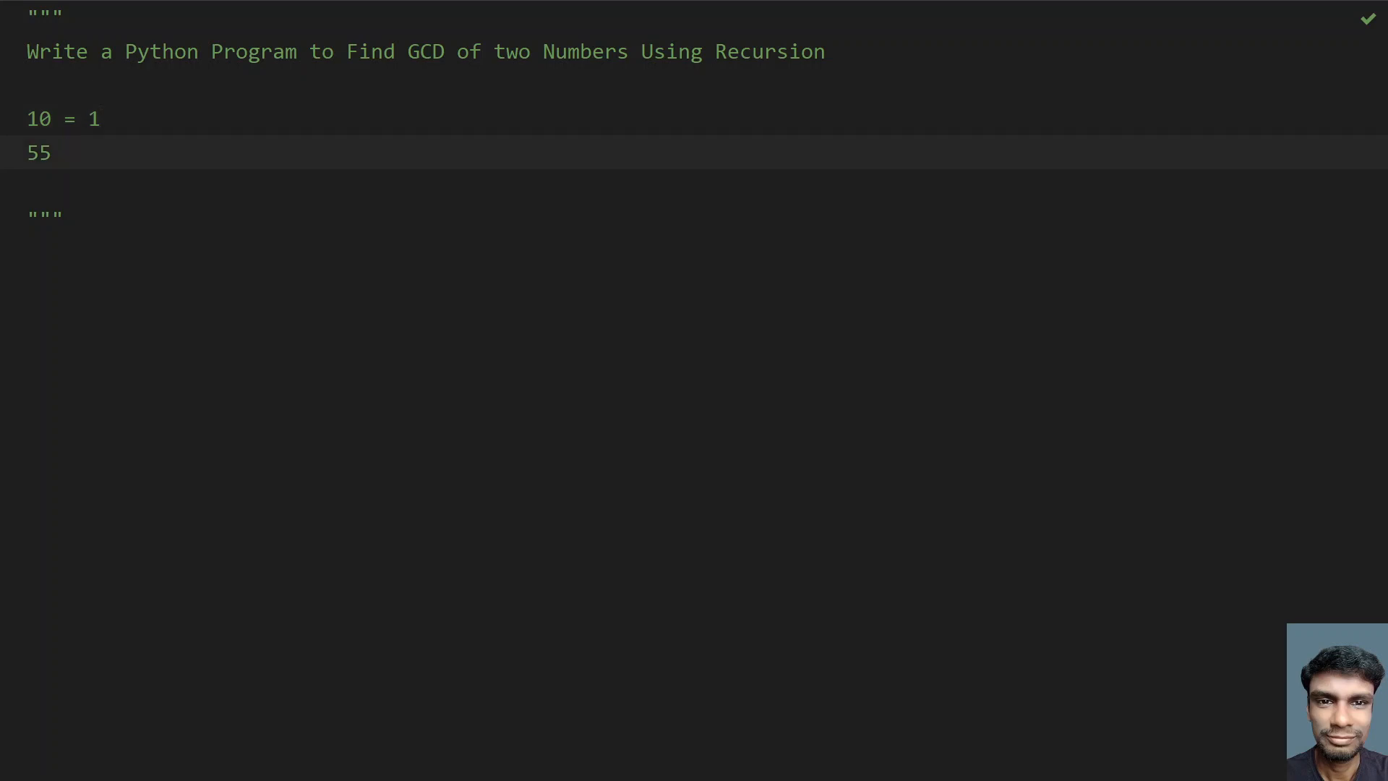
type("= 1")
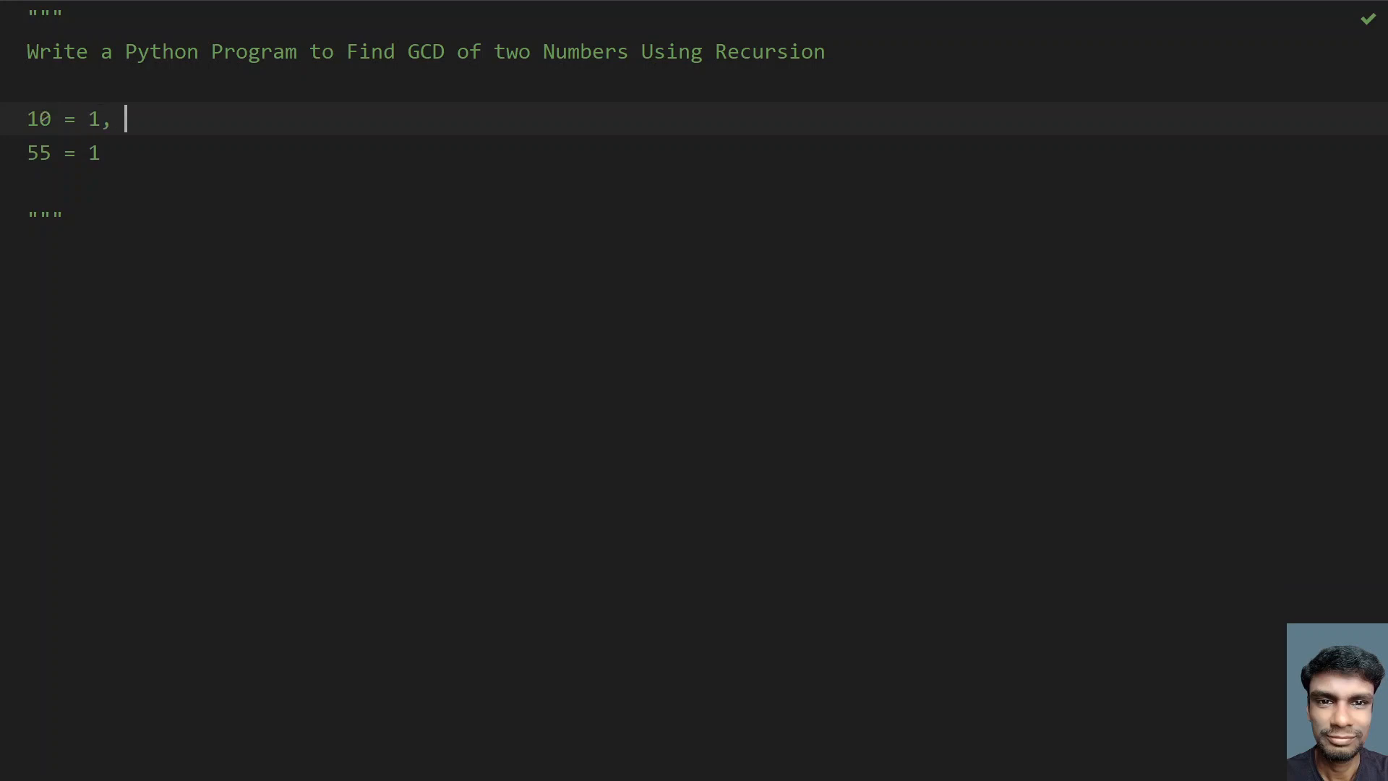
type("2, 5,")
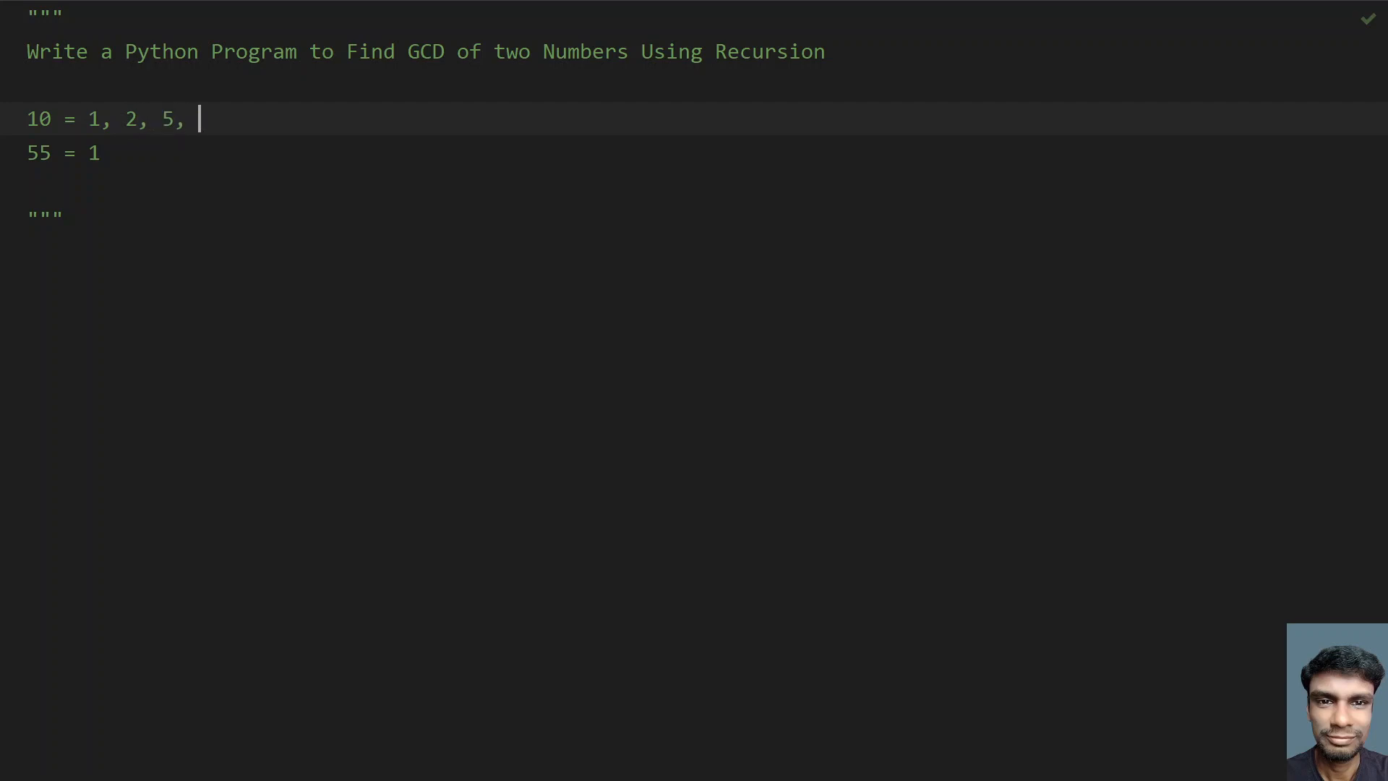
type("10")
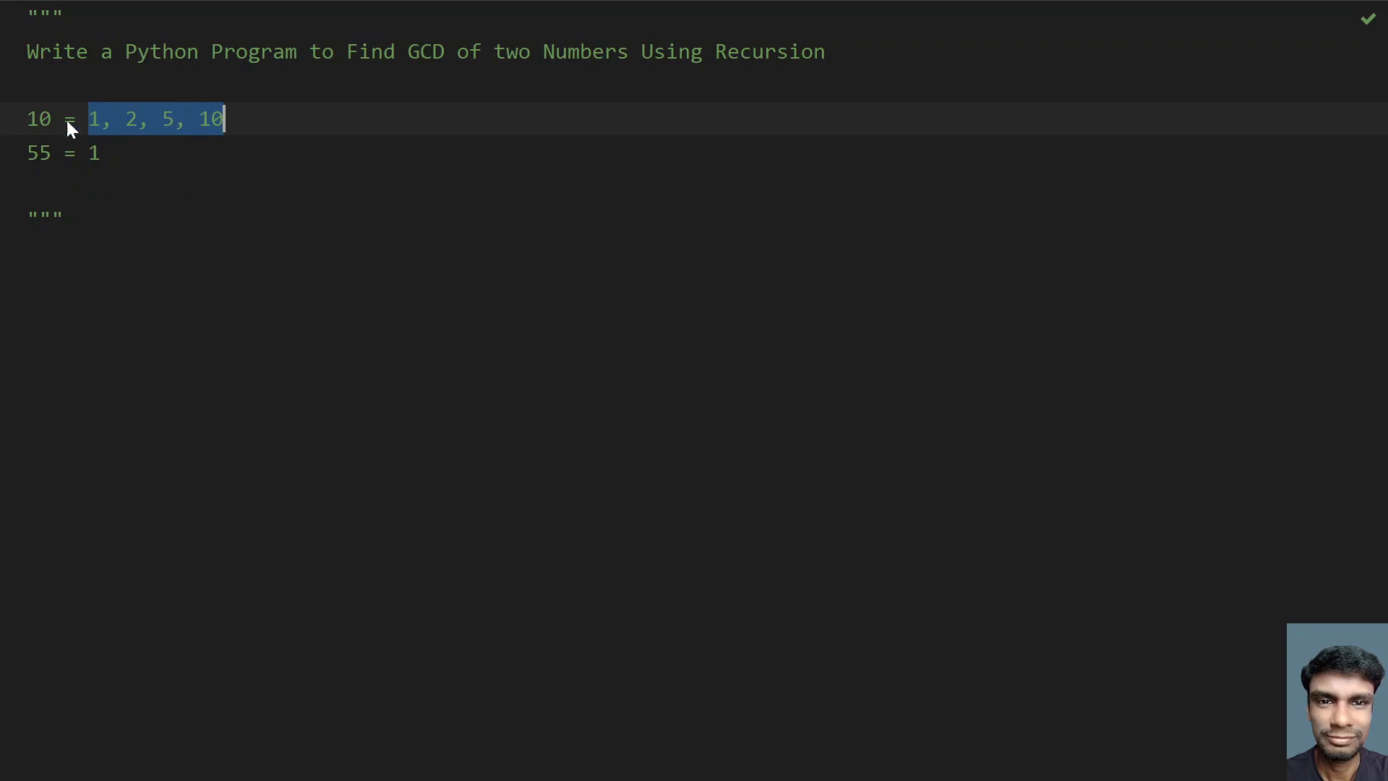
- Complete the second line as '55 = 1, 5, 11, 55'
left_click(141, 118)
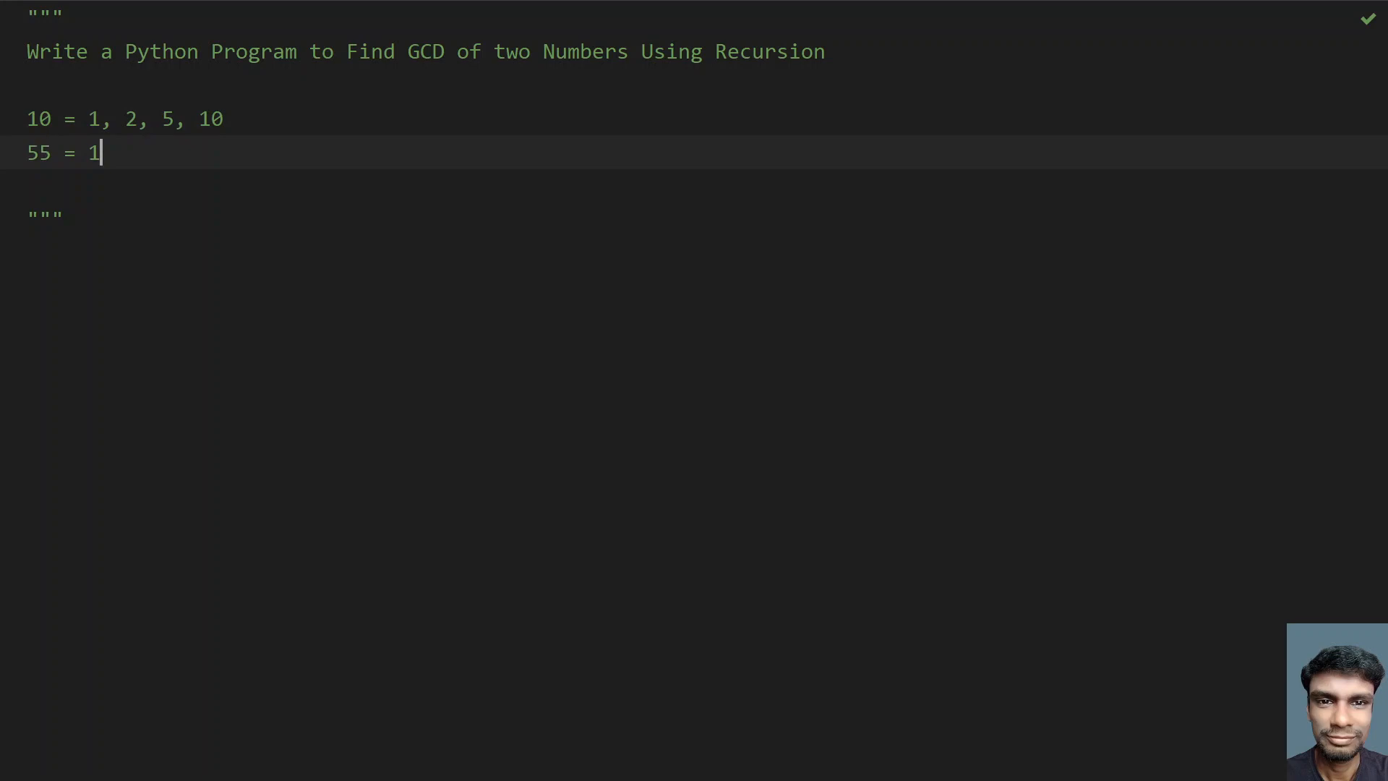
type(",")
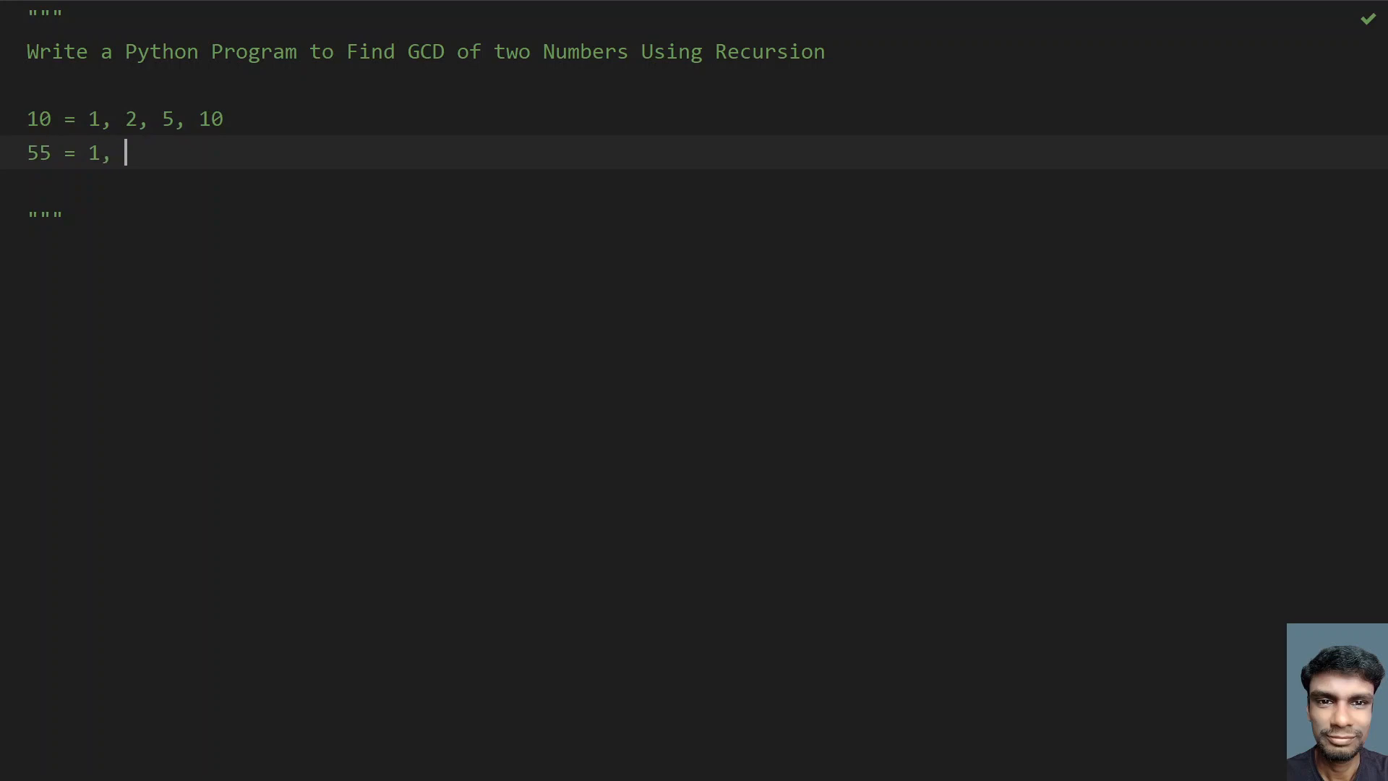
type("5,")
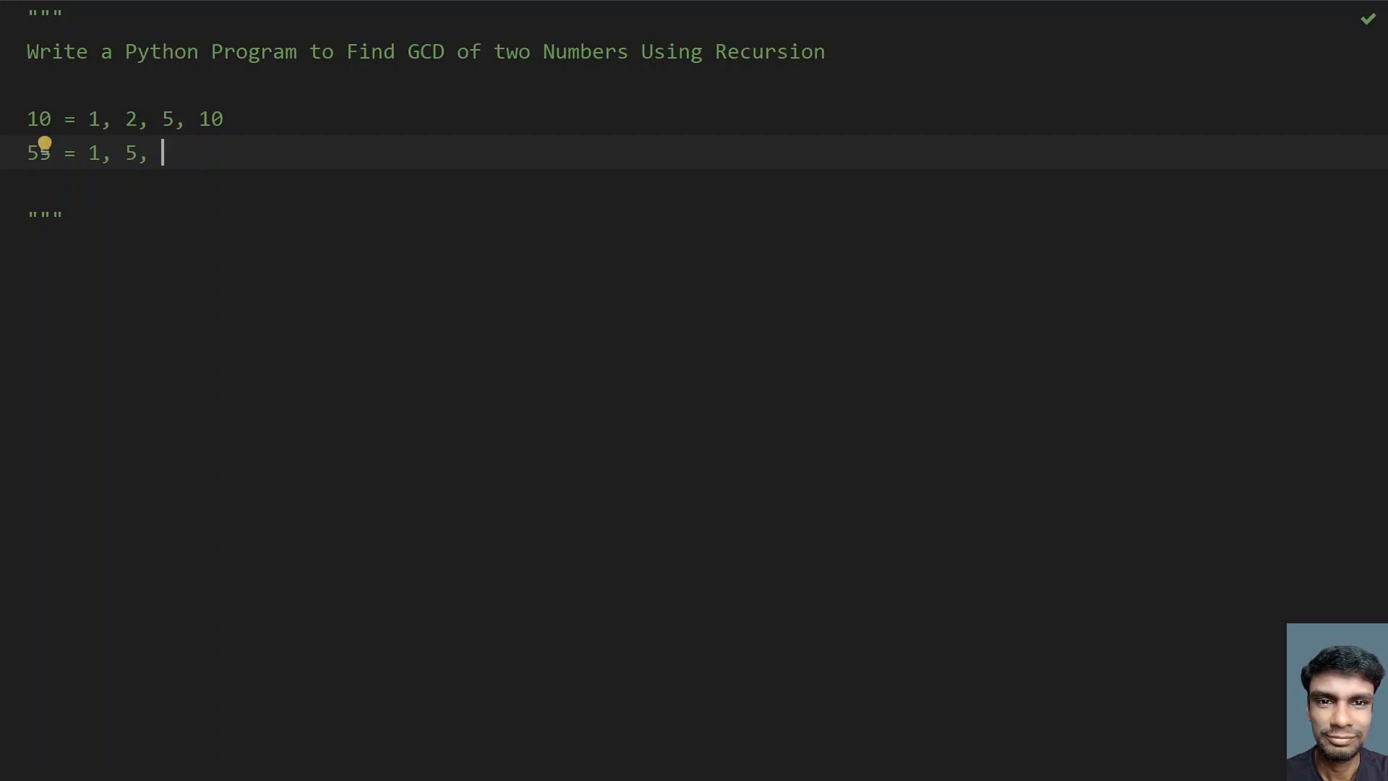
type("11,")
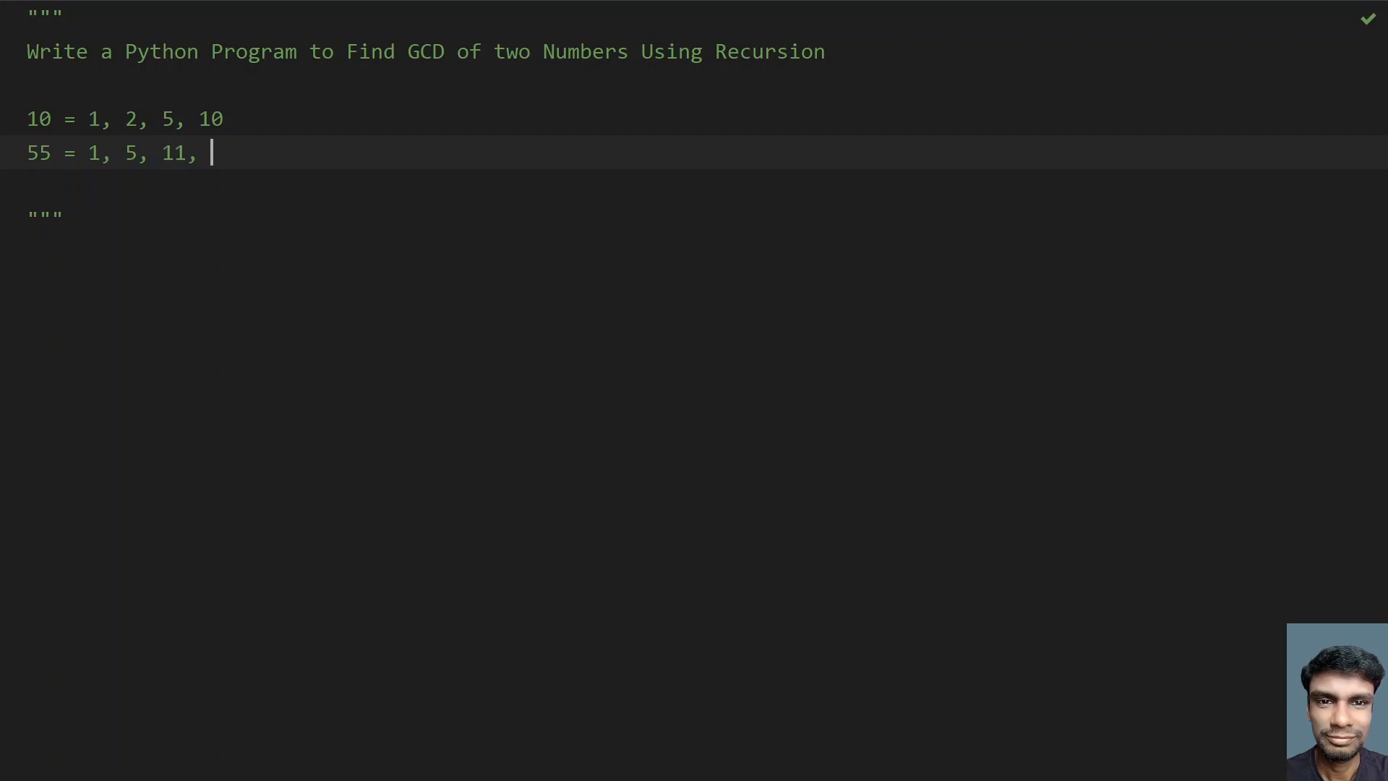
type("55")
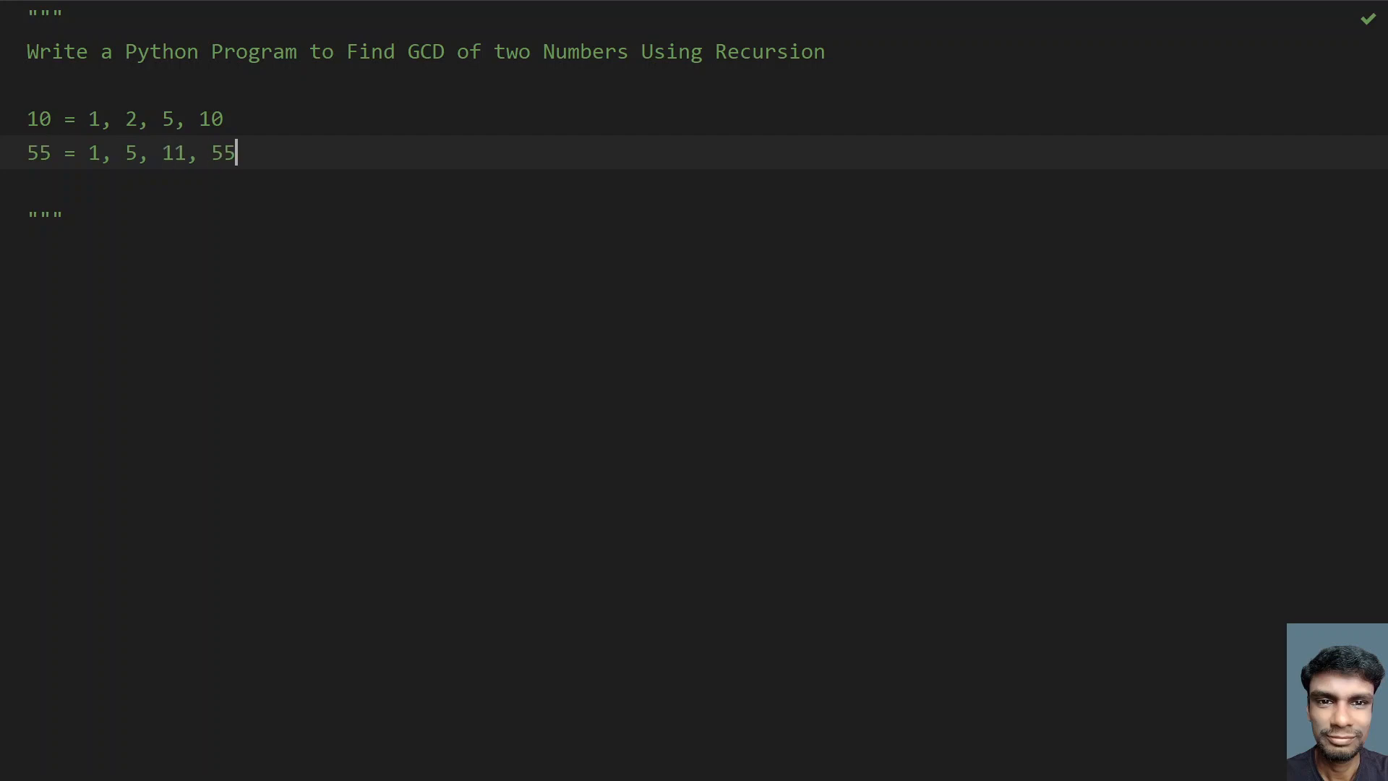
- Highlight the factor lists to compare them and mark 5 as the common largest factor
left_click_drag(88, 119, 224, 118)
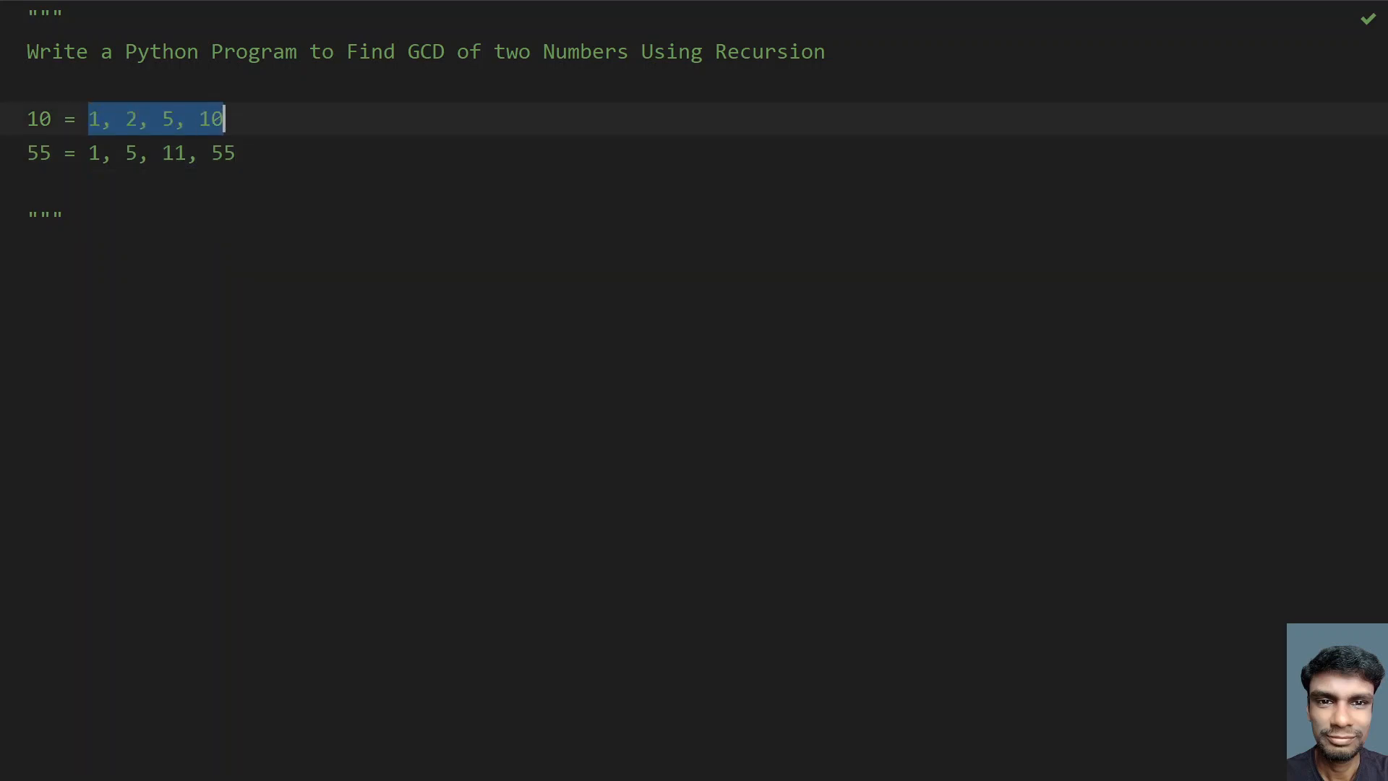
left_click(139, 154)
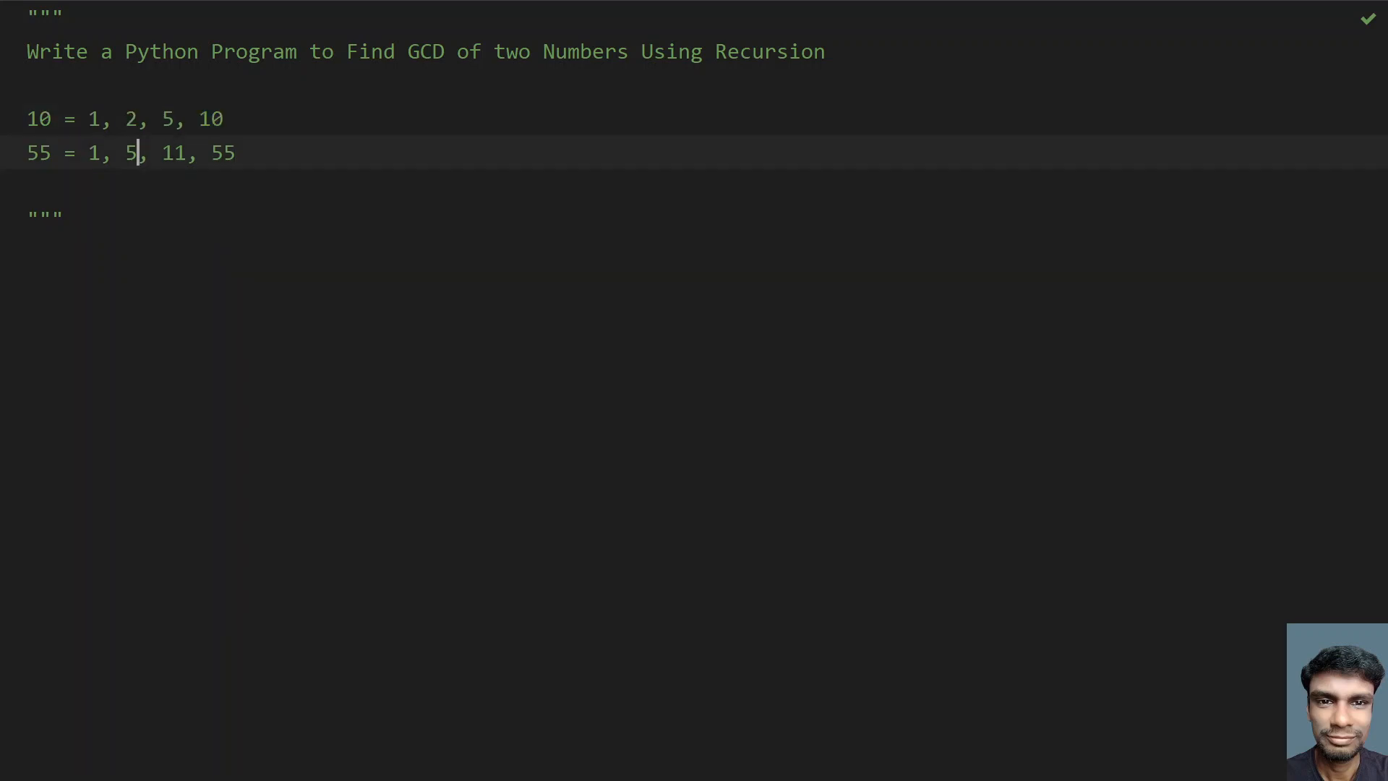
double_click(168, 118)
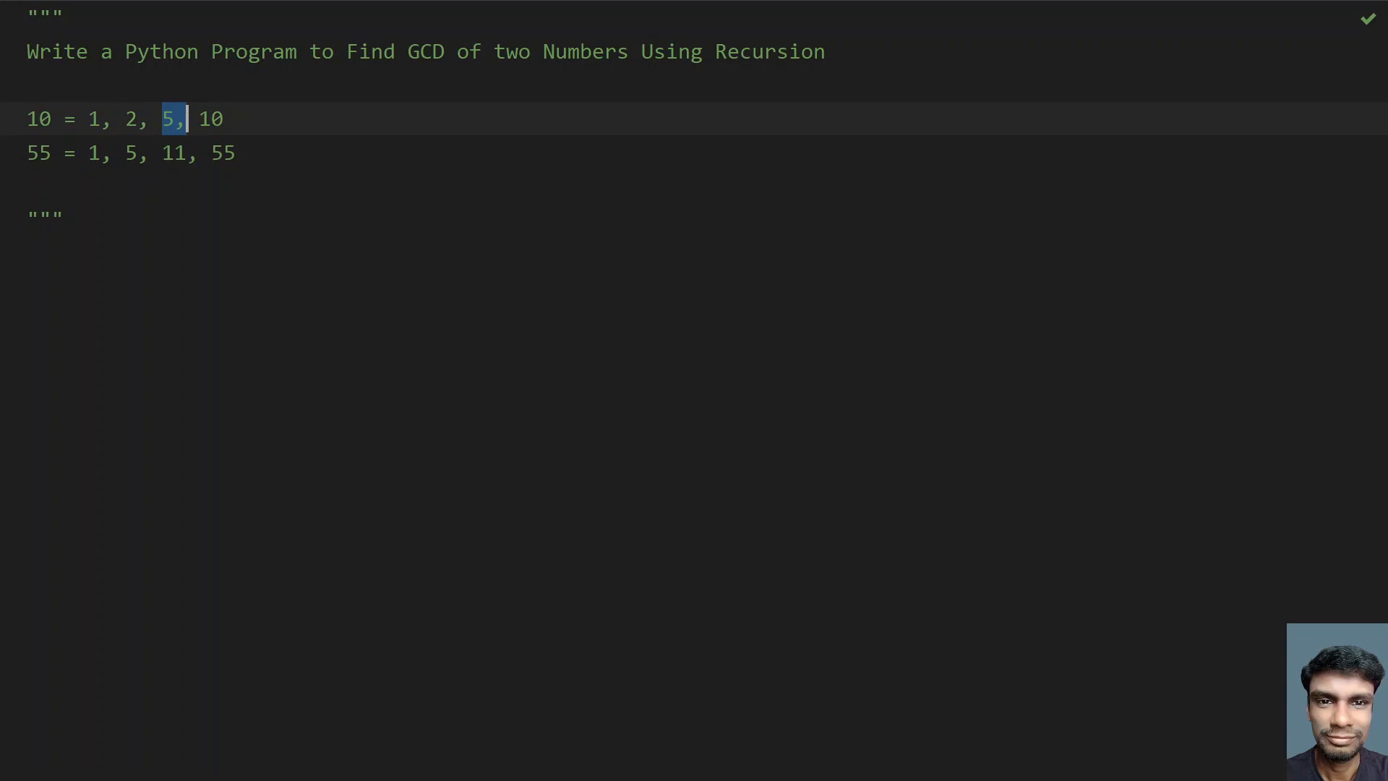
left_click(93, 118)
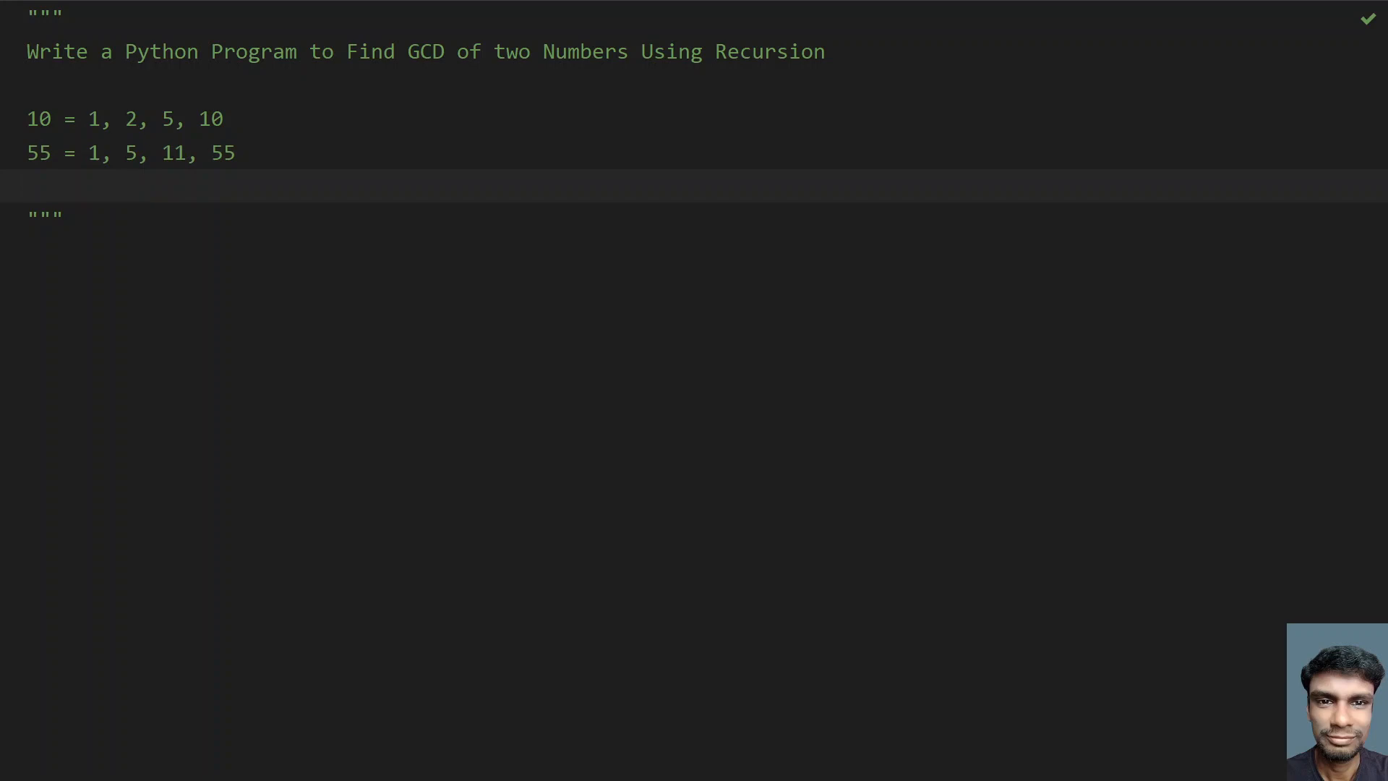
- Write 'gcd of 10 and 55 is 5', then remove the three example lines from the docstring
type("gcd")
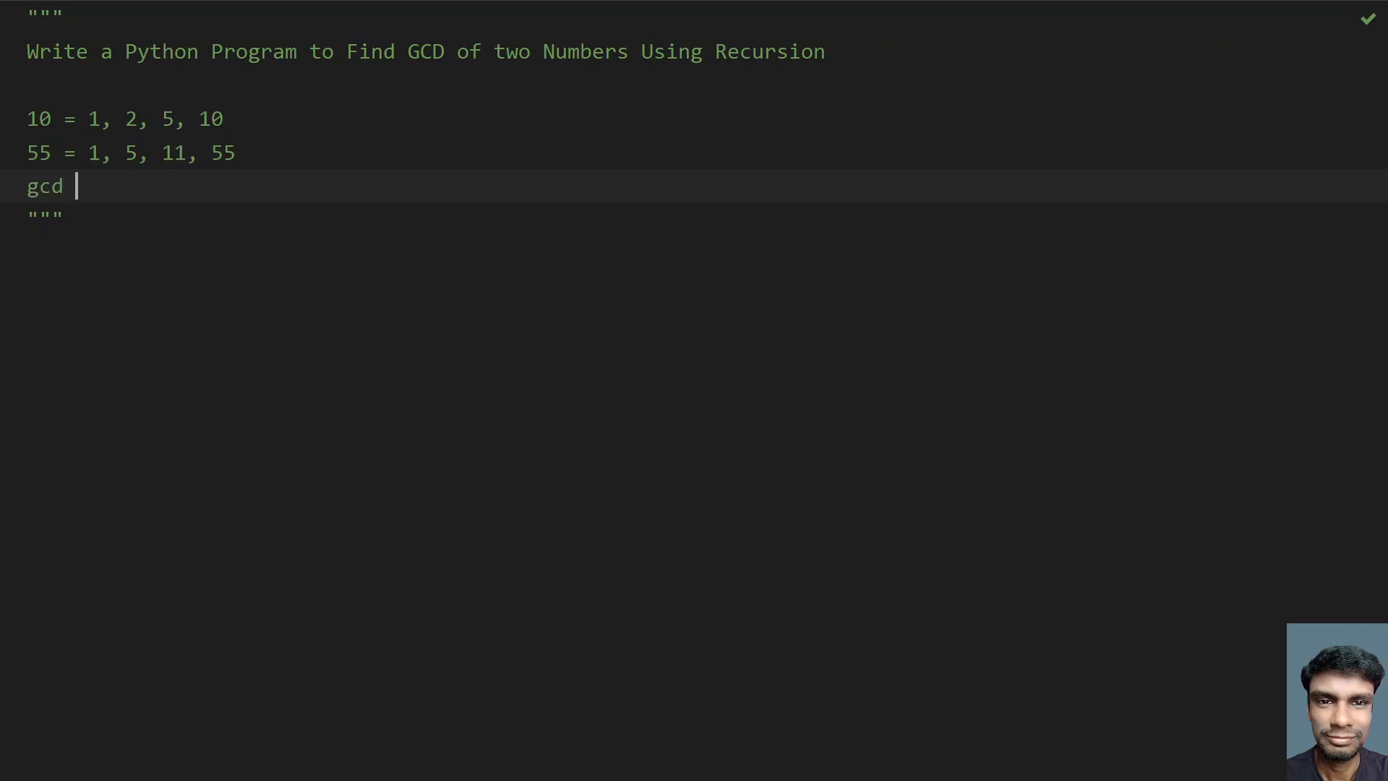
type("of 10 and")
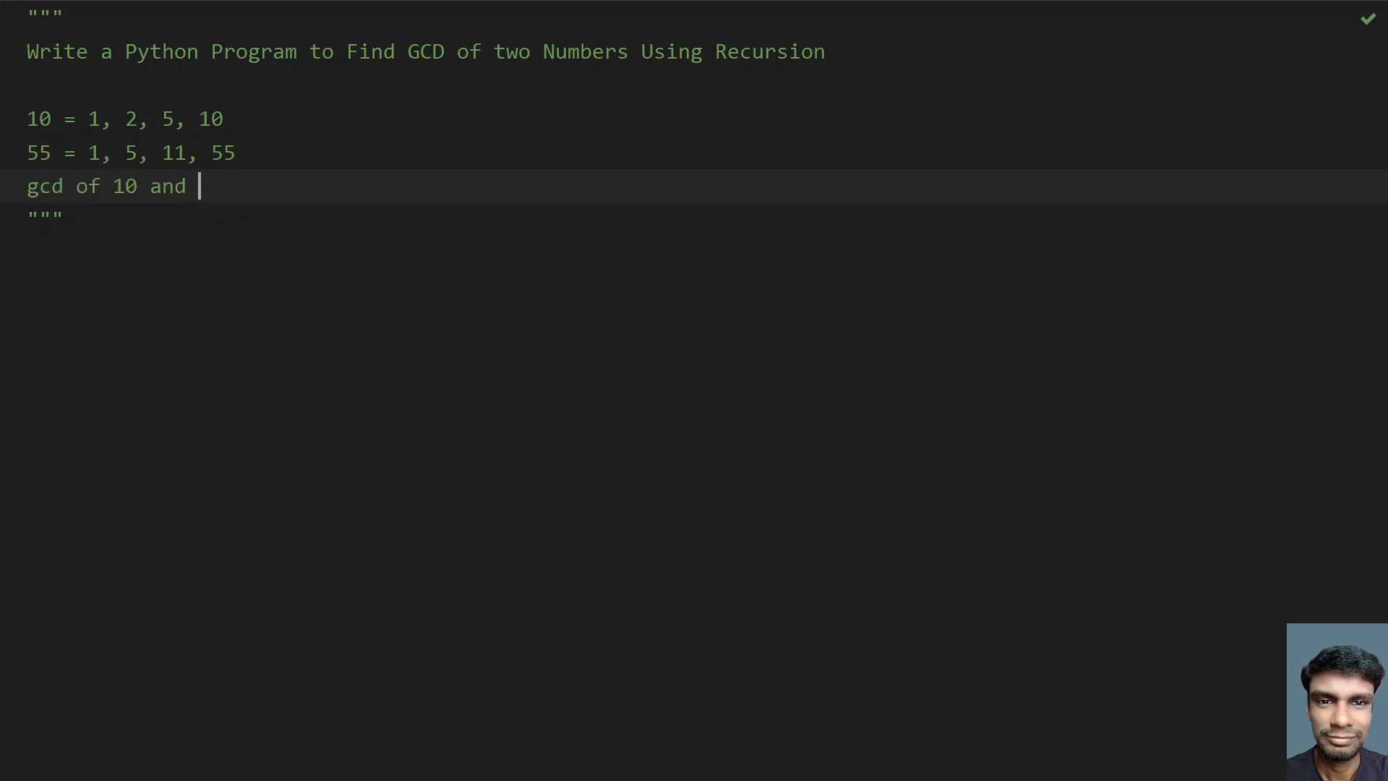
type("55 is 5")
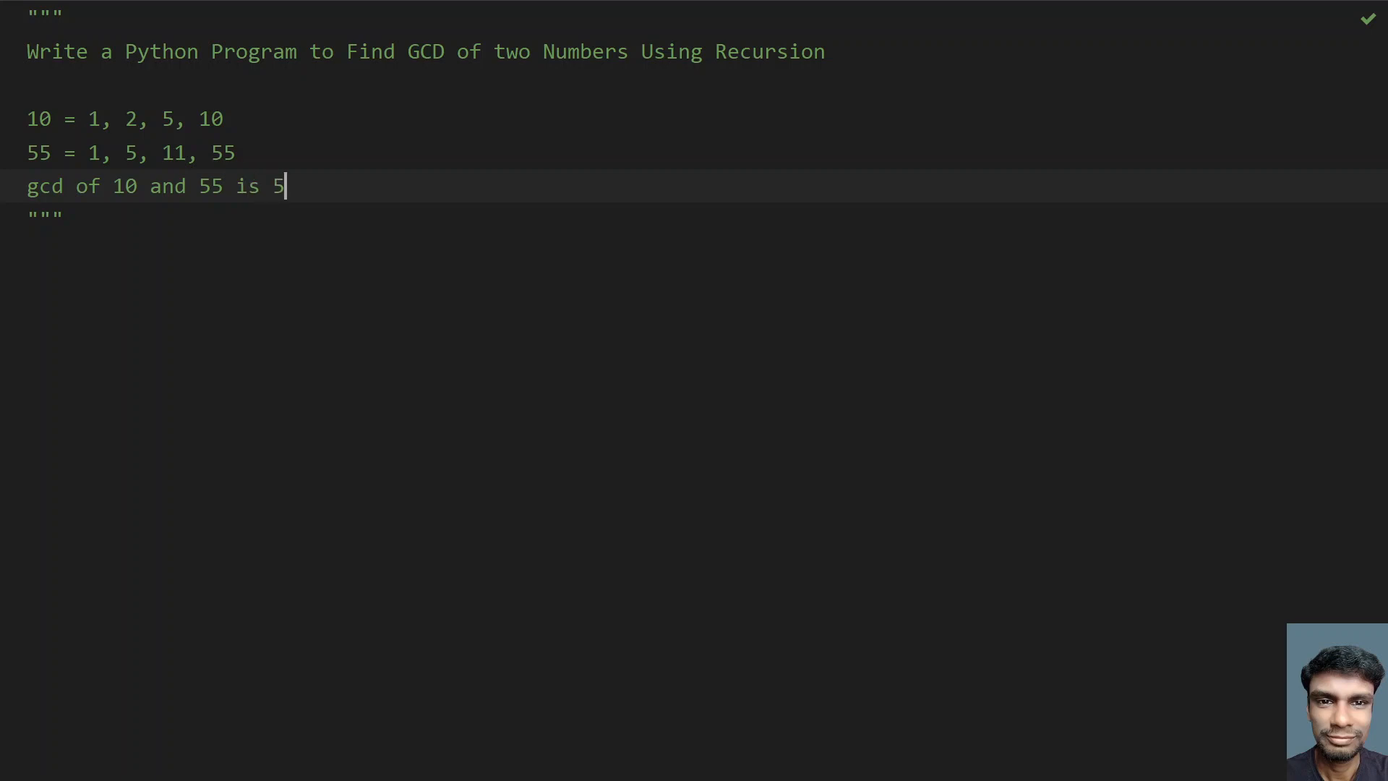
left_click_drag(283, 187, 29, 119)
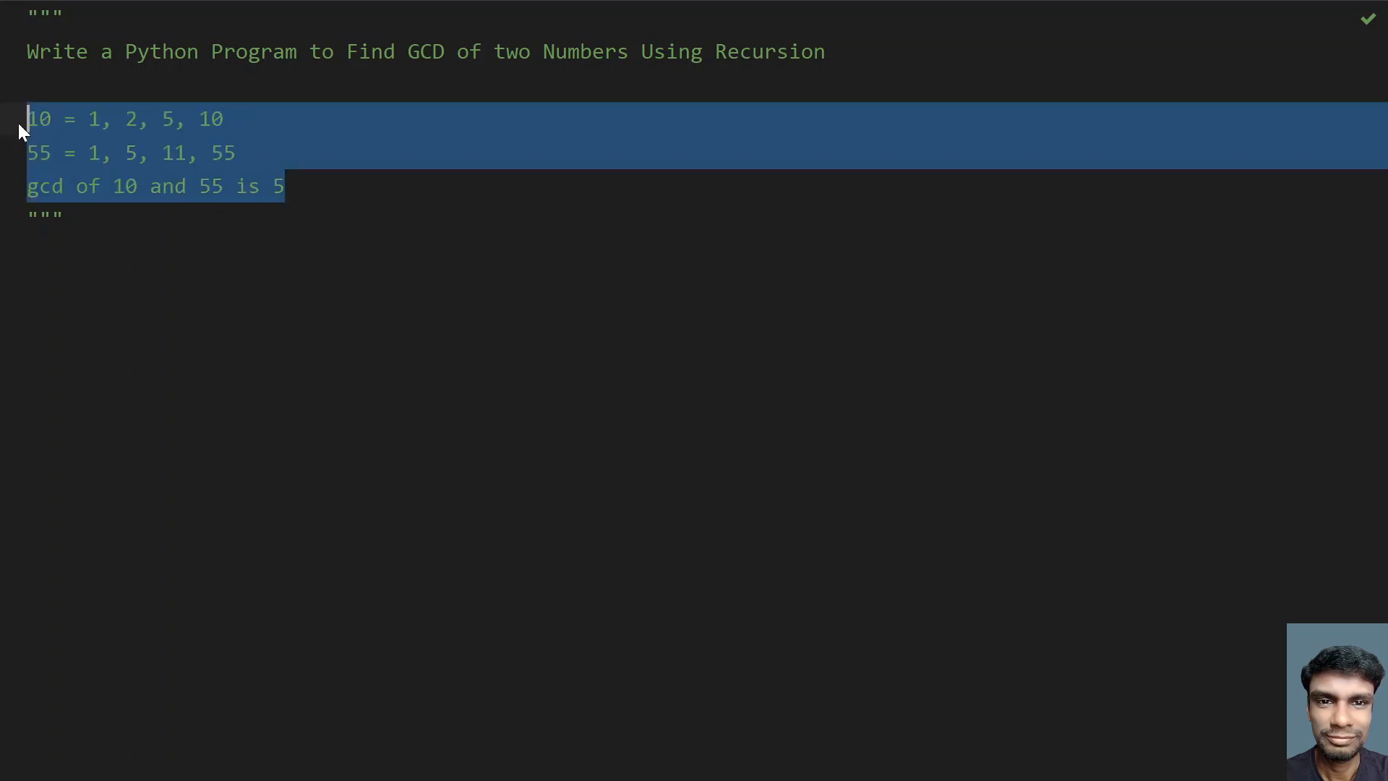
key("Delete")
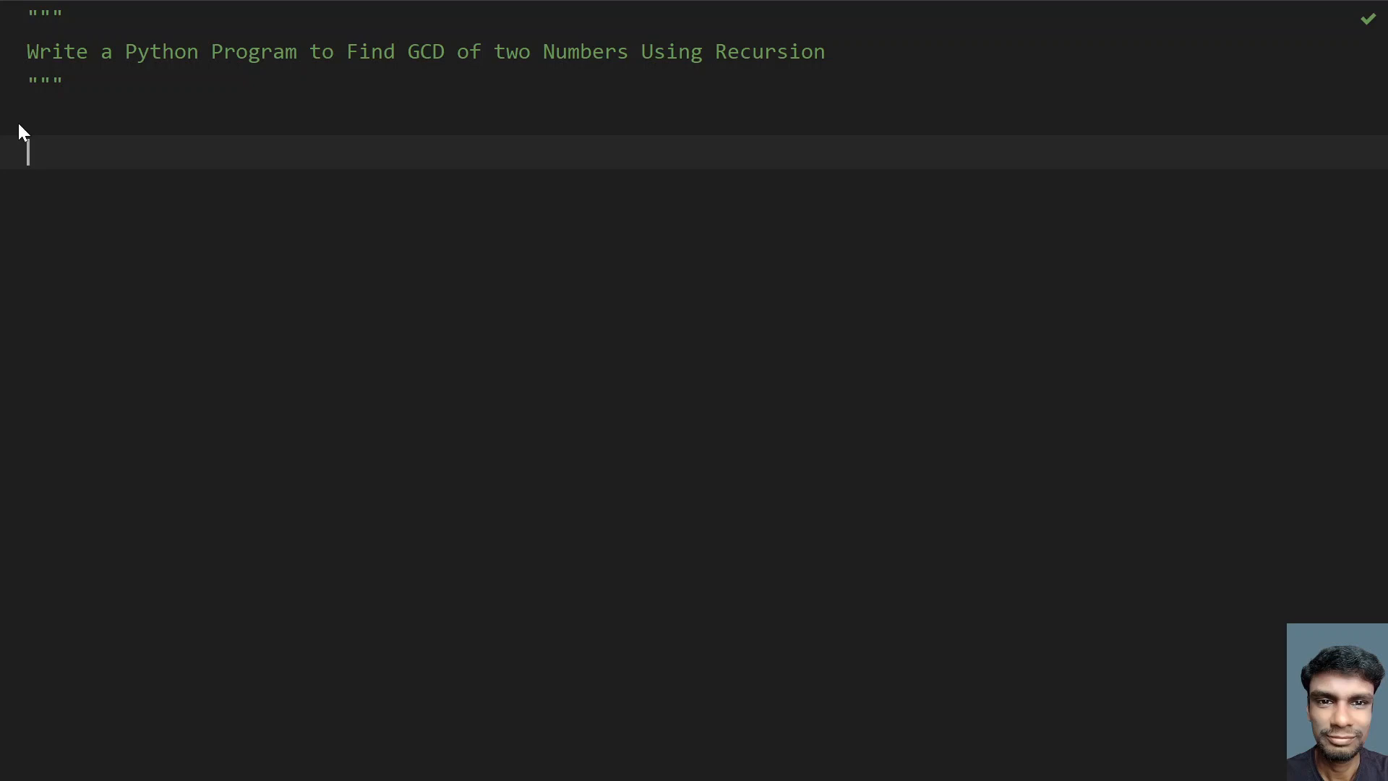
- Sketch a recursion note 'a() ---> b()' below the docstring
type("a")
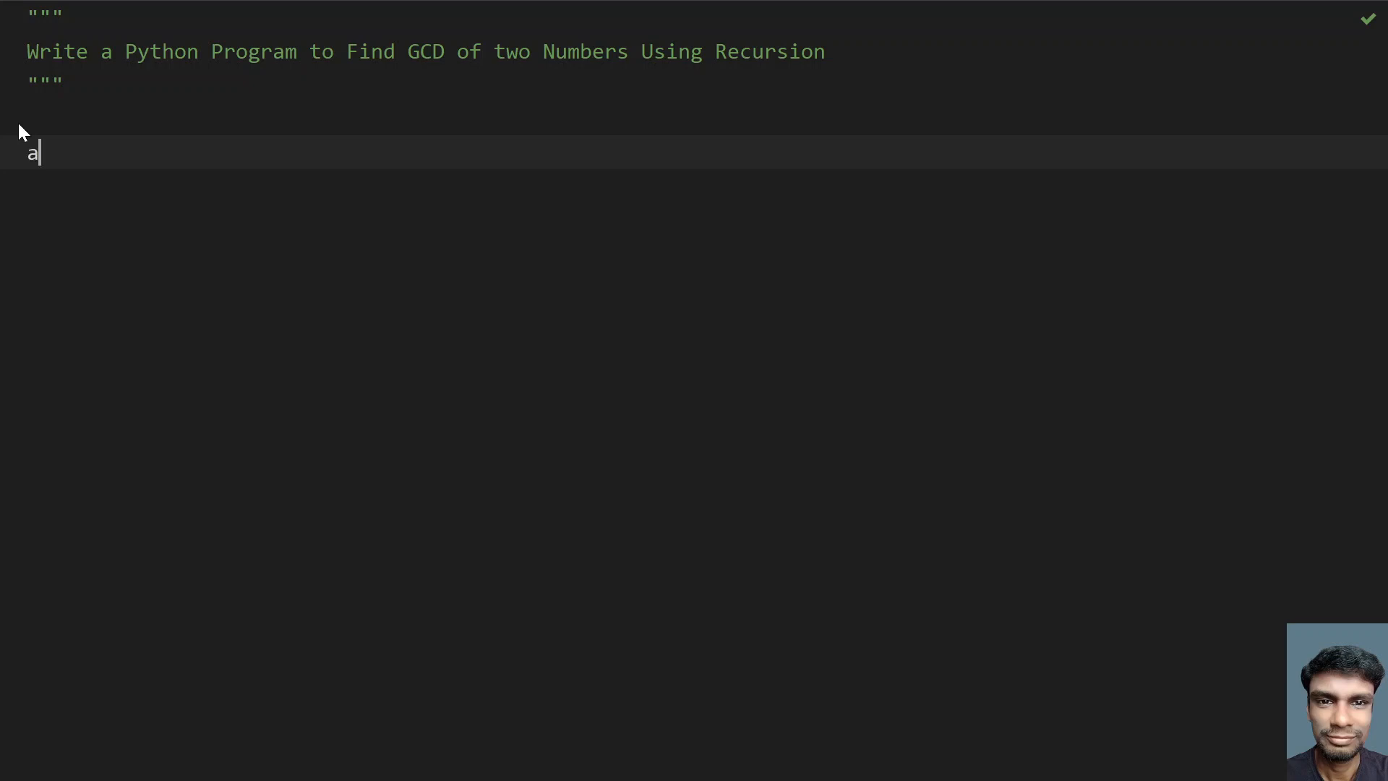
type("()  ---> a")
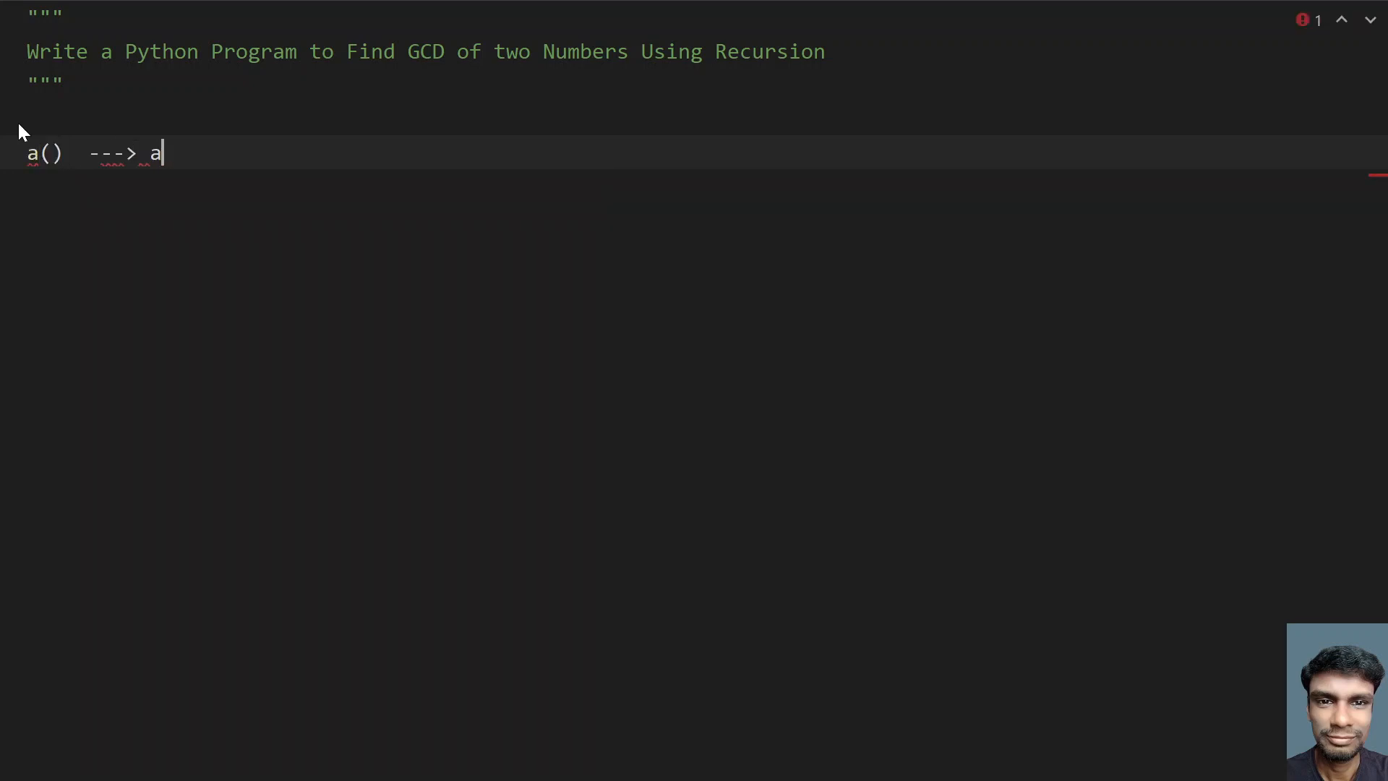
type("()")
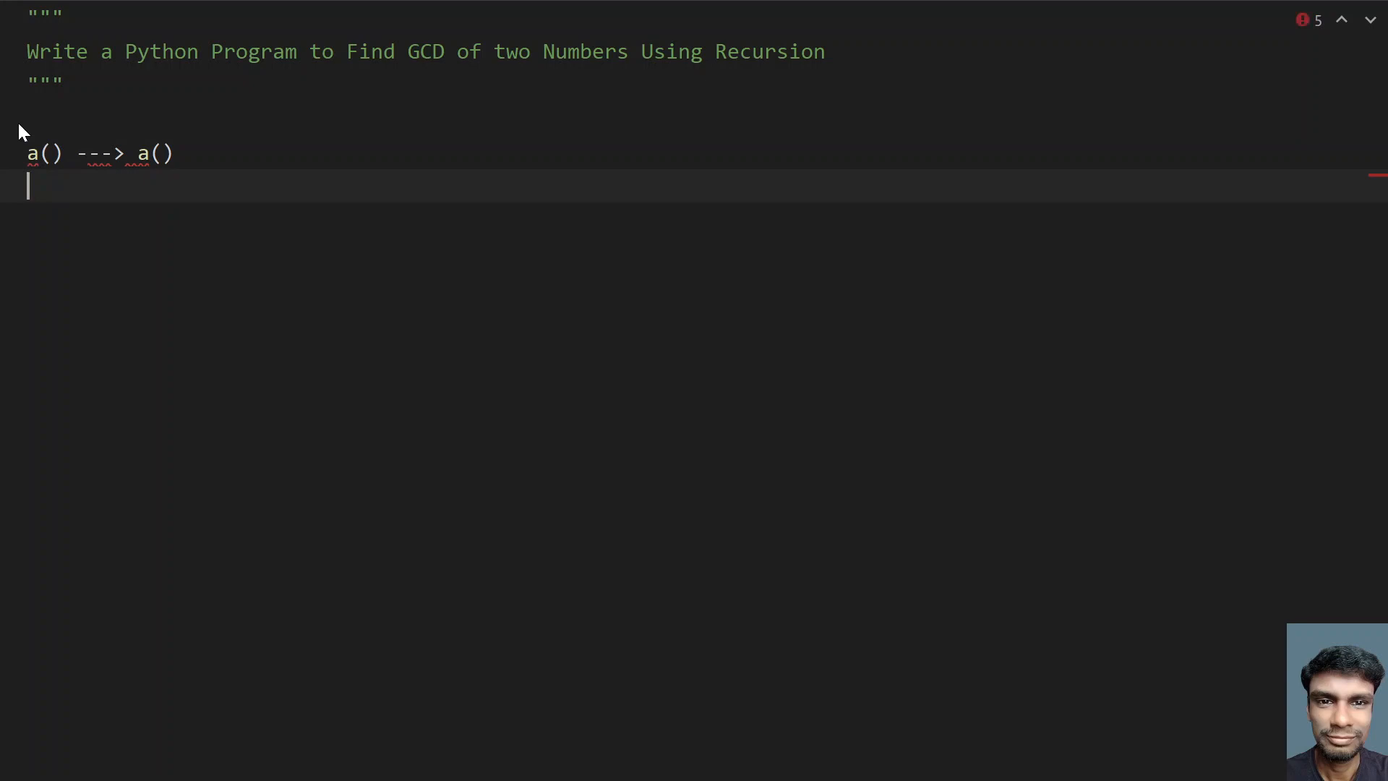
type("a()")
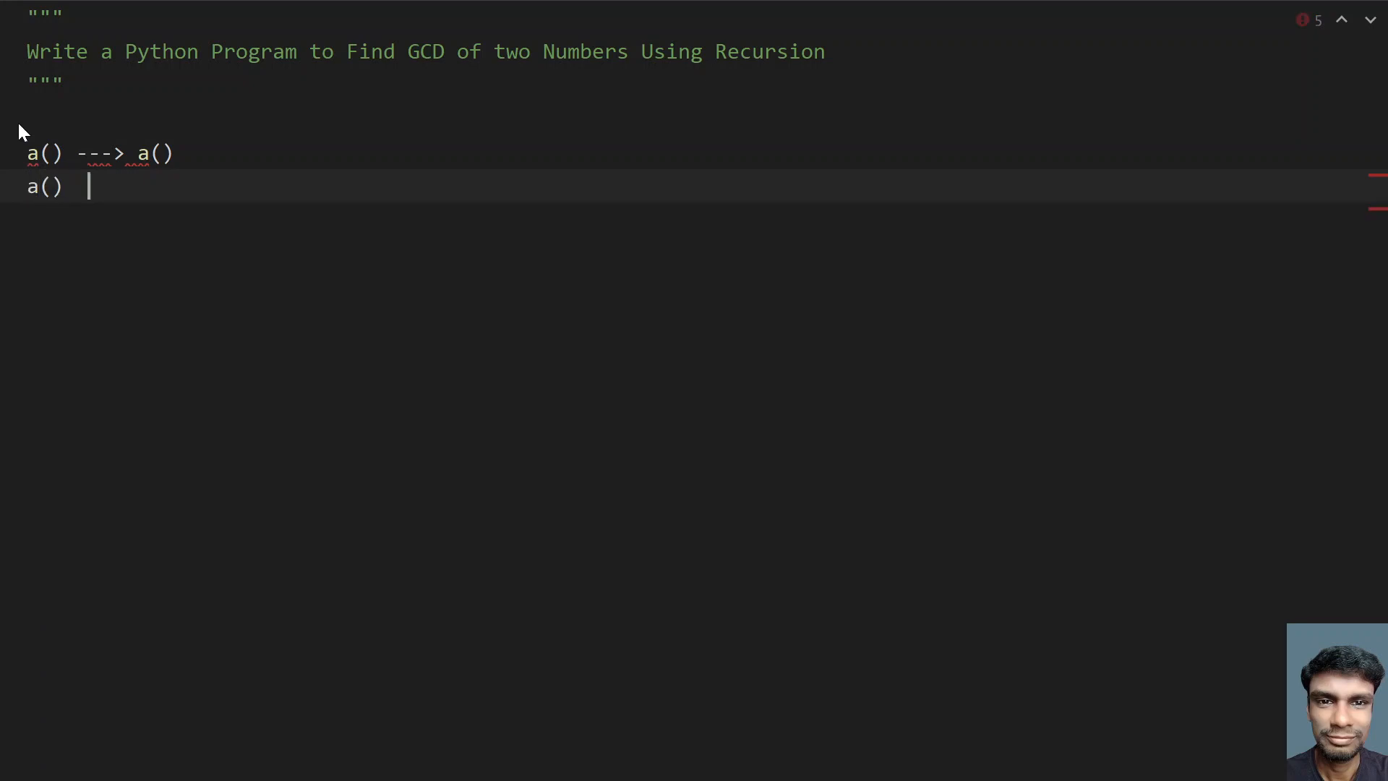
type("---")
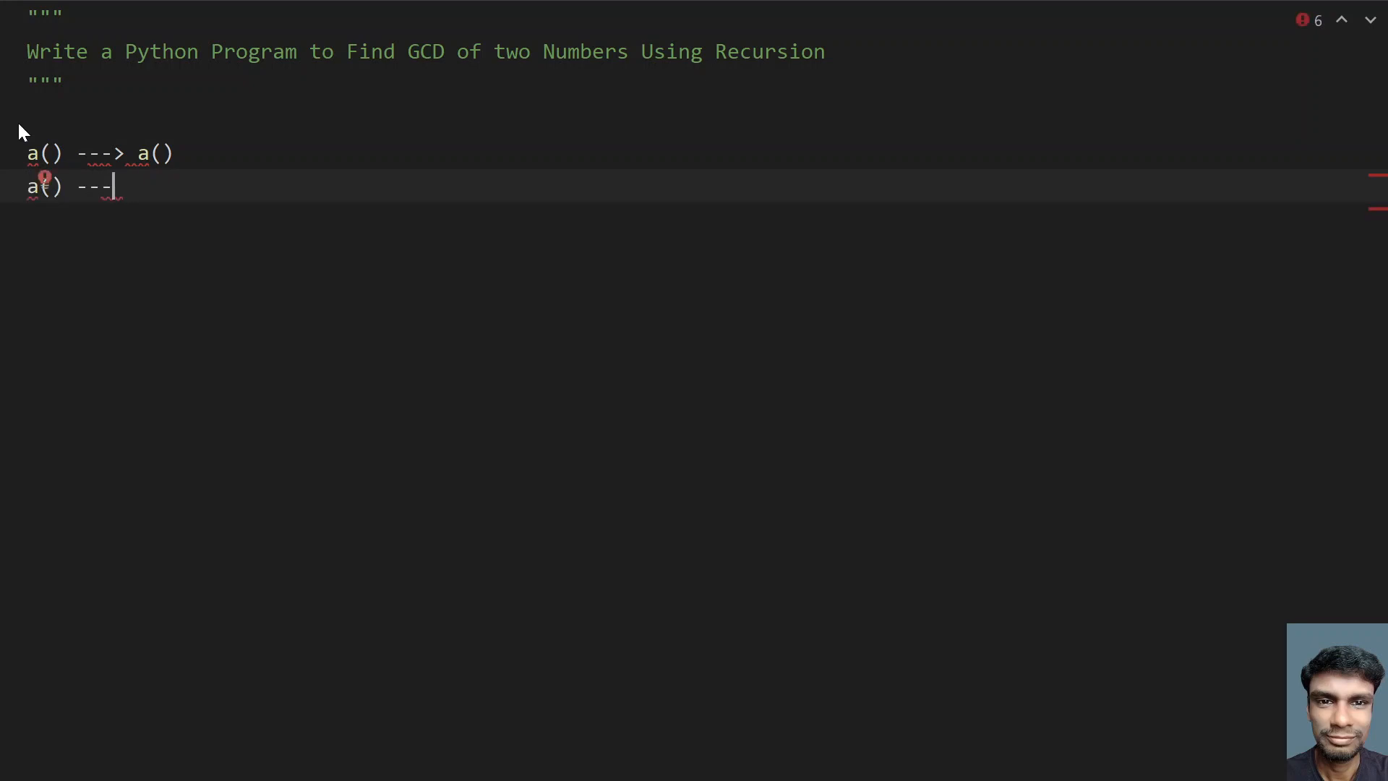
type("> b()")
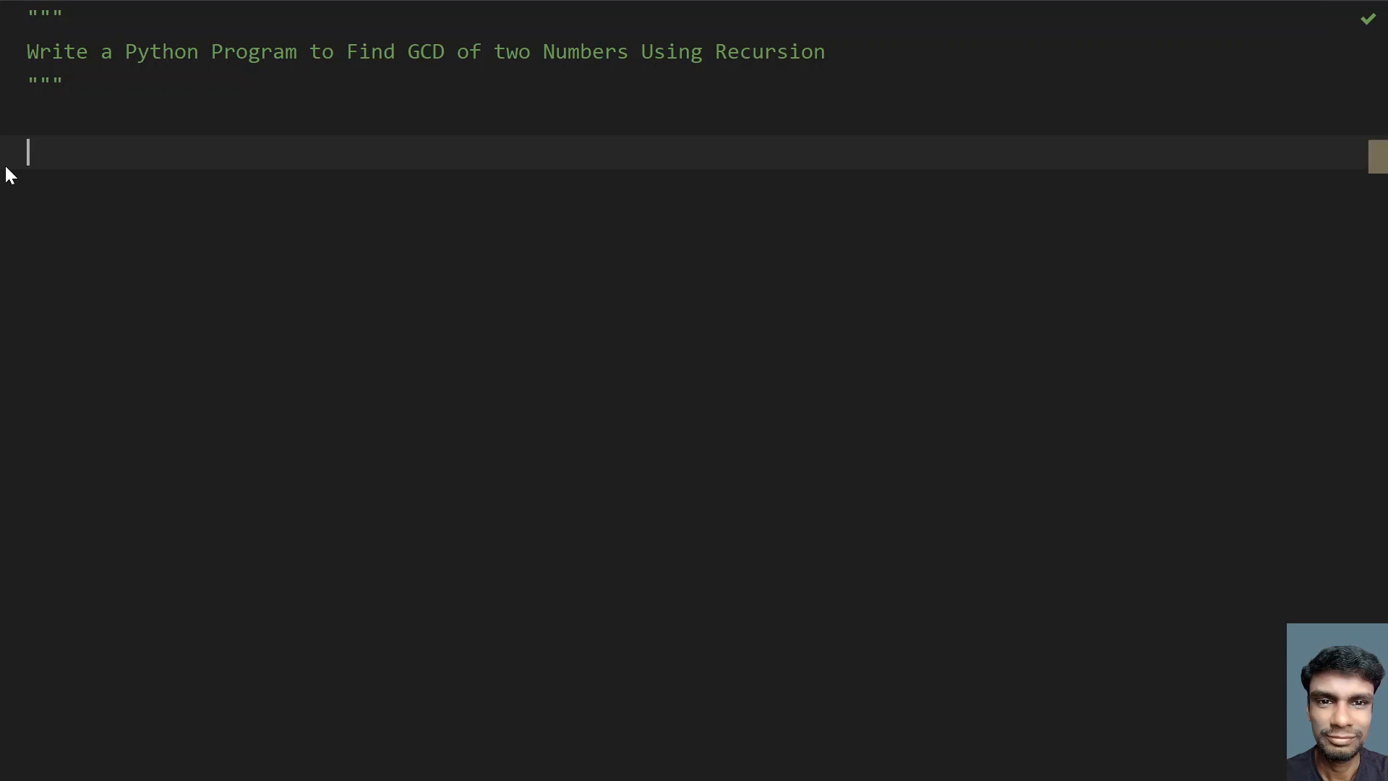
- Define find_gcd(x, y) with the base case if y == 0: return x
type("def fin")
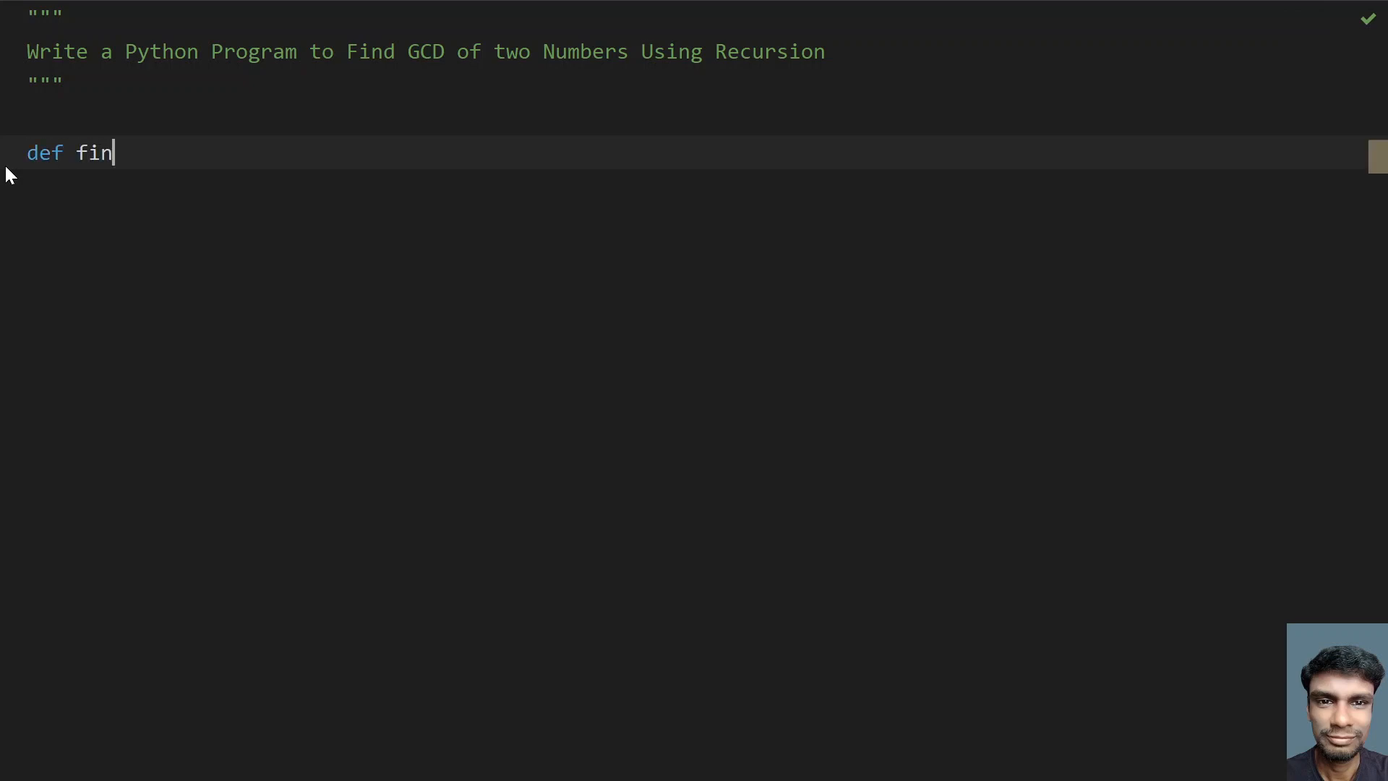
type("d_gcd")
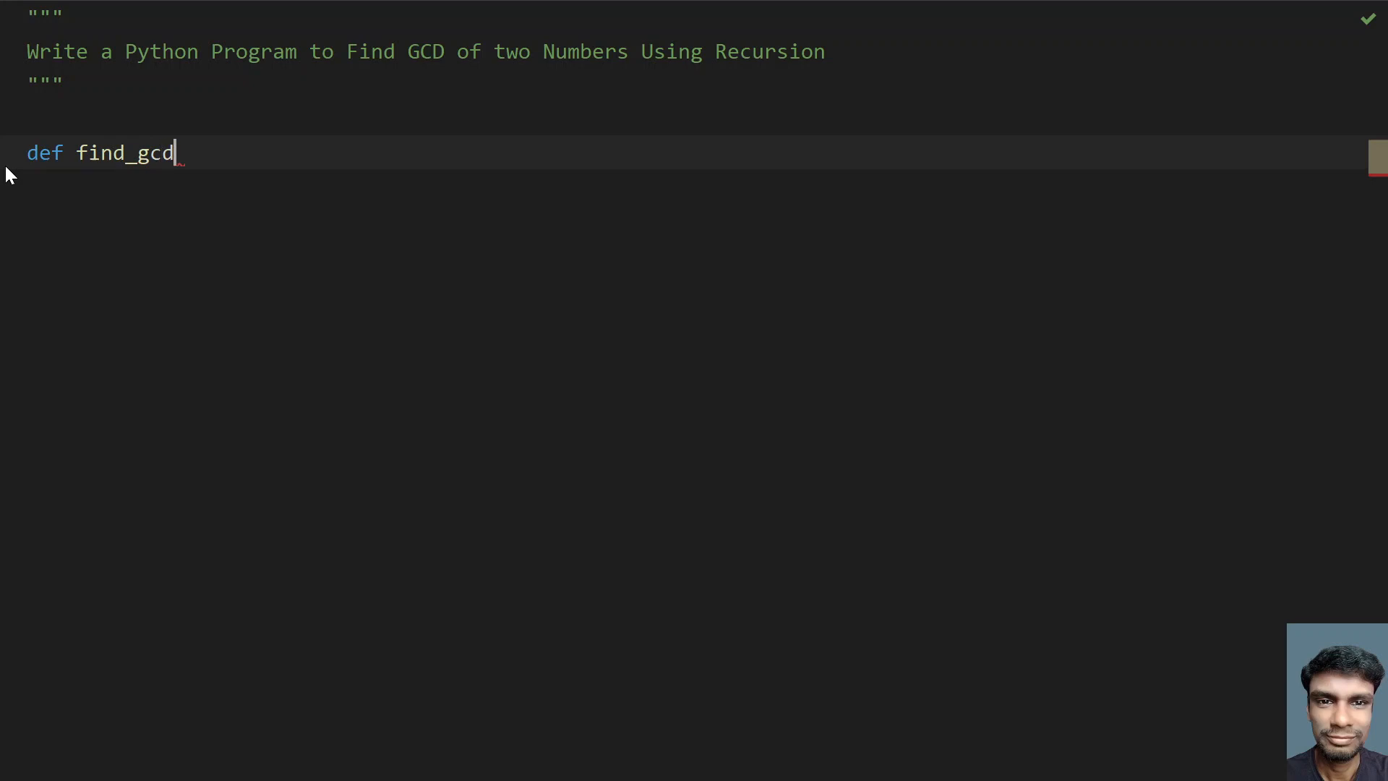
type("()")
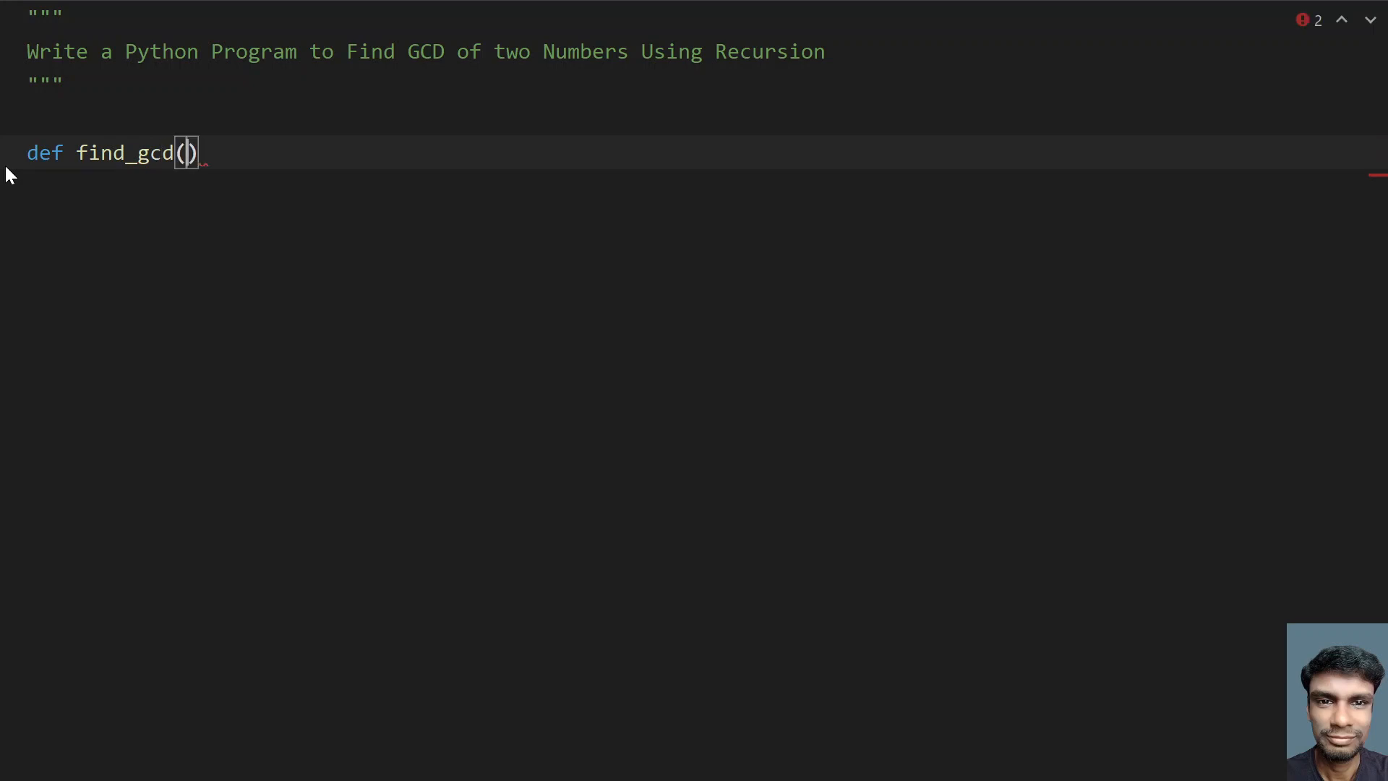
type("x, y")
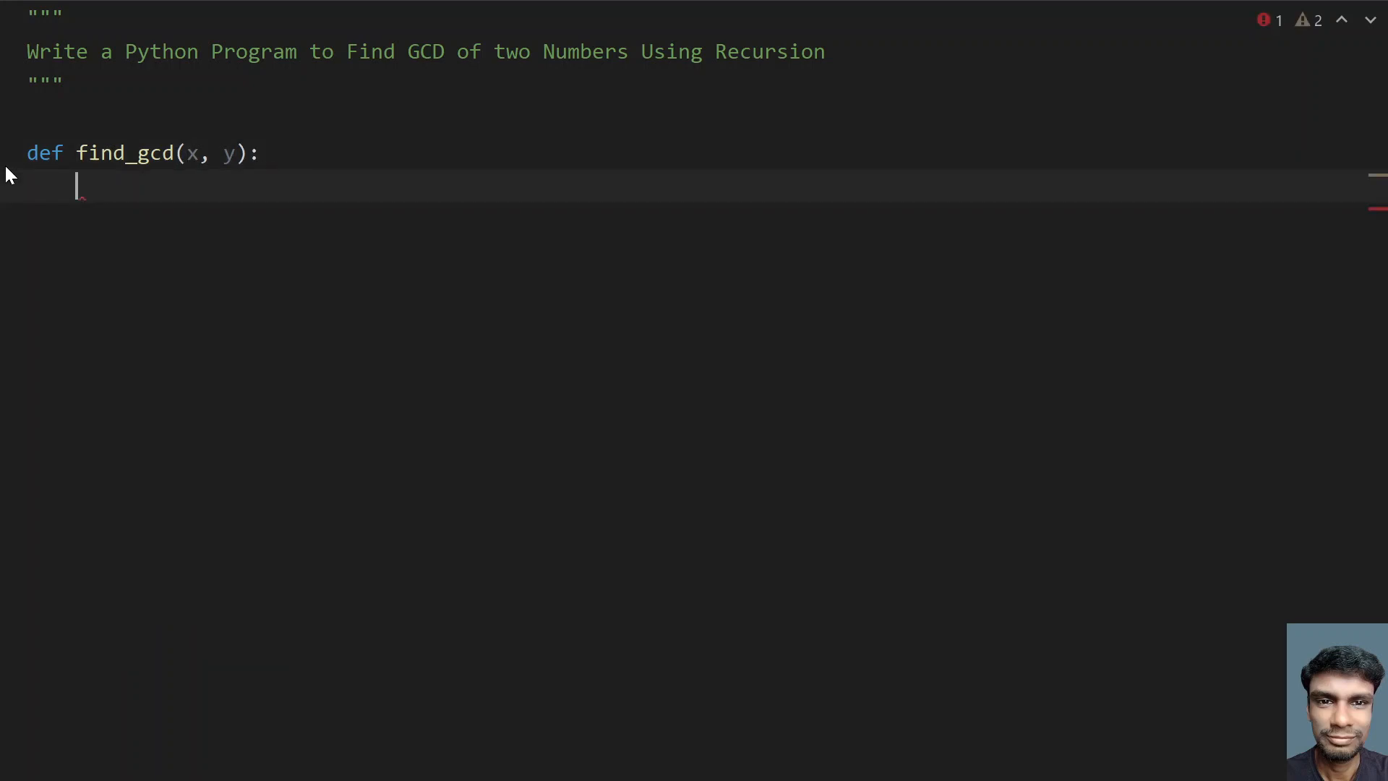
type("if y")
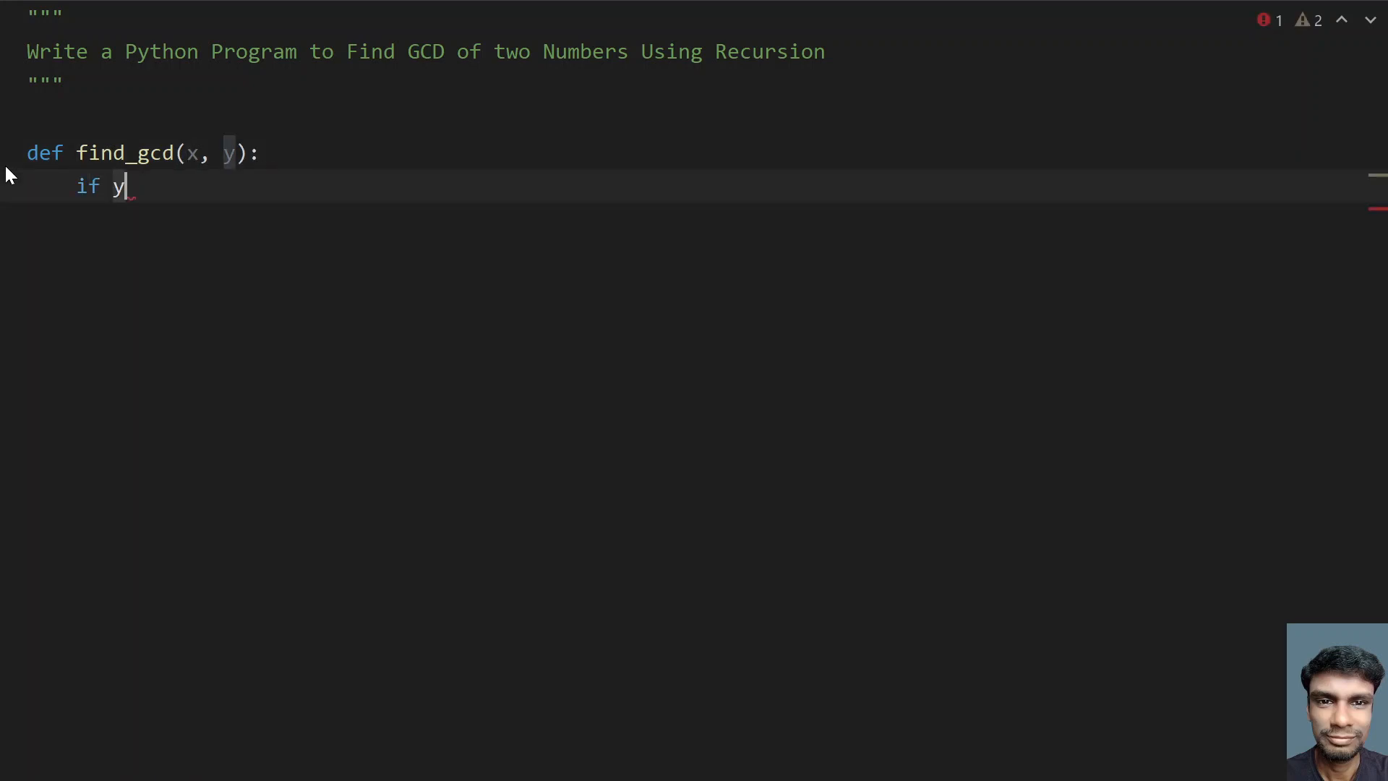
type("==")
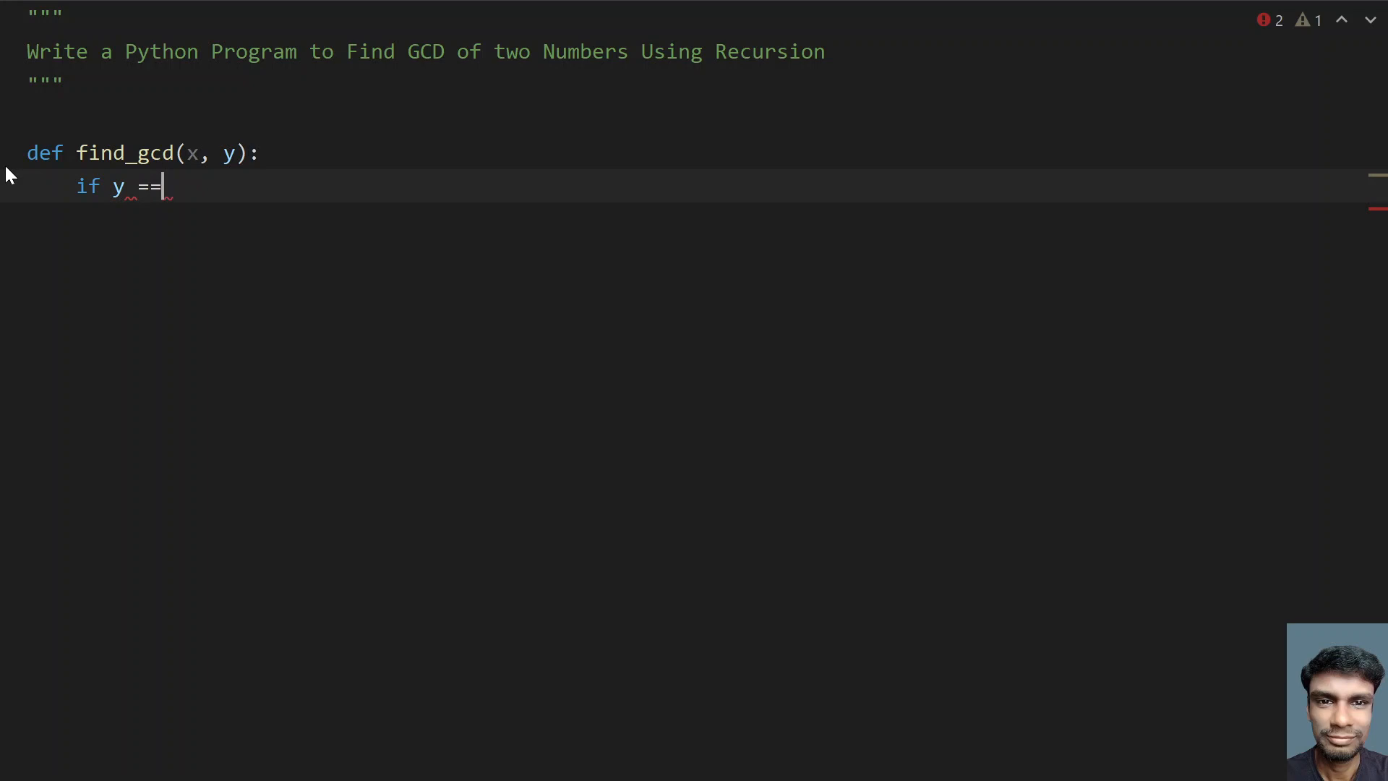
type("0:")
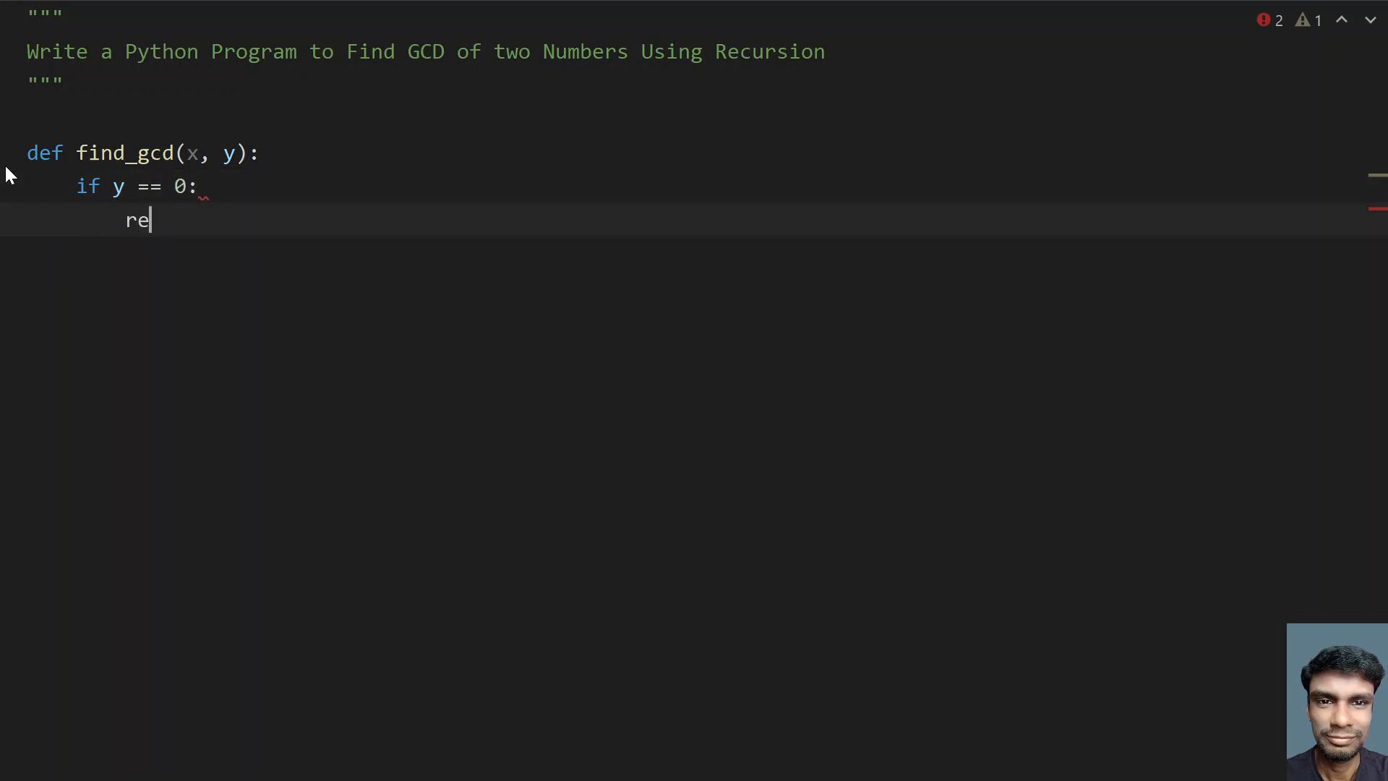
type("turn x")
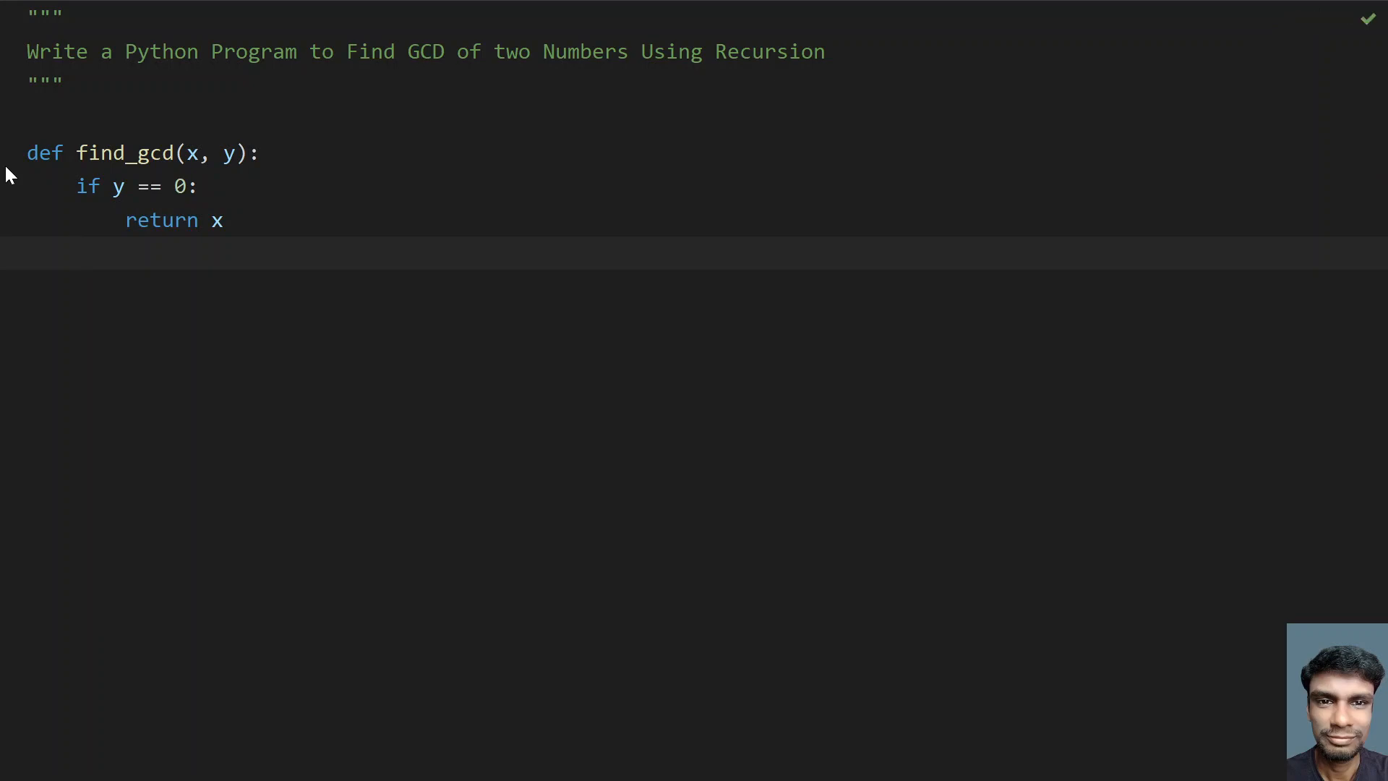
- Add the recursive return find_gcd(y, x % y) and begin the input line for a
type("return")
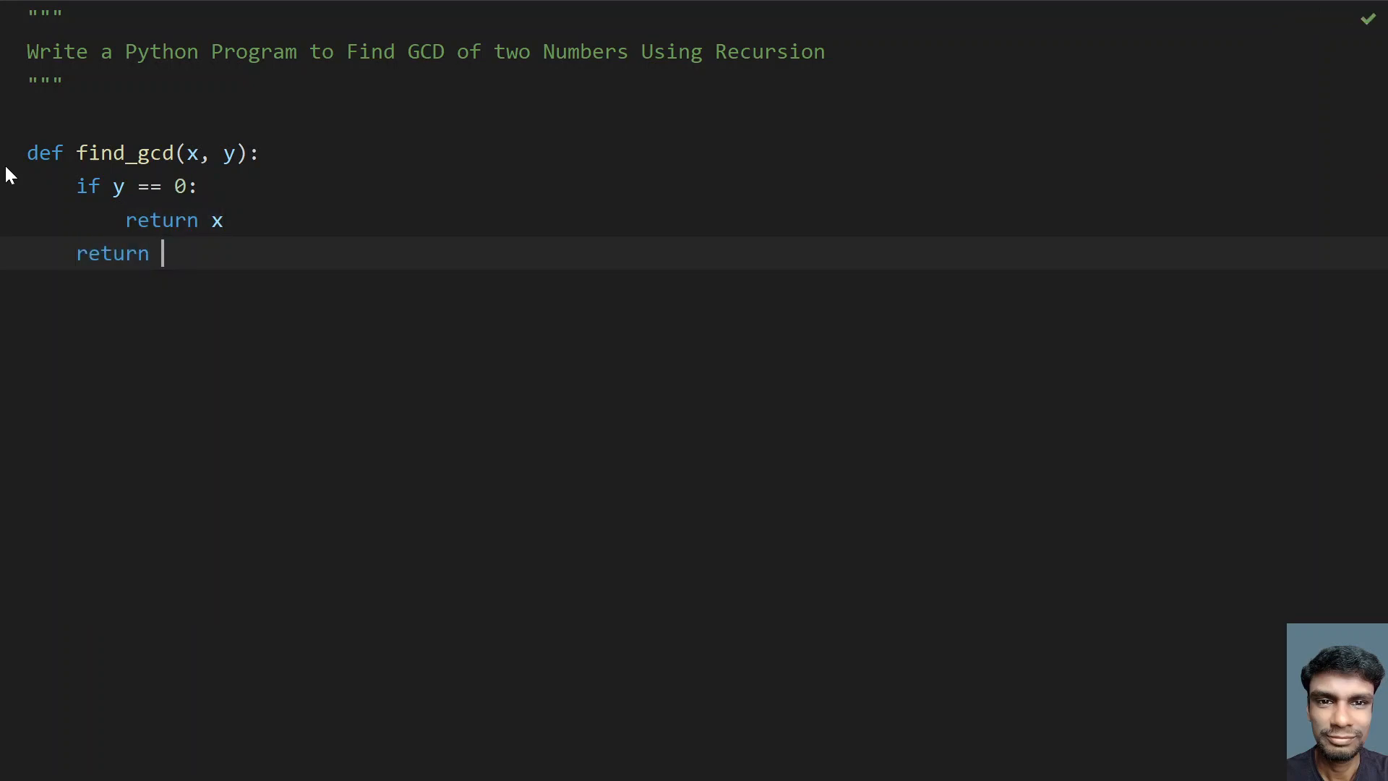
type("find_gcd(")
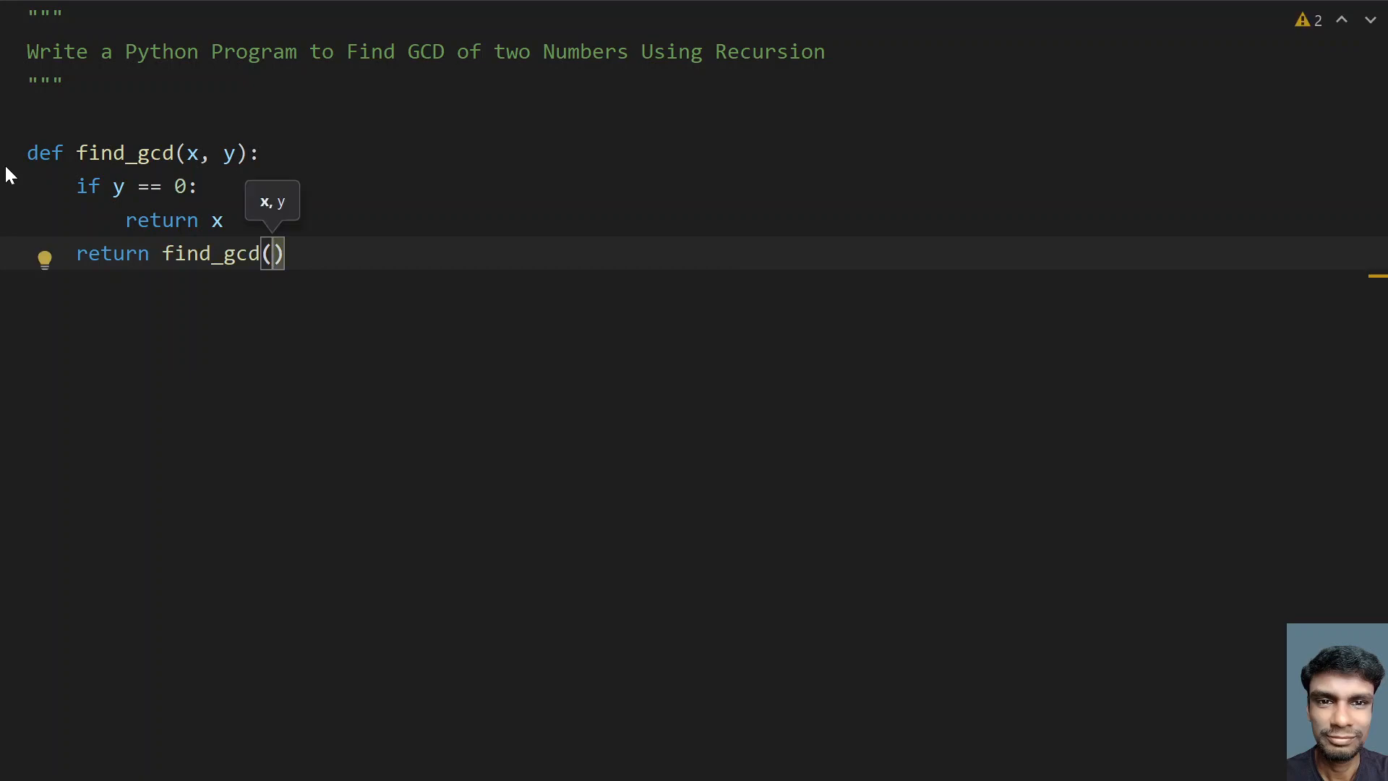
type("y,")
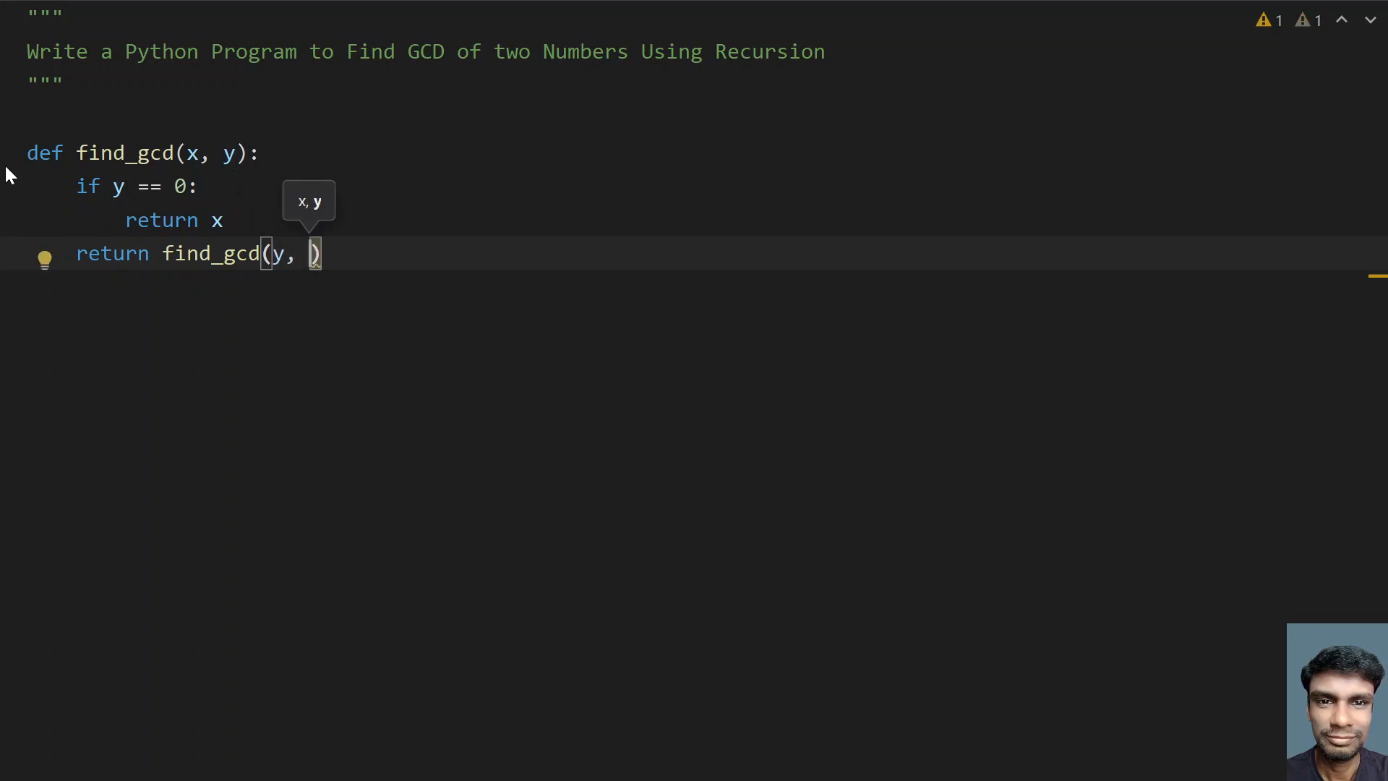
type("x%y")
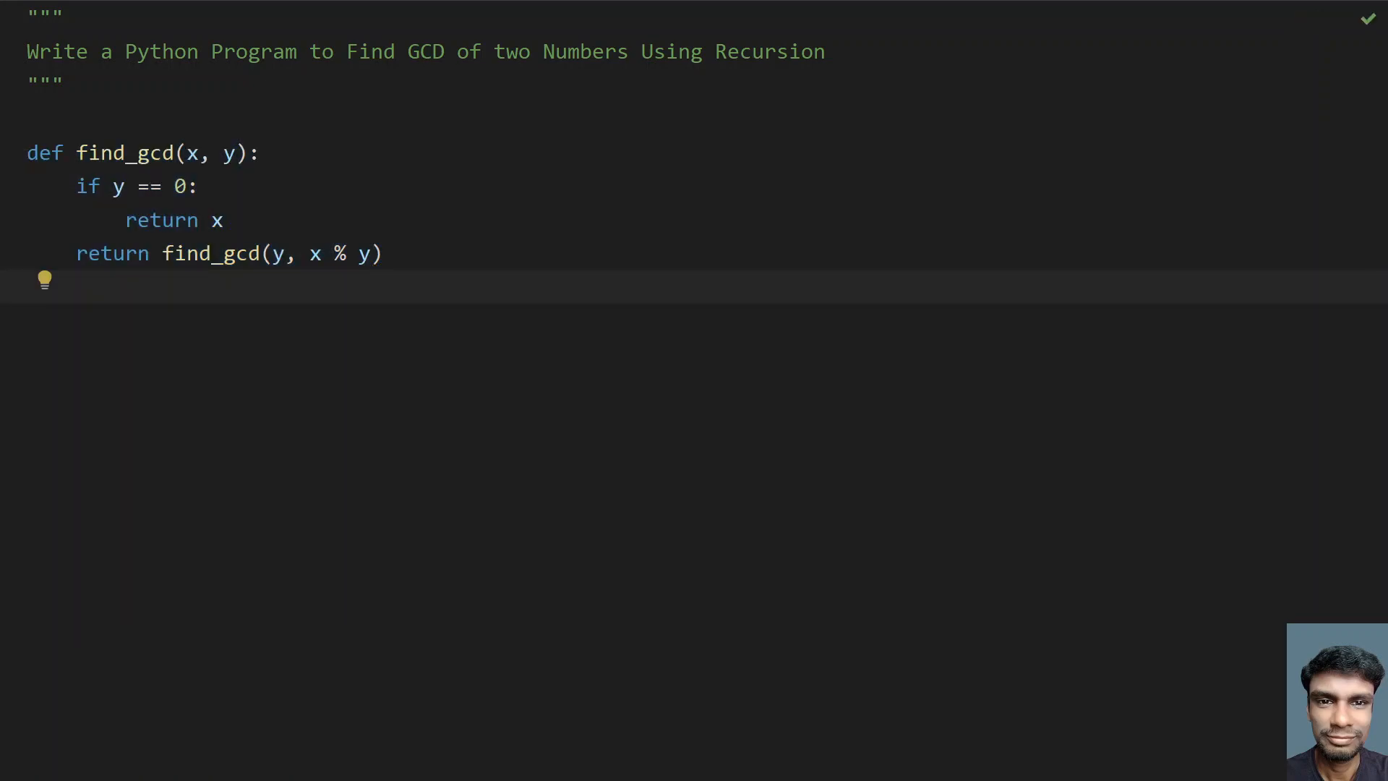
type("a")
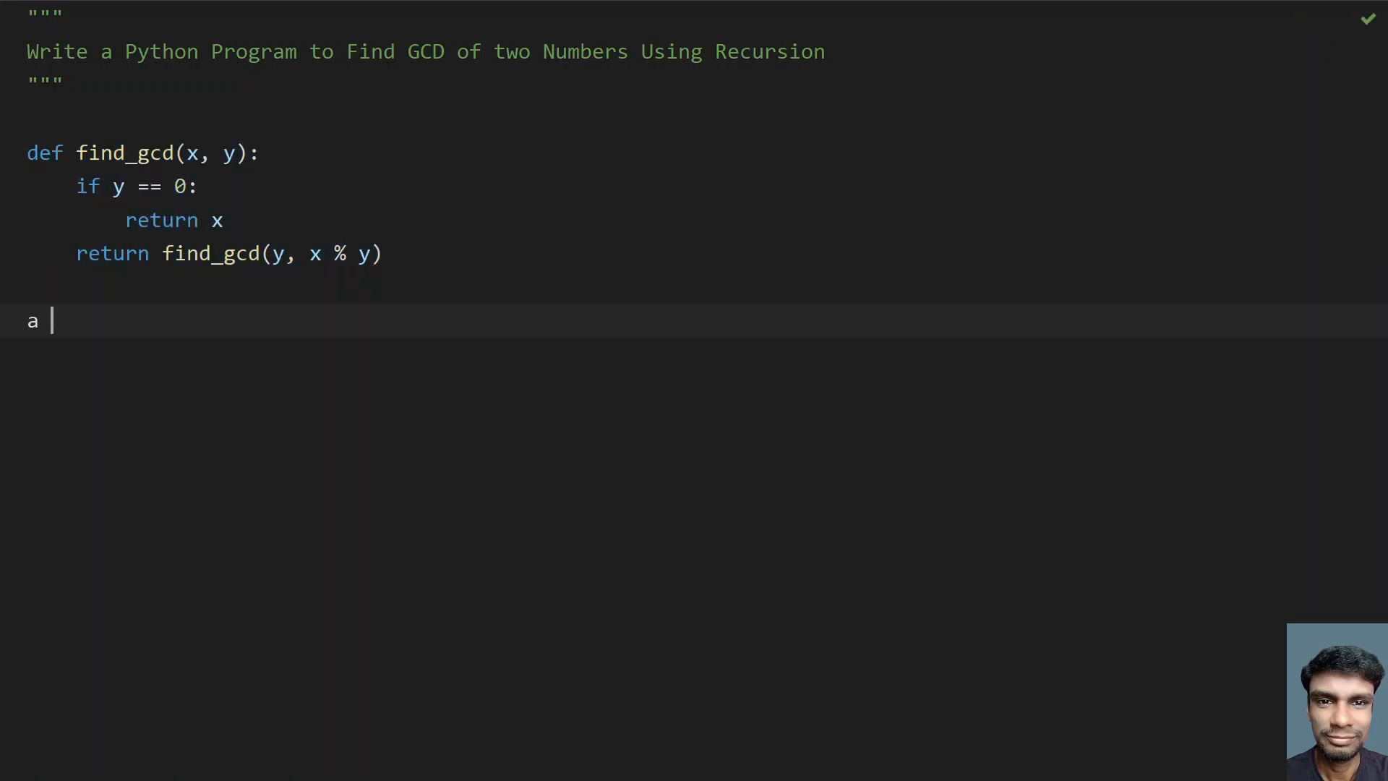
- Read a with input("Enter First Number : ")
type("= inp")
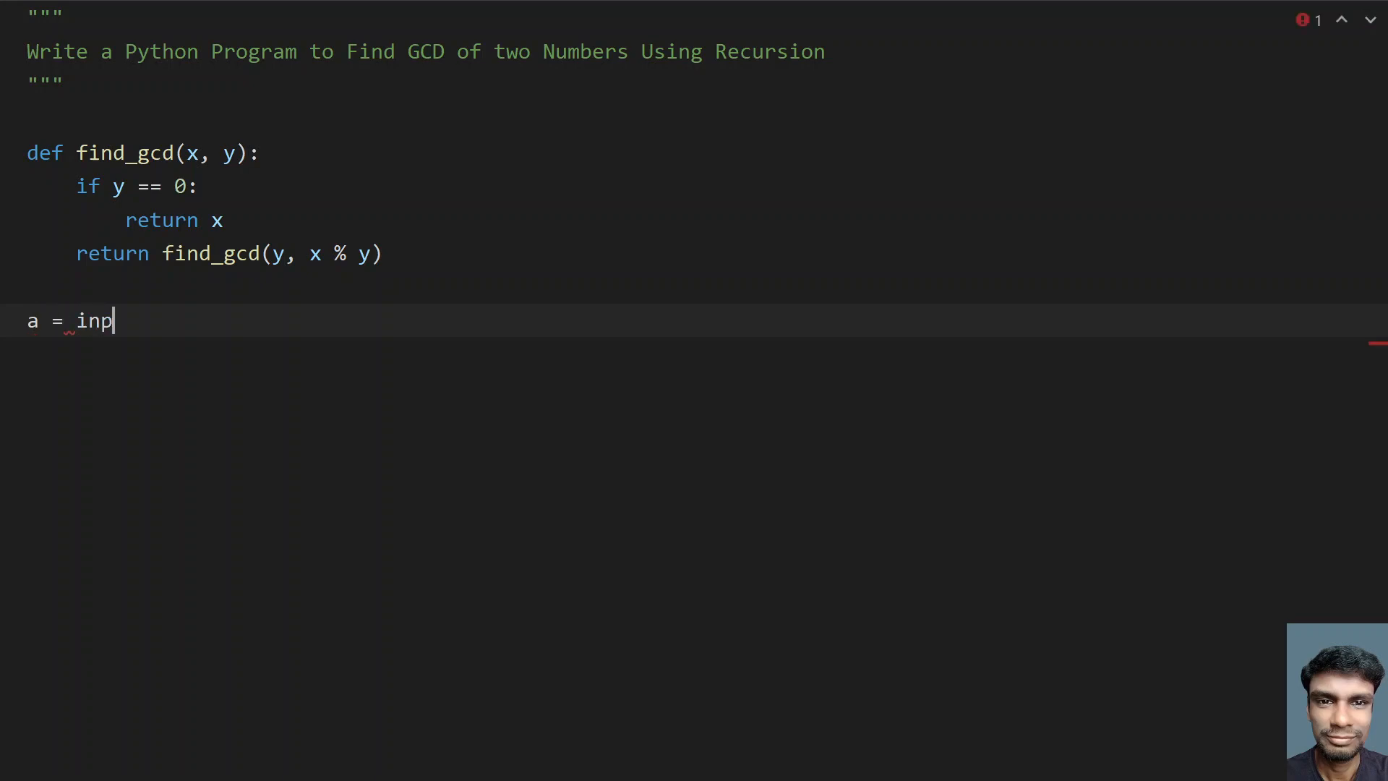
type("ut()")
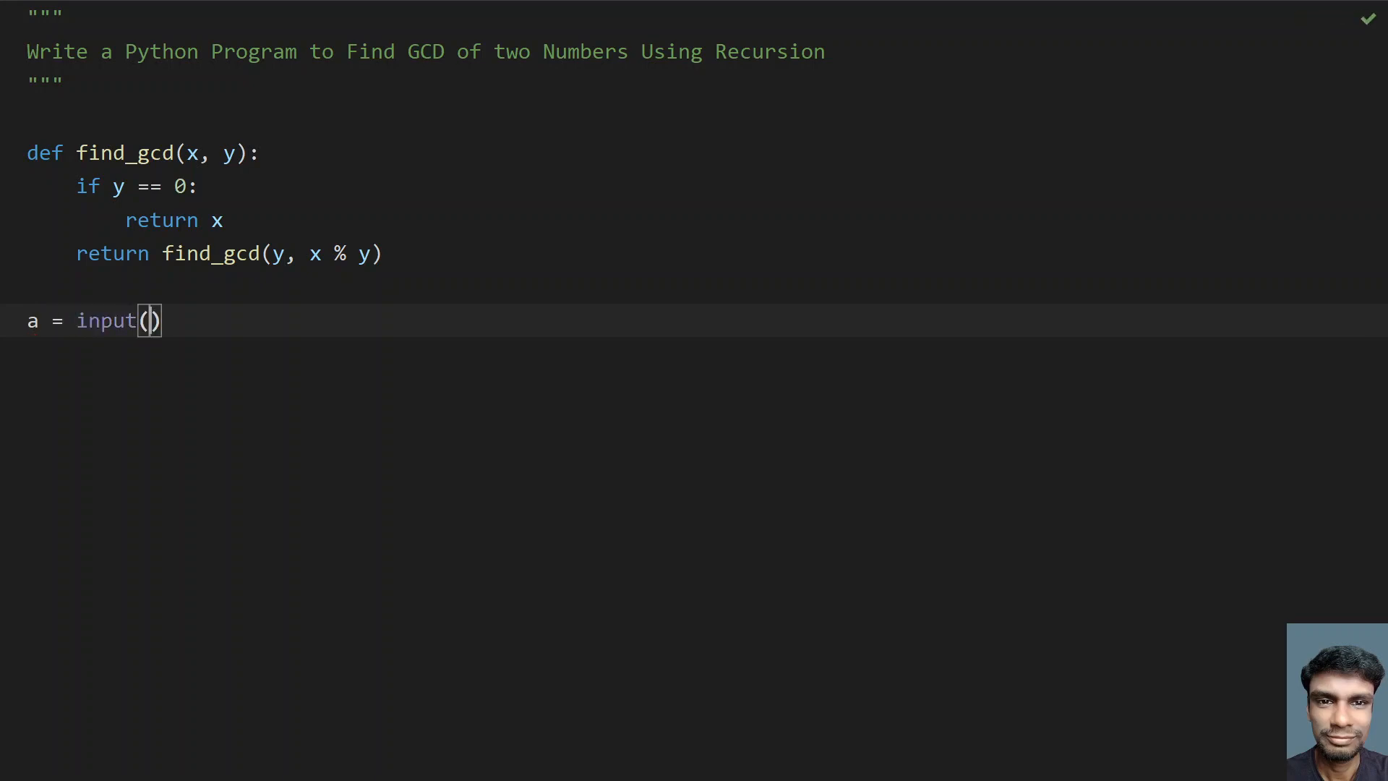
type("\"\"")
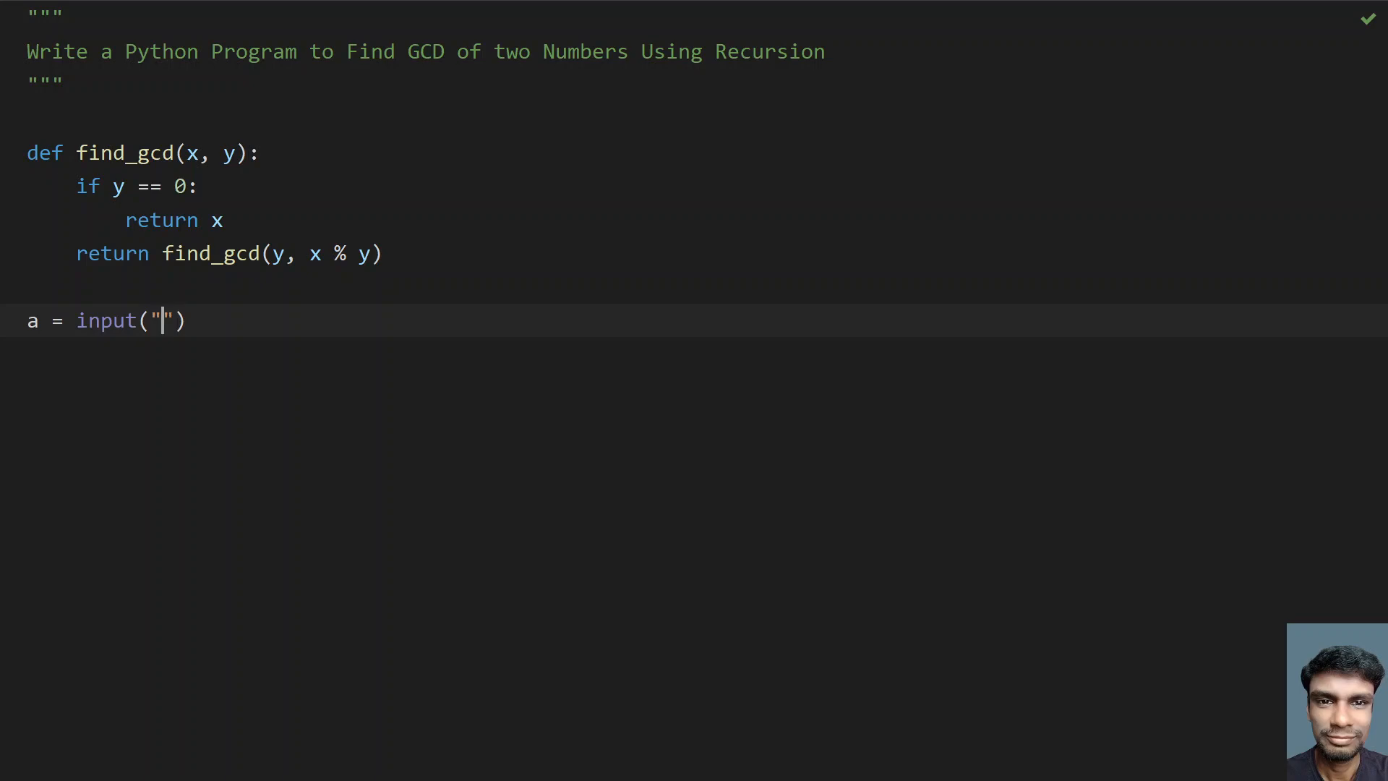
type("E")
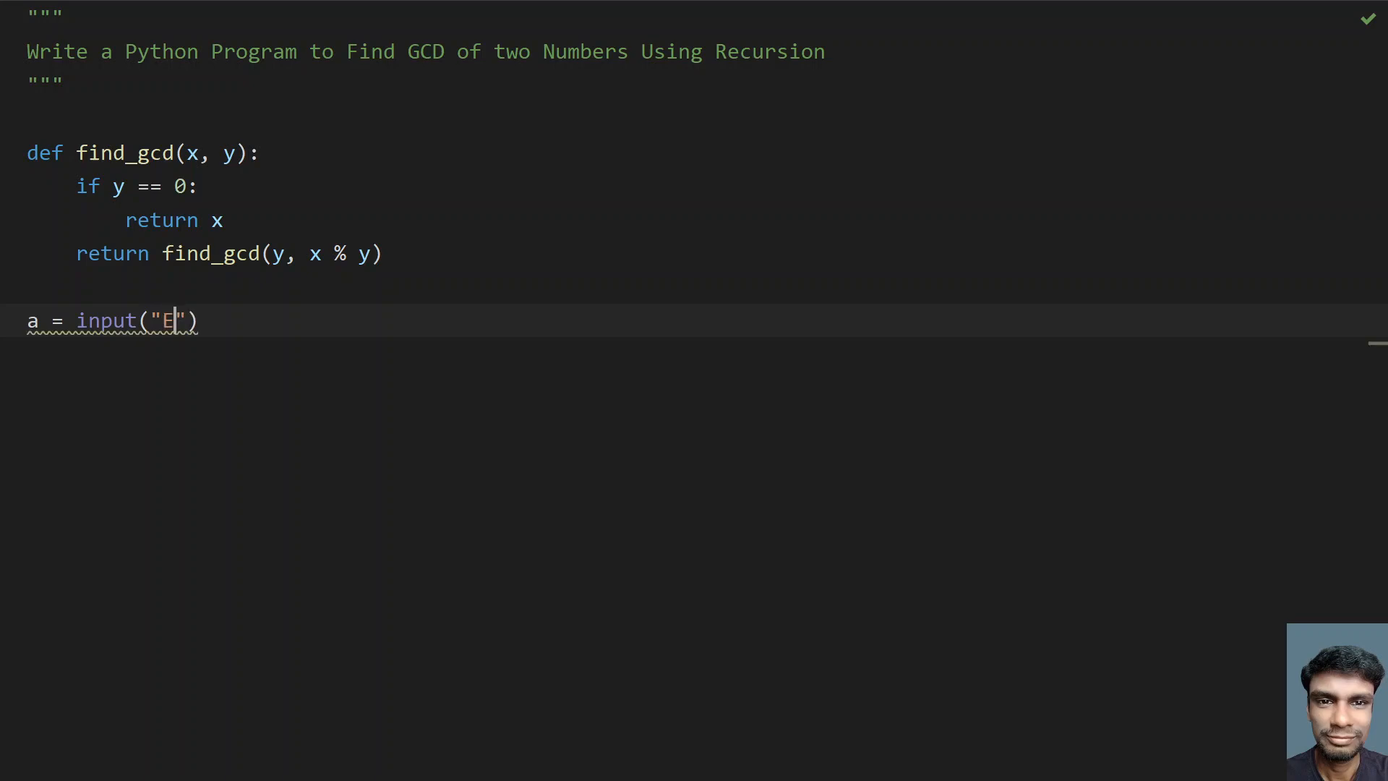
type("nter First Number :")
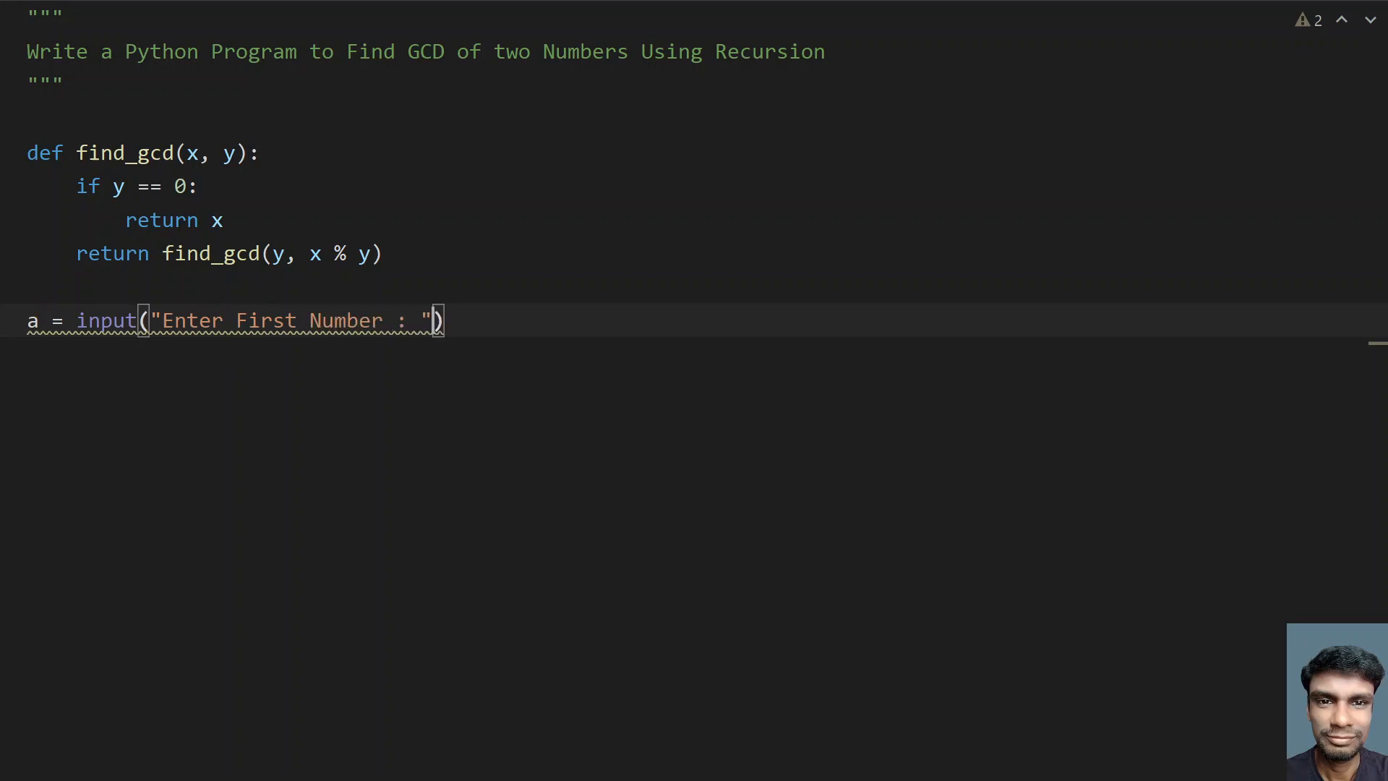
type(")")
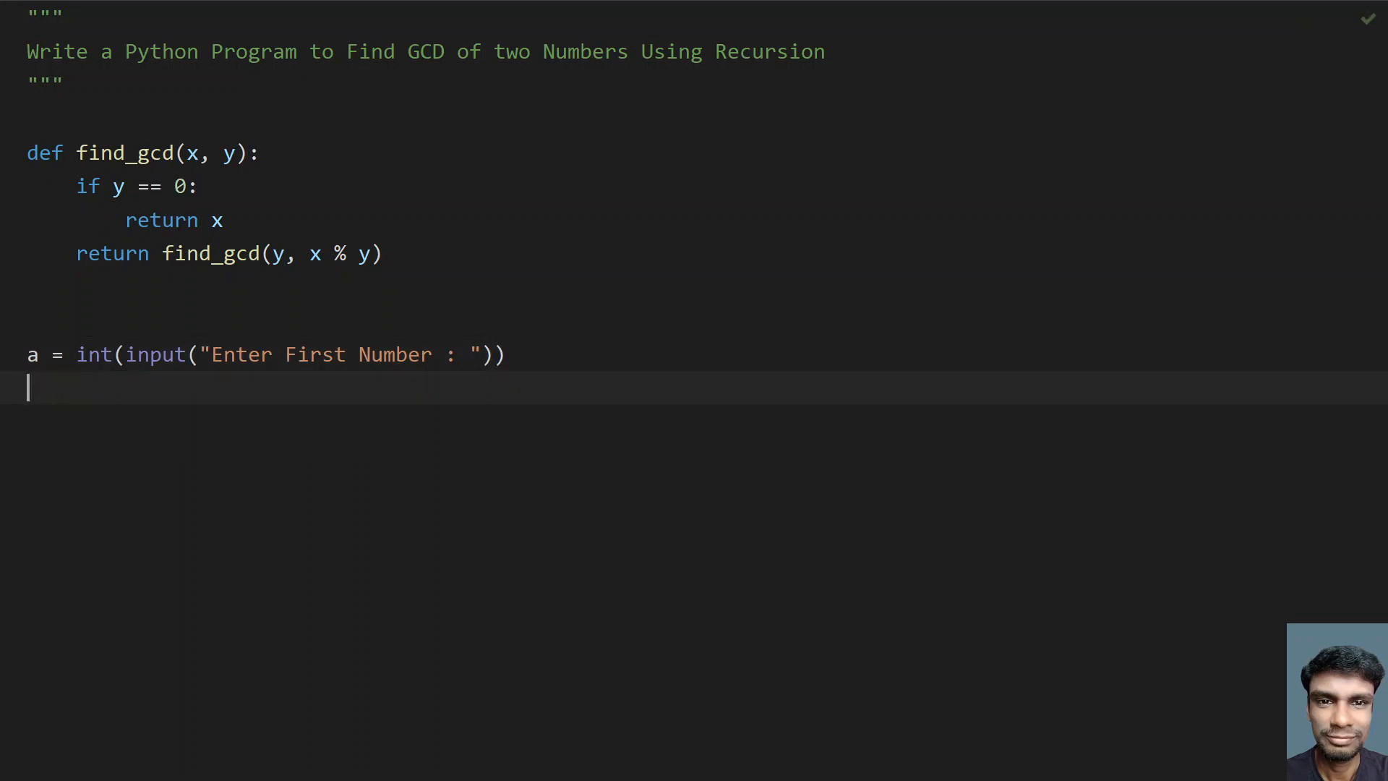
- Read b with the second-number prompt, wrap in int(), and begin the gcd line
type("b =")
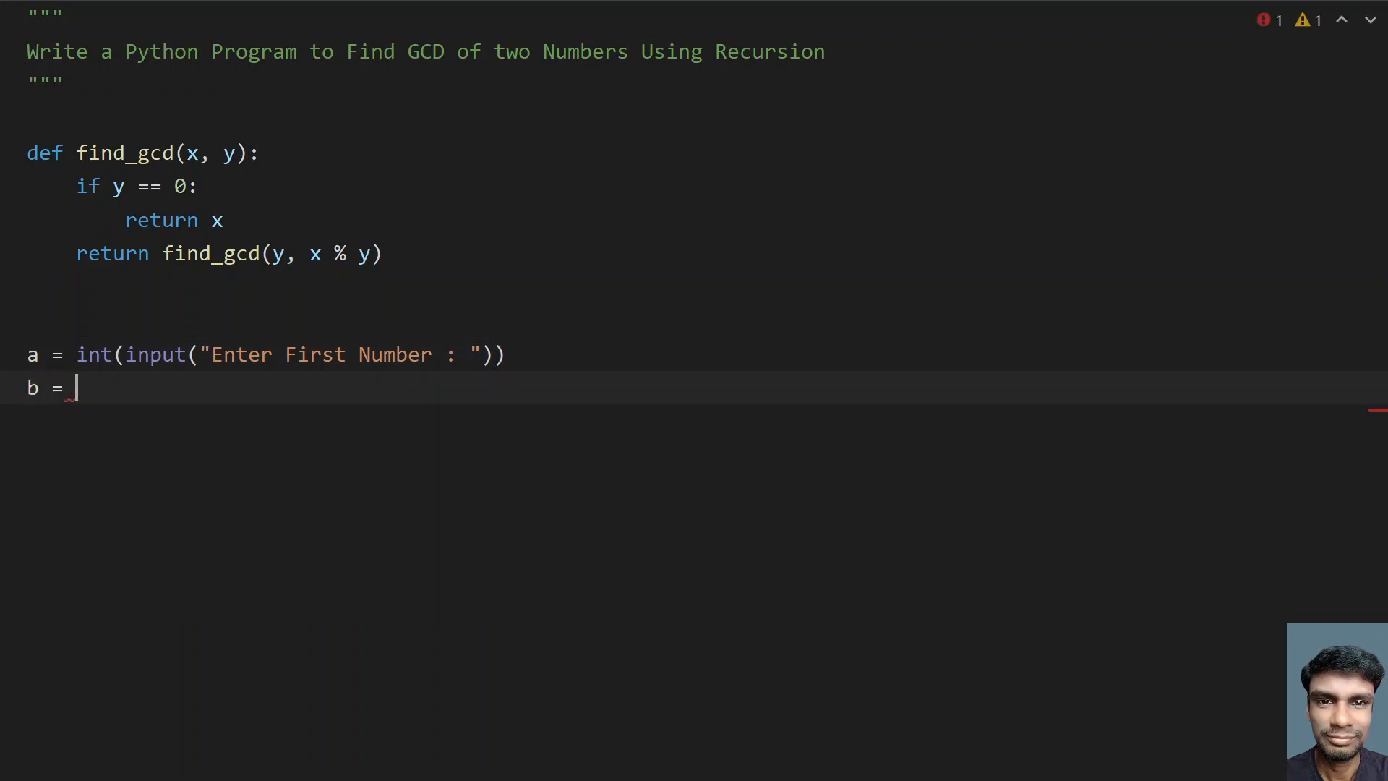
type("input()")
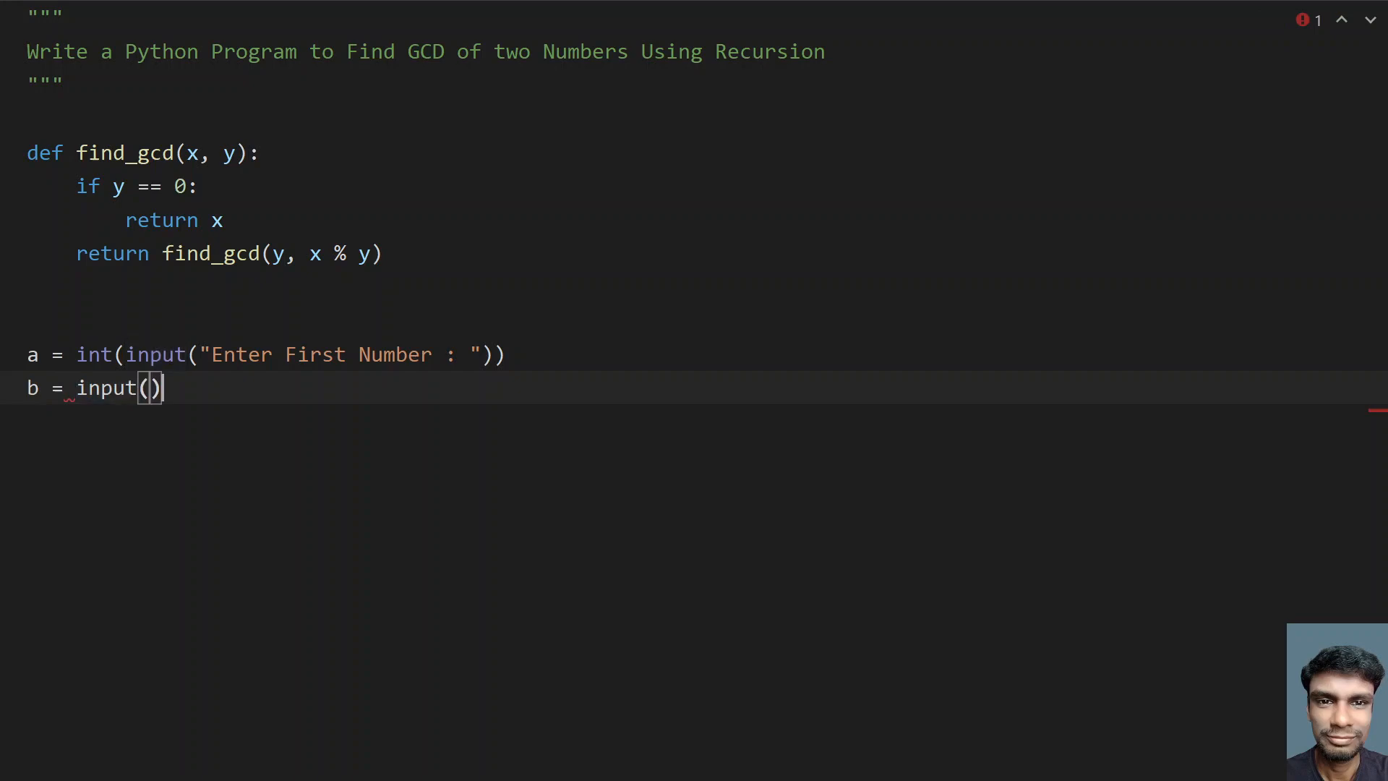
type("\"en")
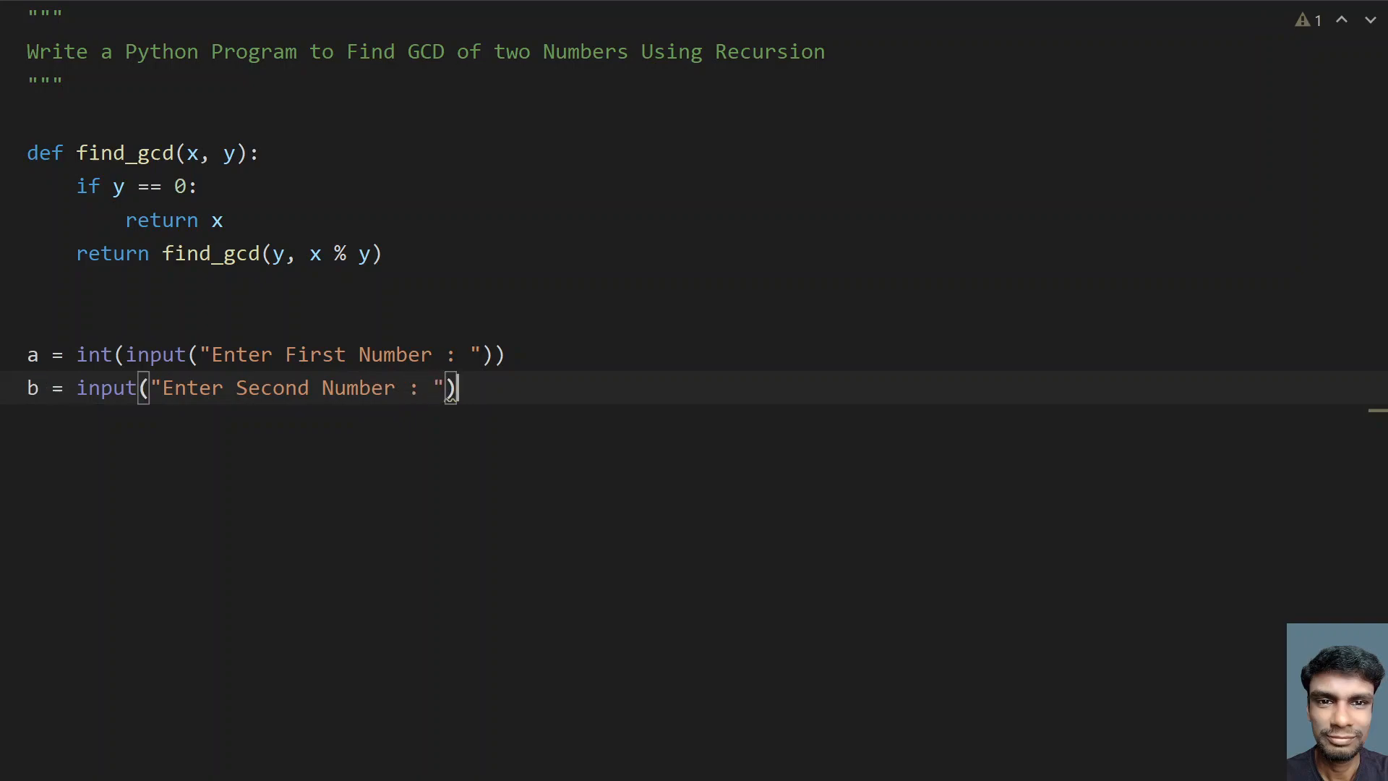
type(")")
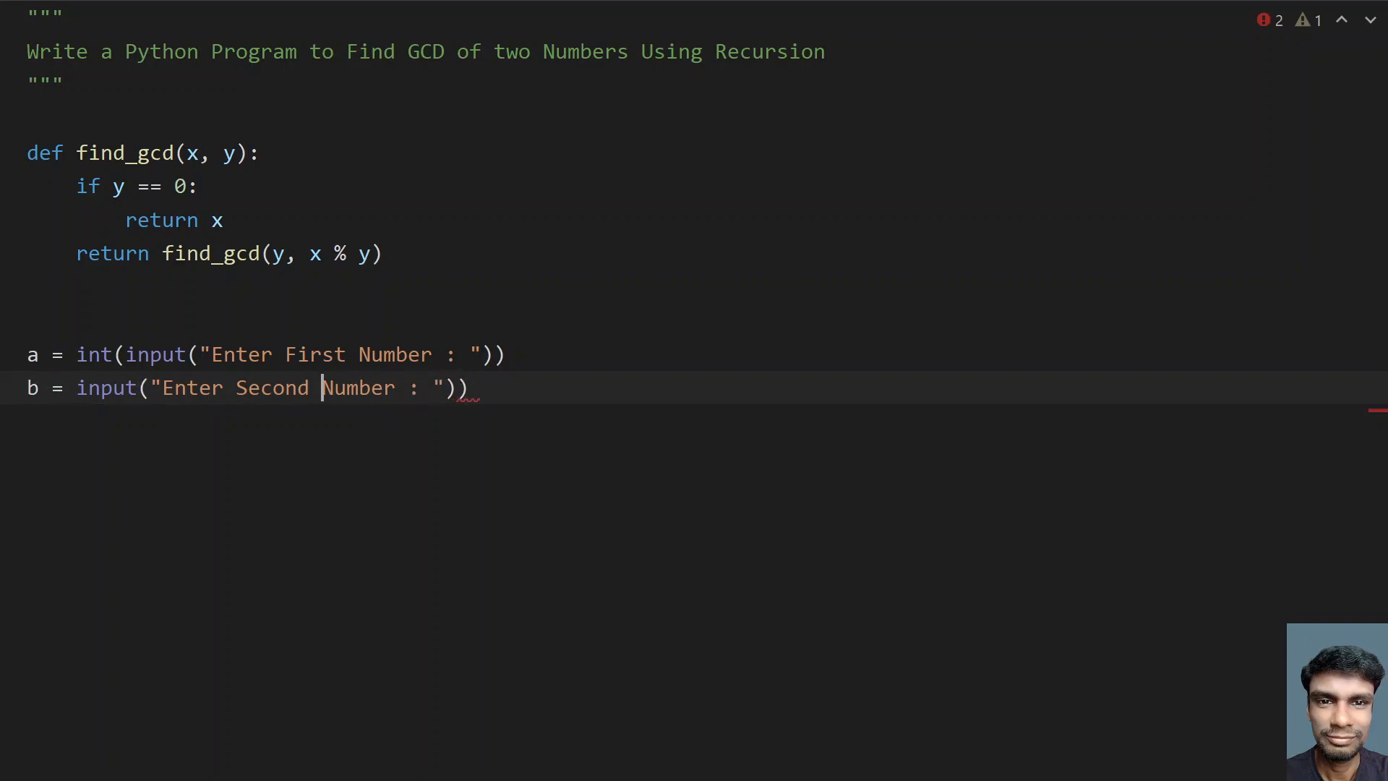
type("int")
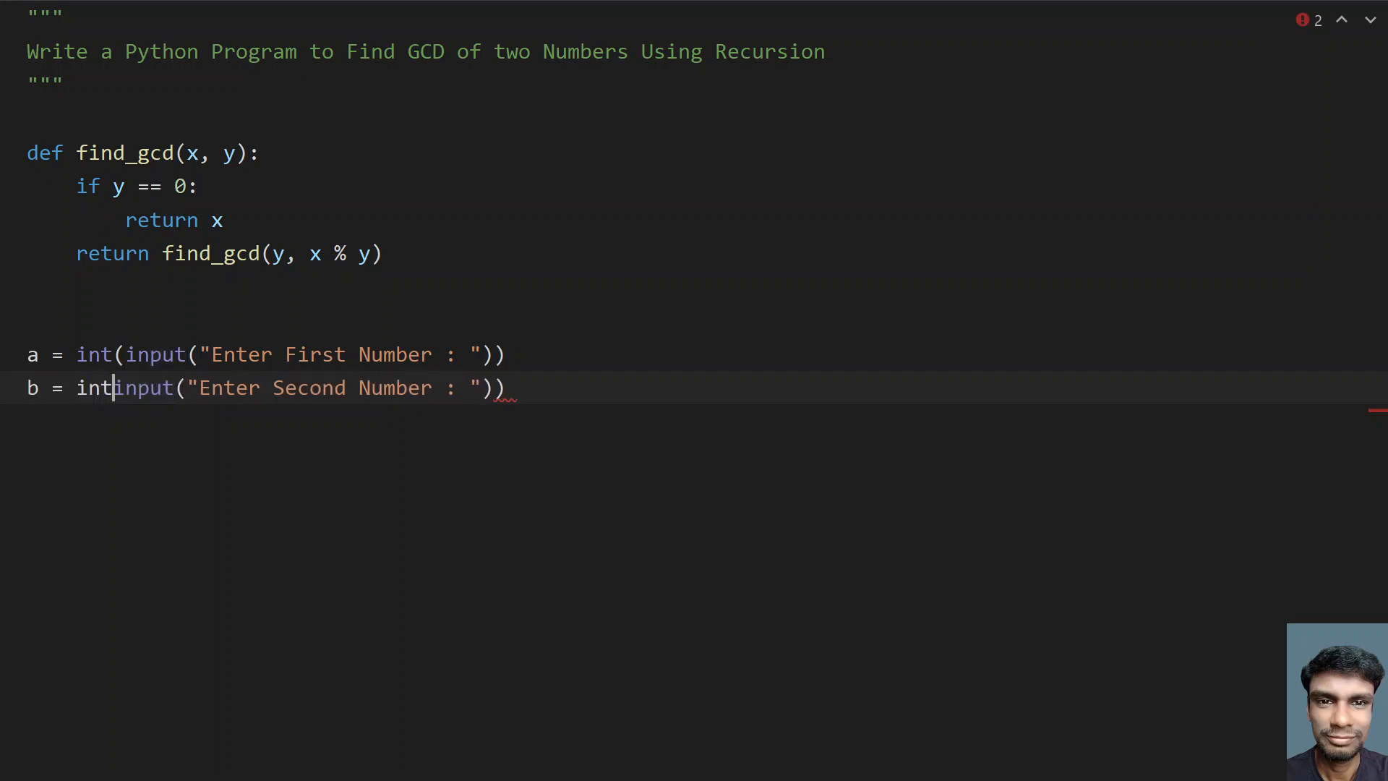
type("(")
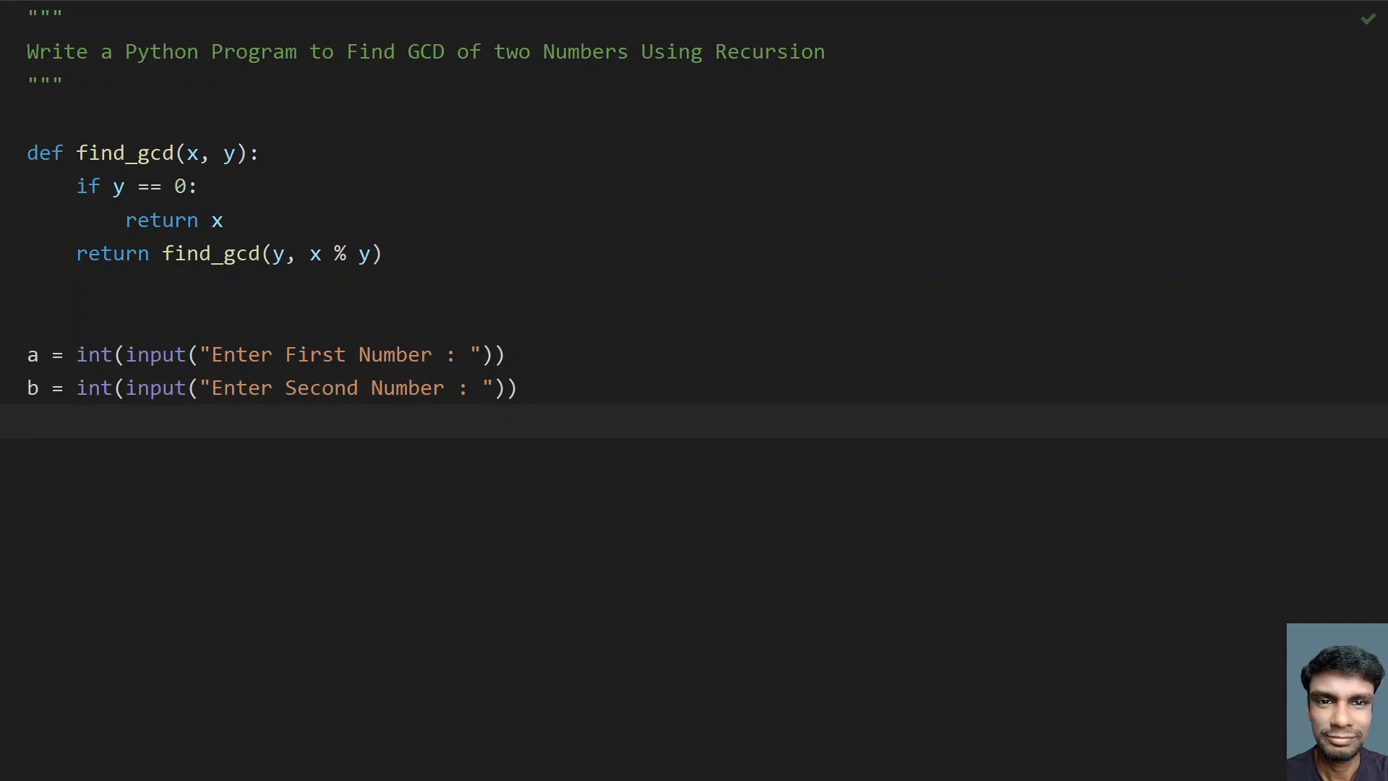
type("gcd")
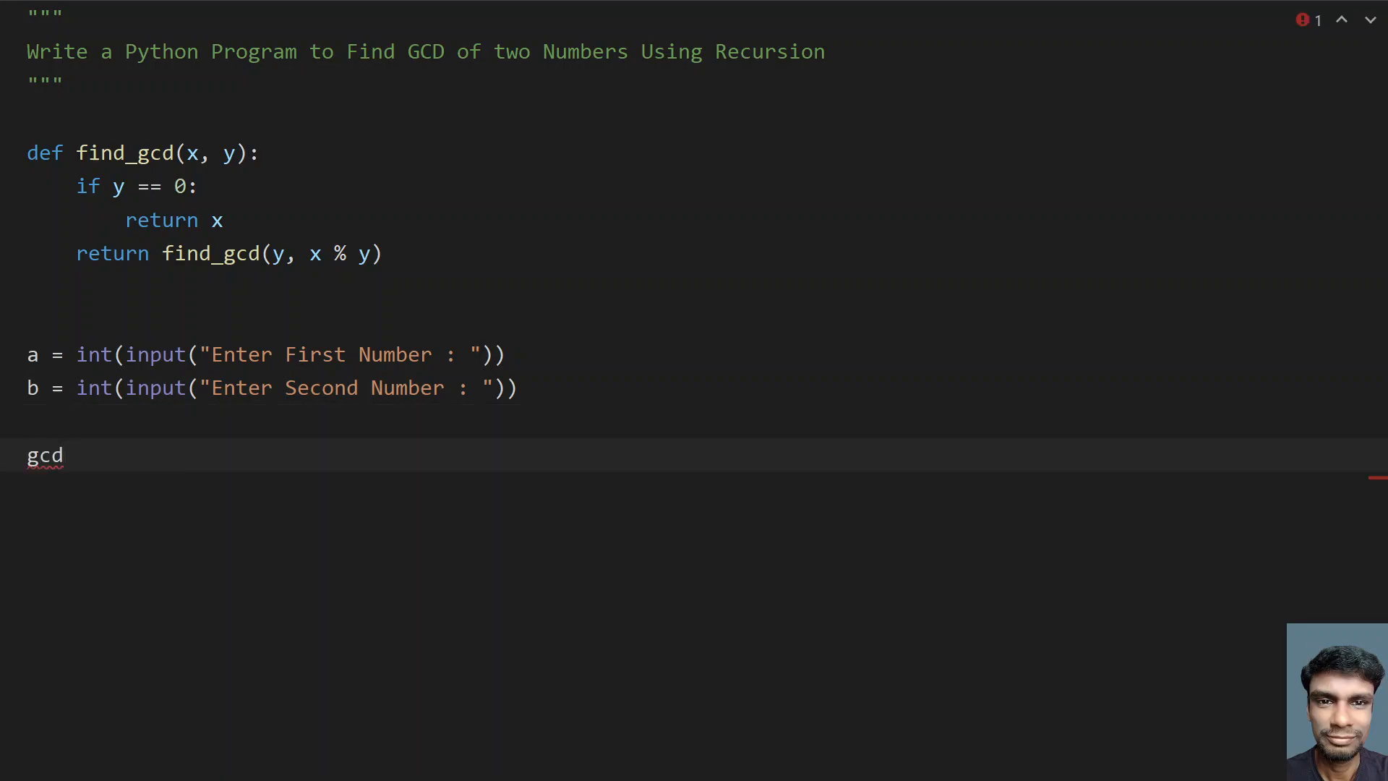
- Store the result as gcd = find_gcd(a, b)
type("= fi")
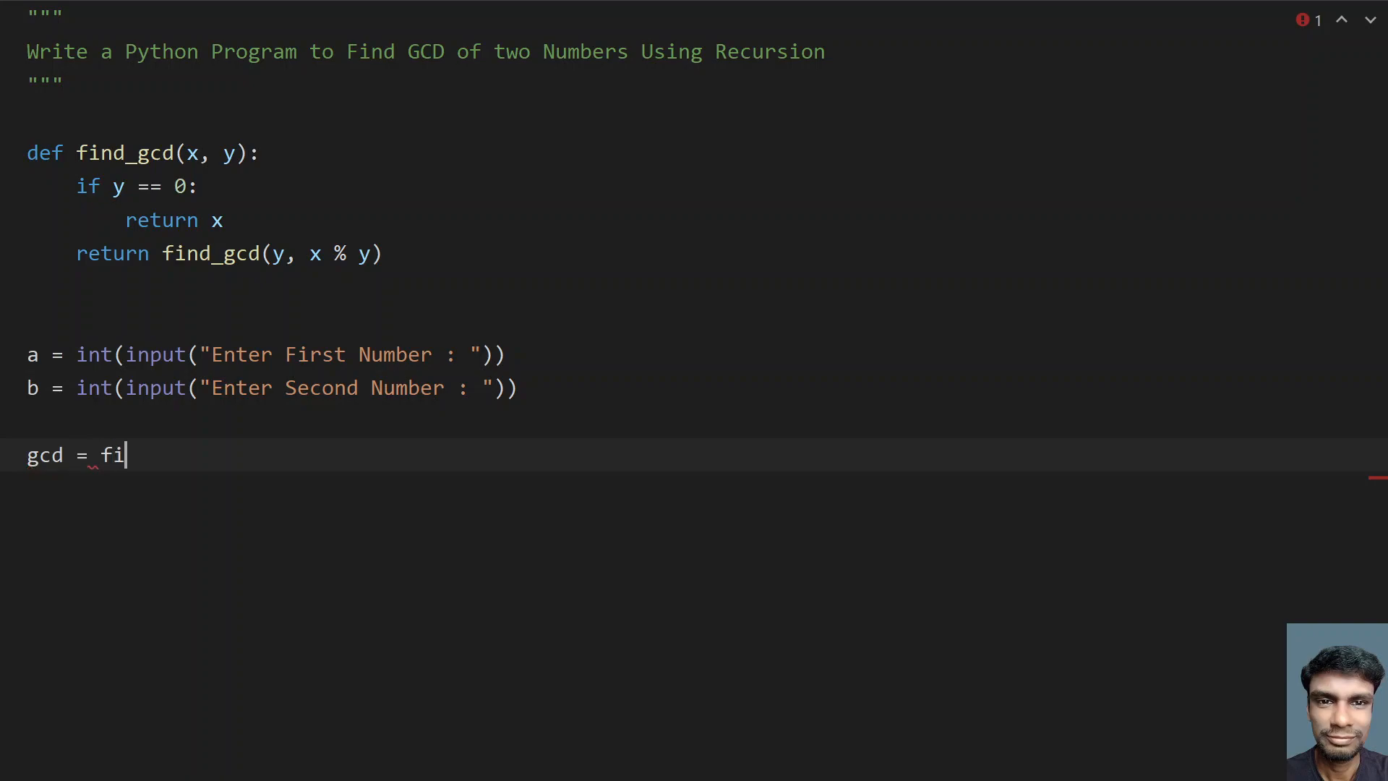
type("nd")
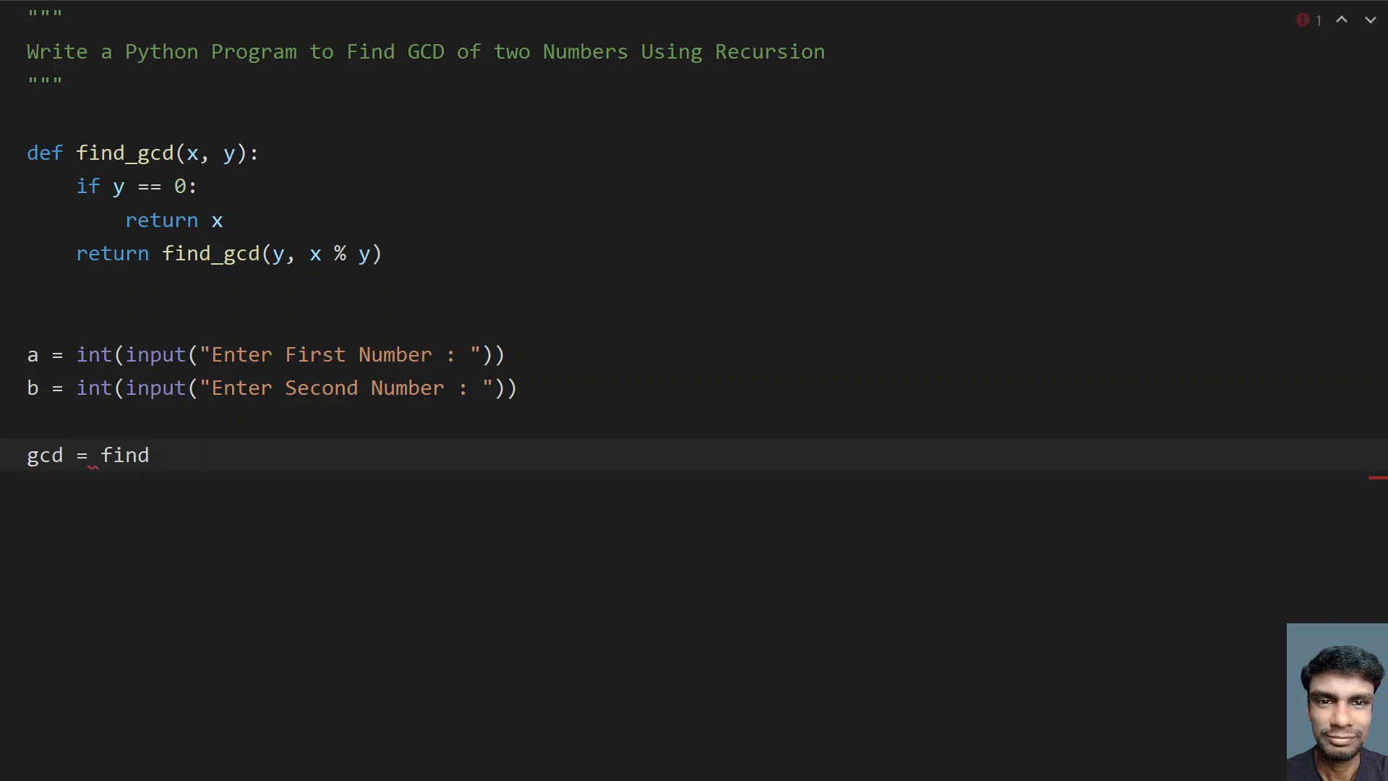
type("_f")
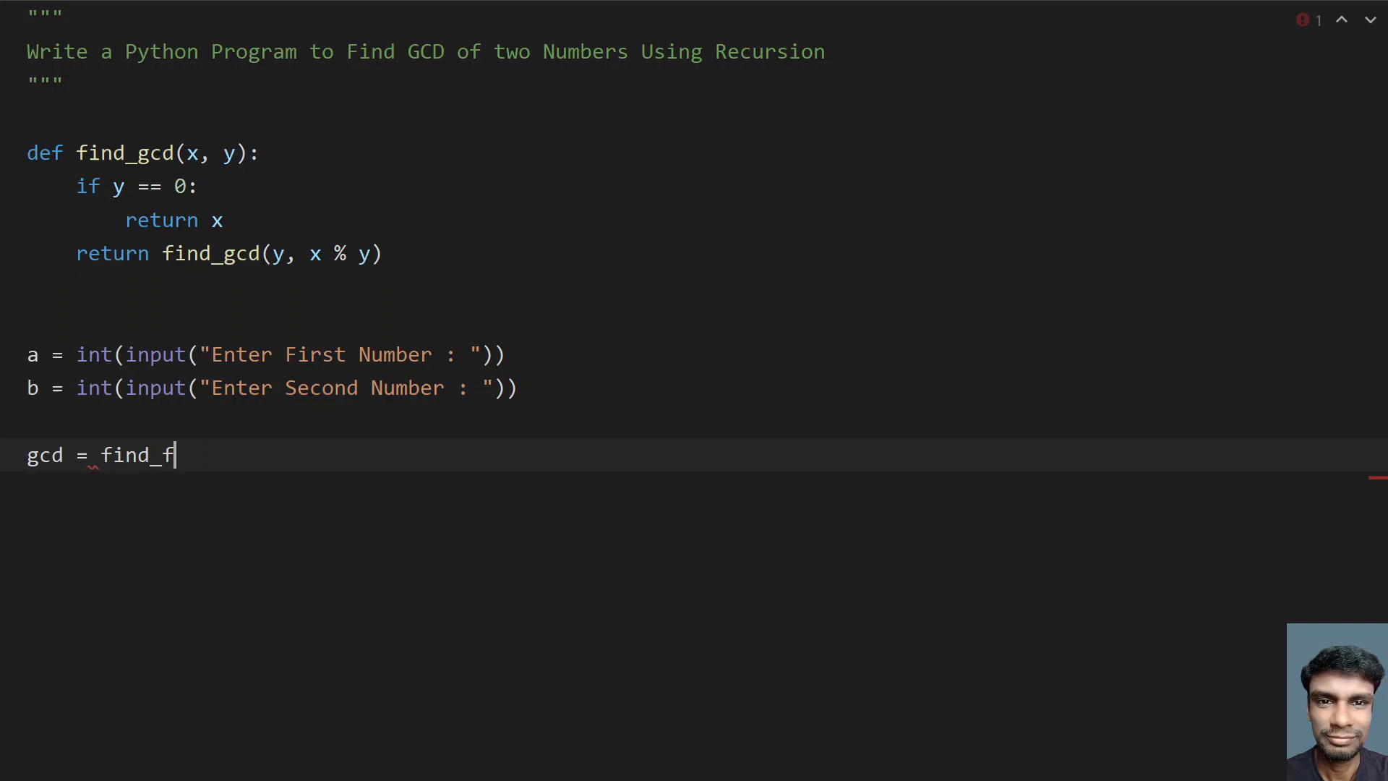
type("gcd()")
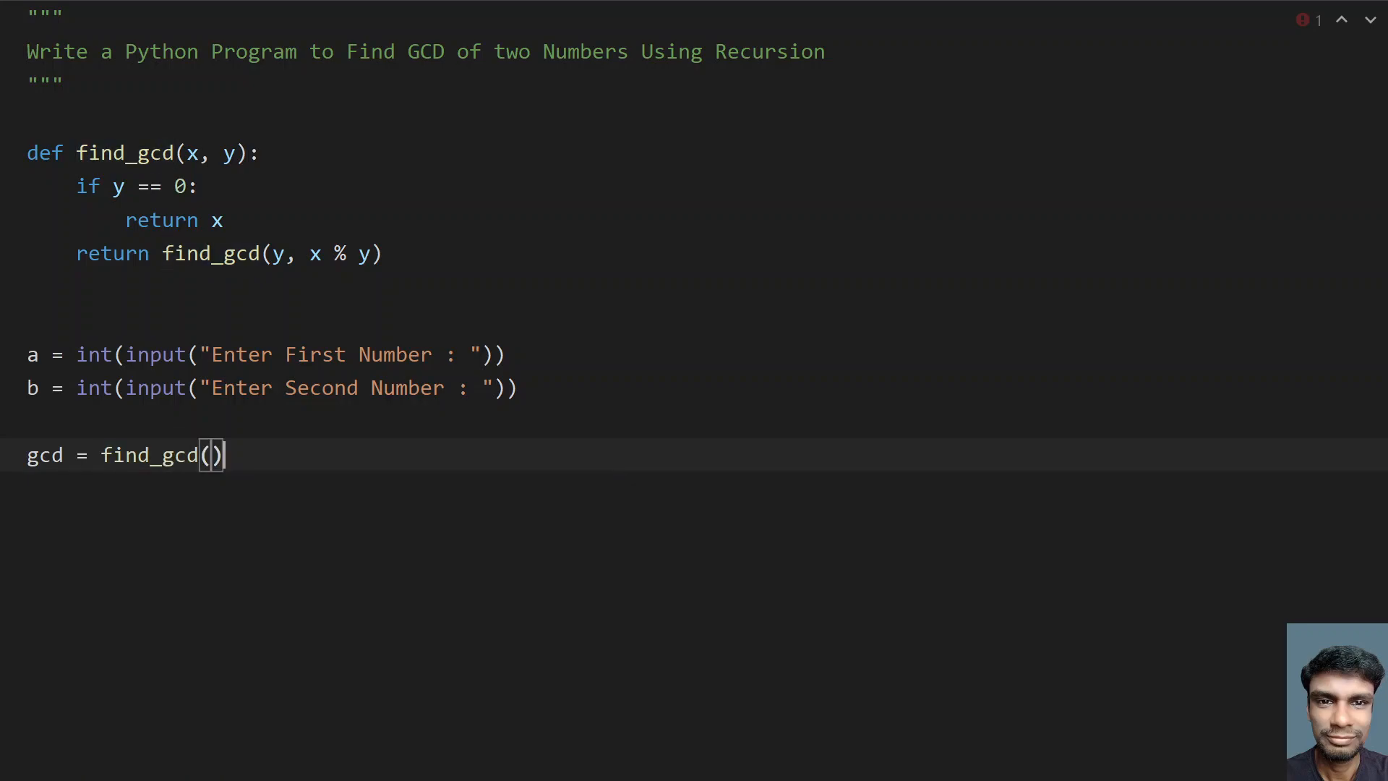
type("a, b")
type("print(")
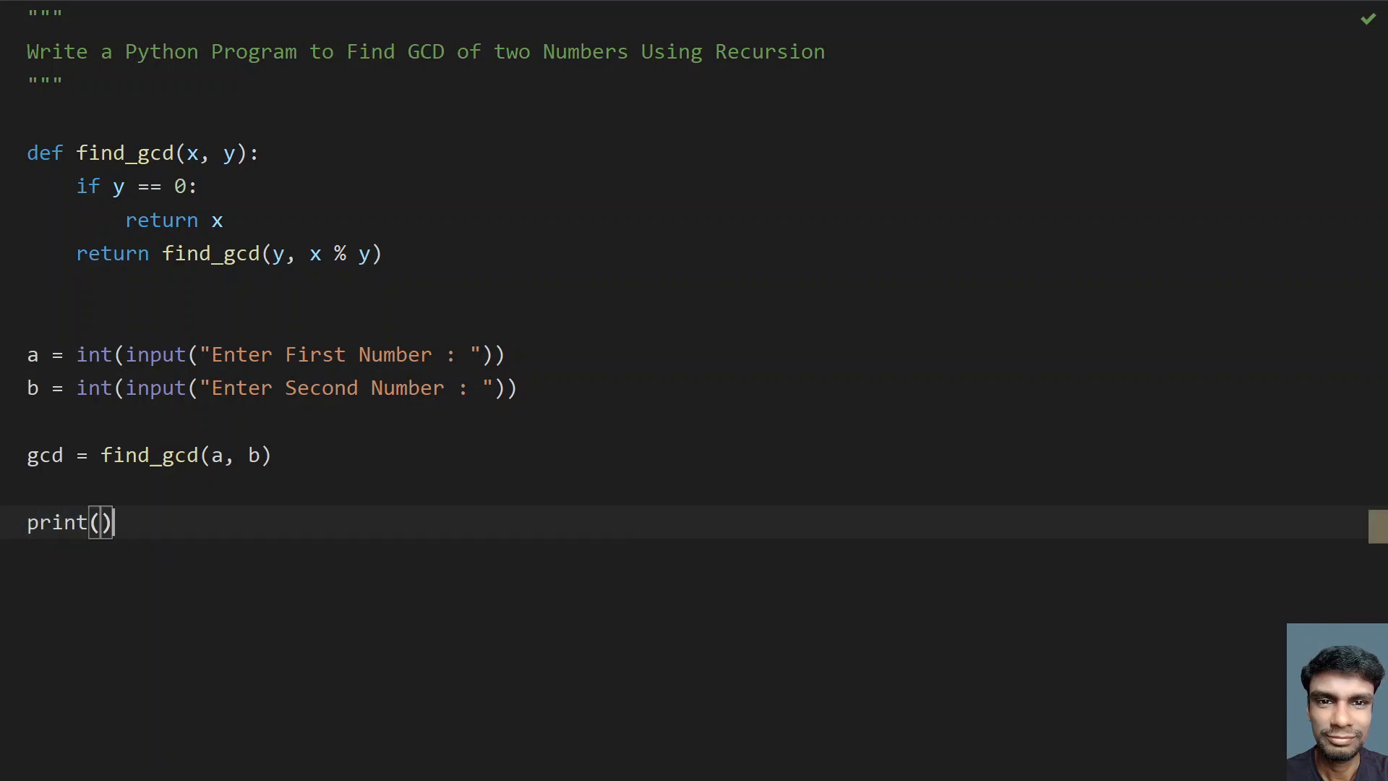
- Print "GCD of two numbers is : " followed by gcd, then bring up the run menu
type("\"G\"")
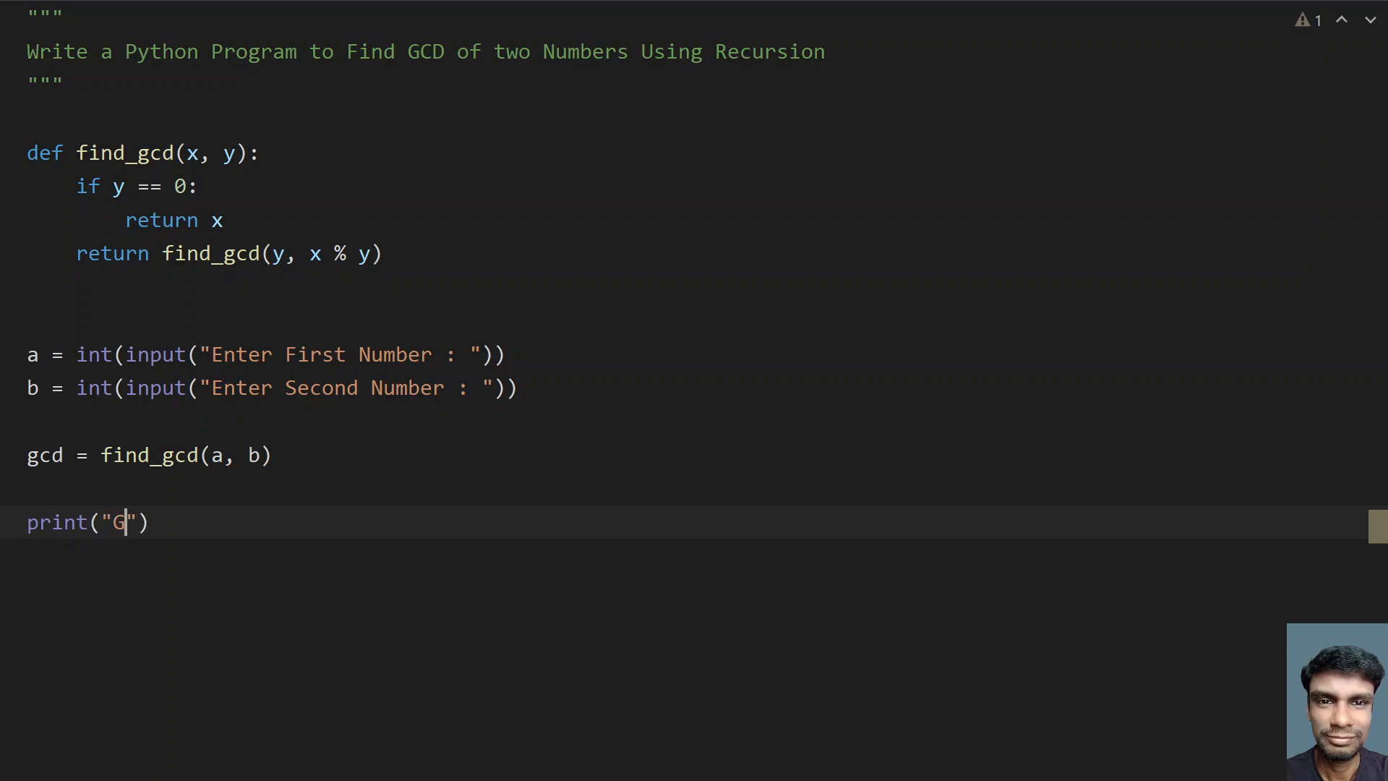
type("CD of t")
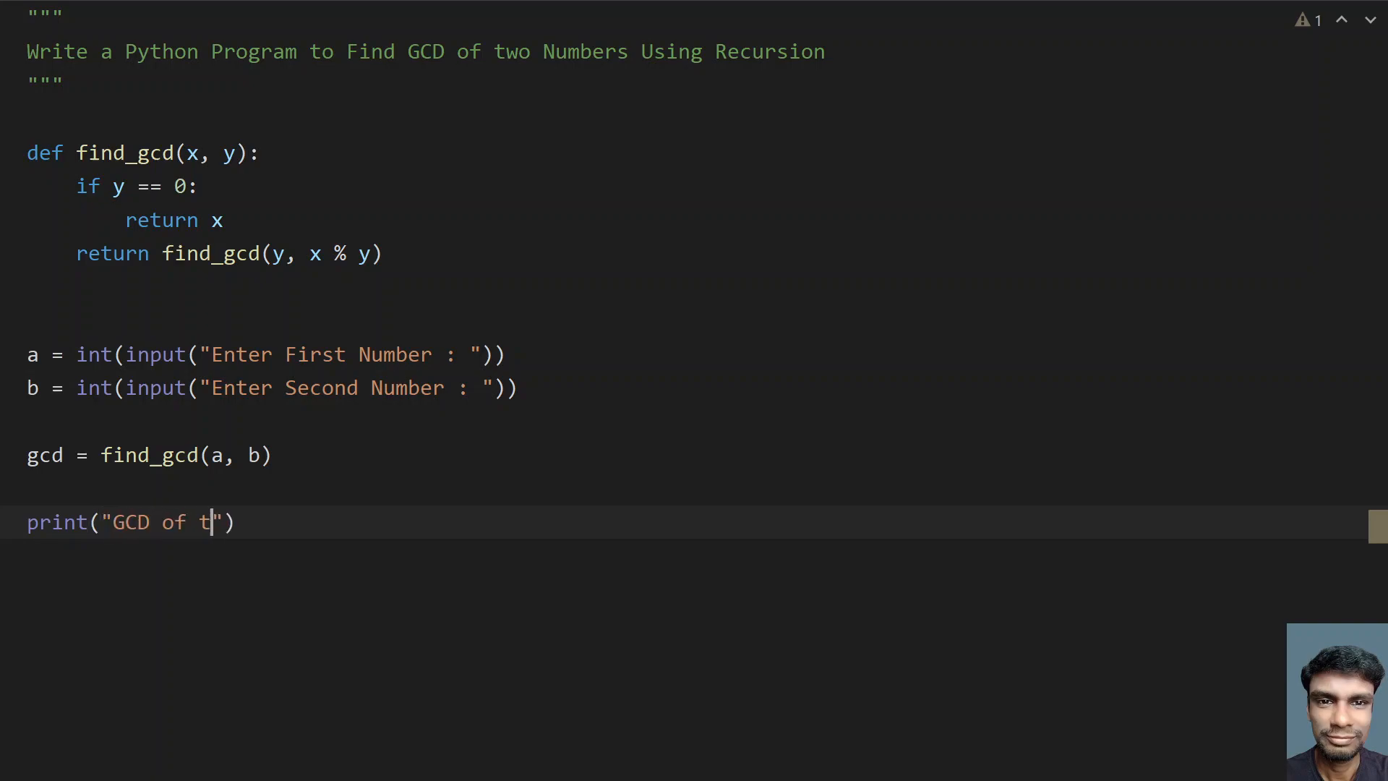
type("wo numbers")
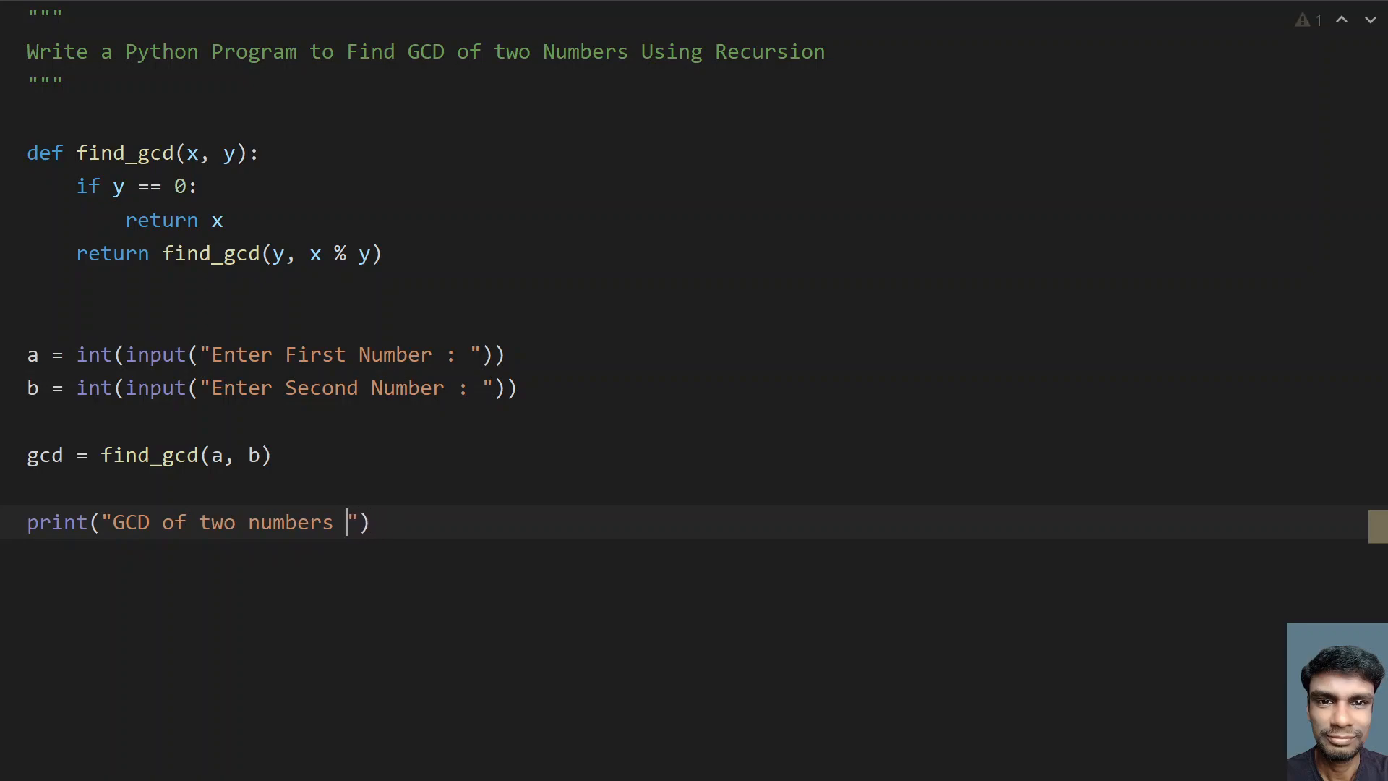
type("is :")
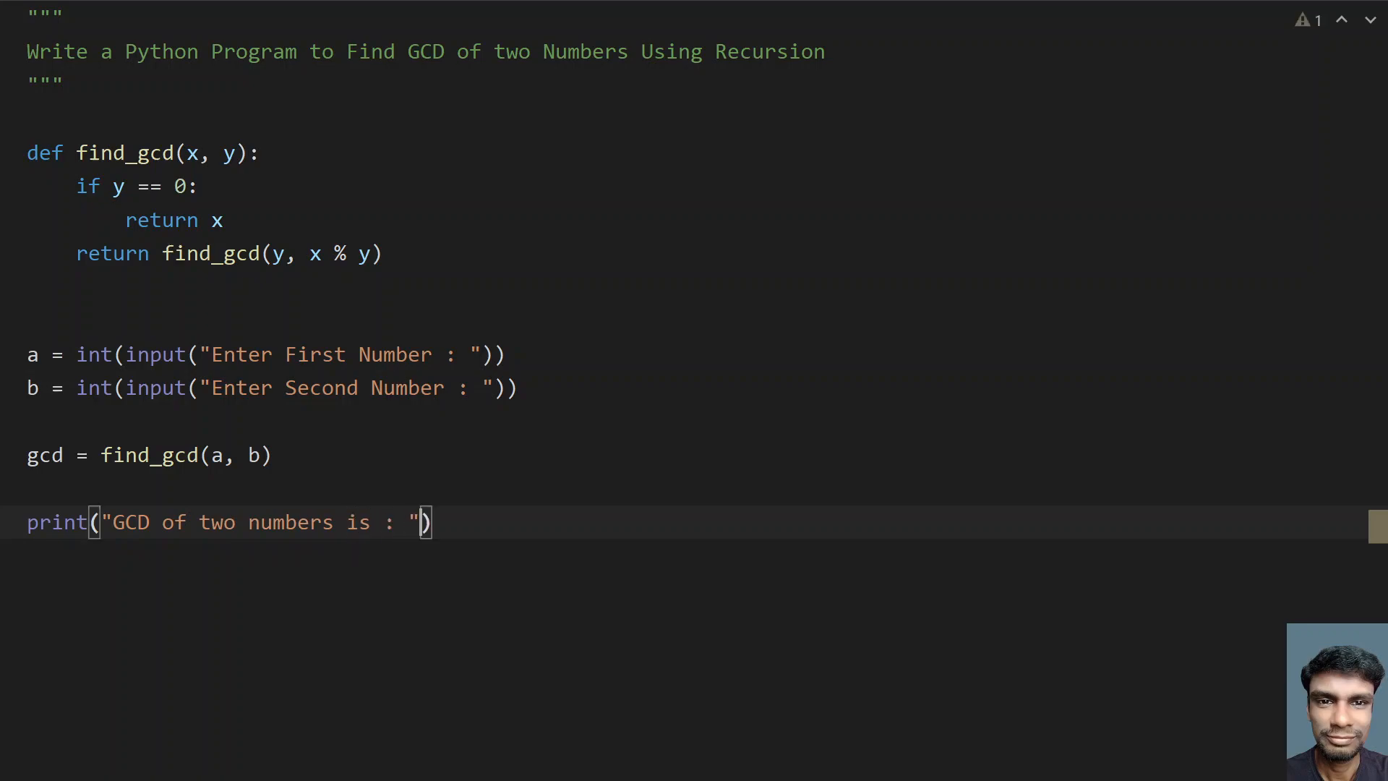
type(",")
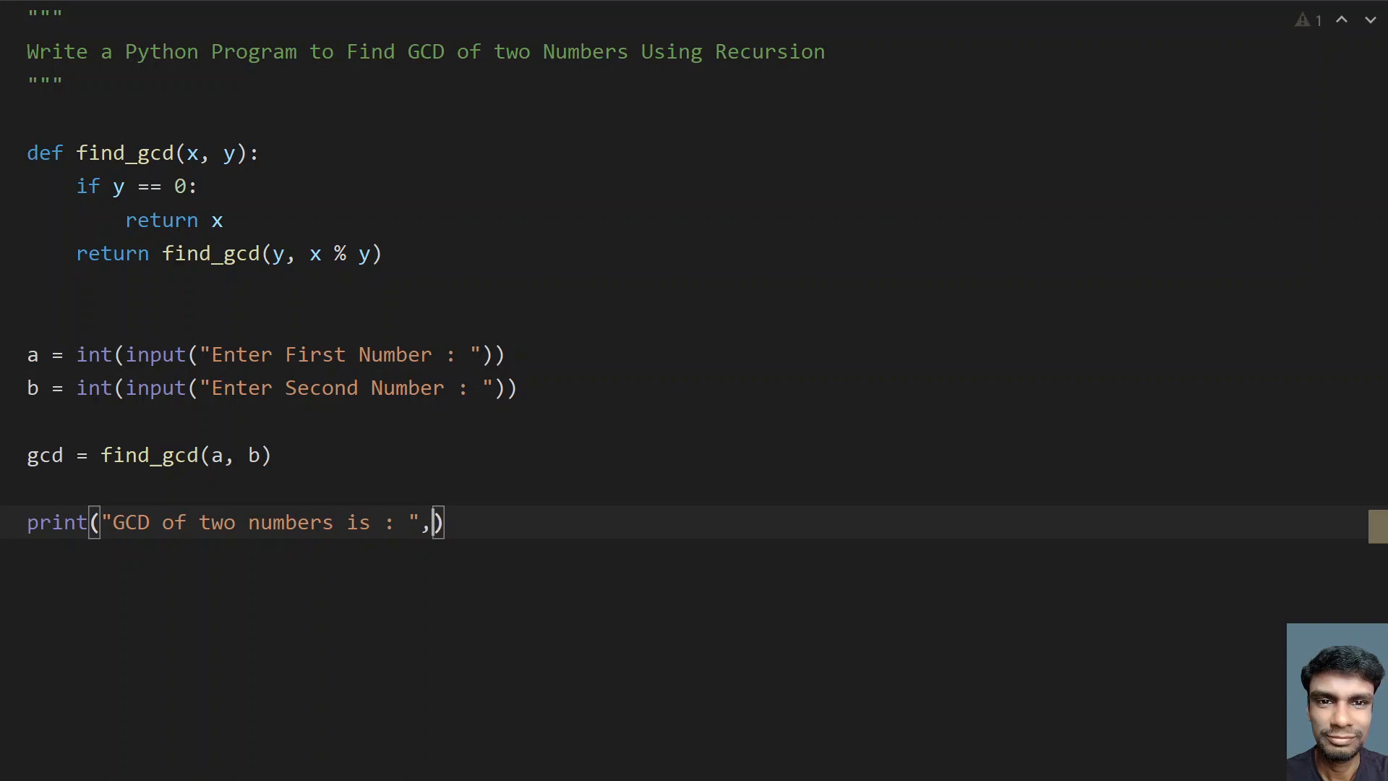
type("gcd")
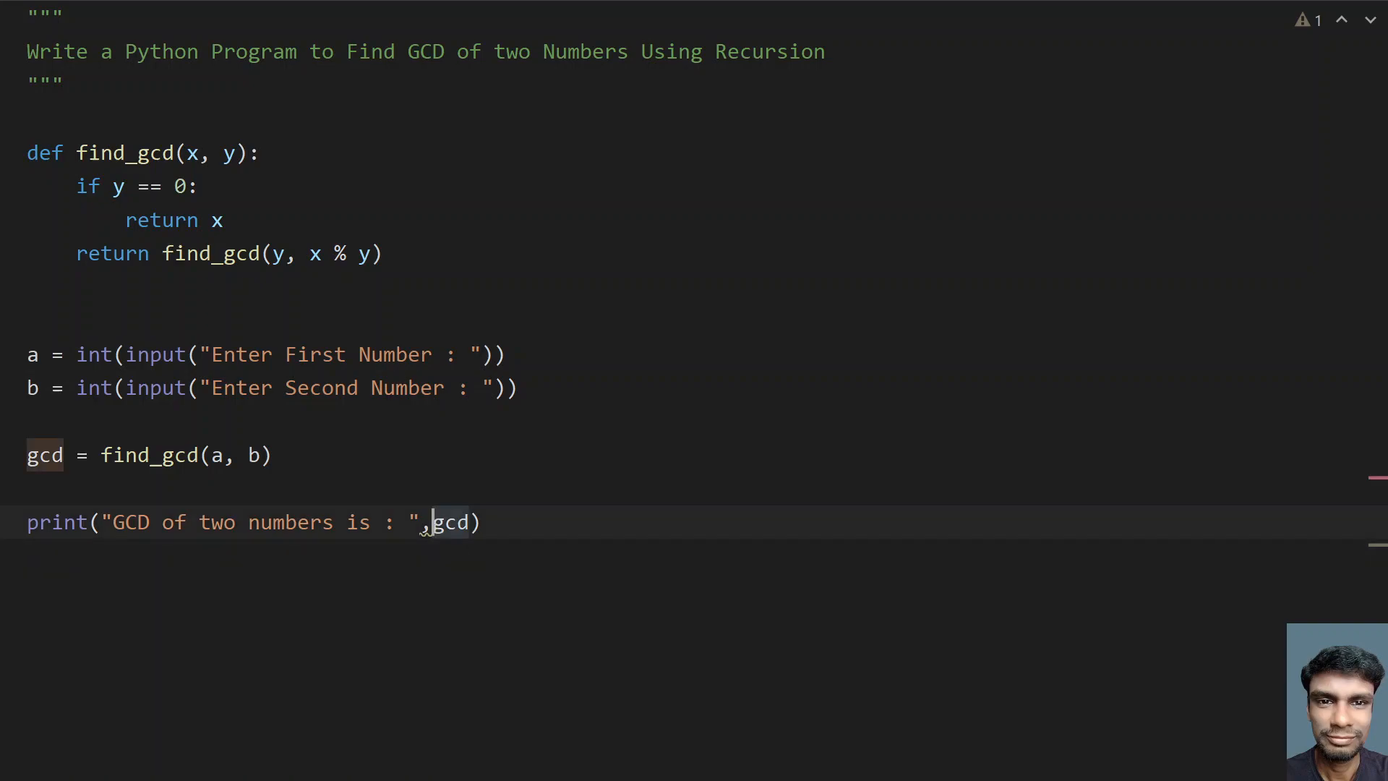
right_click(425, 522)
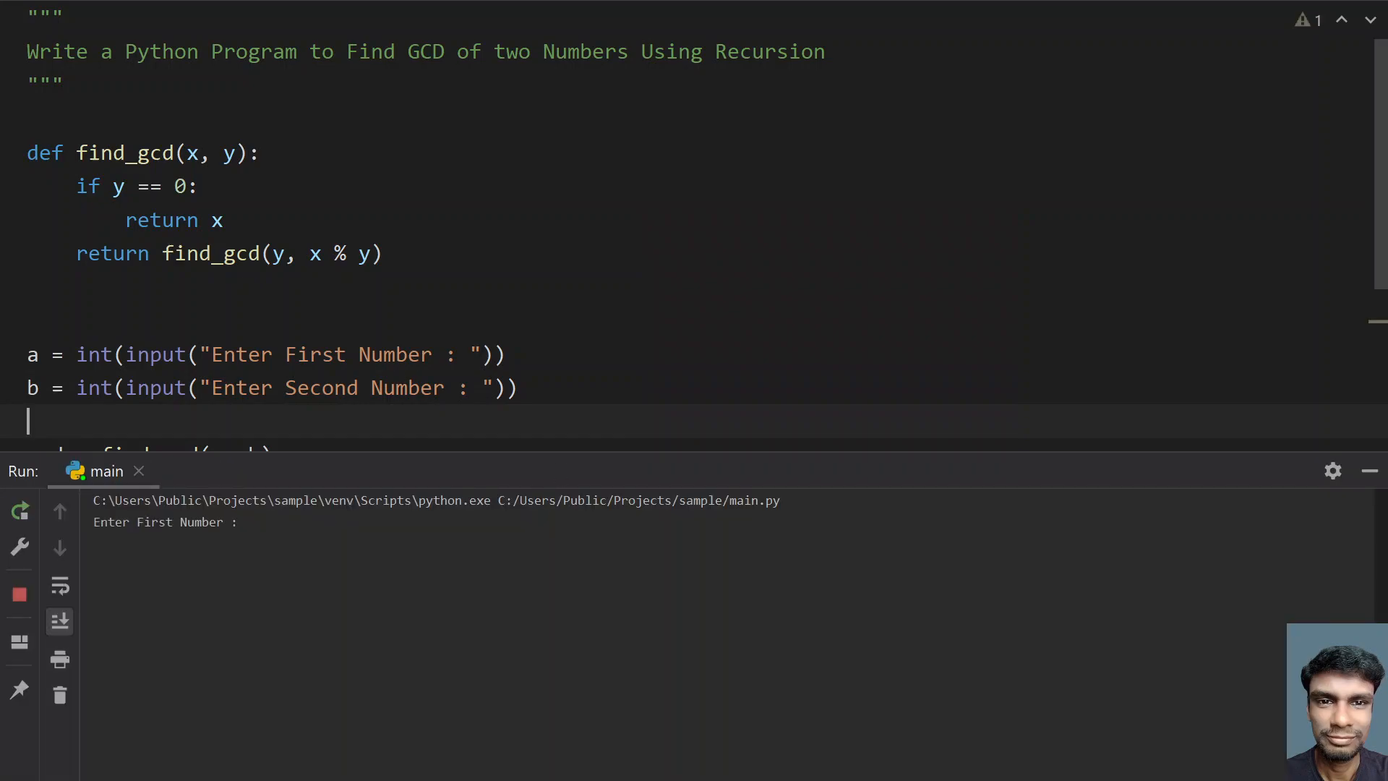
- Run the script with 10 and 55, getting GCD 5, and hide the Run panel
type("10")
type("55")
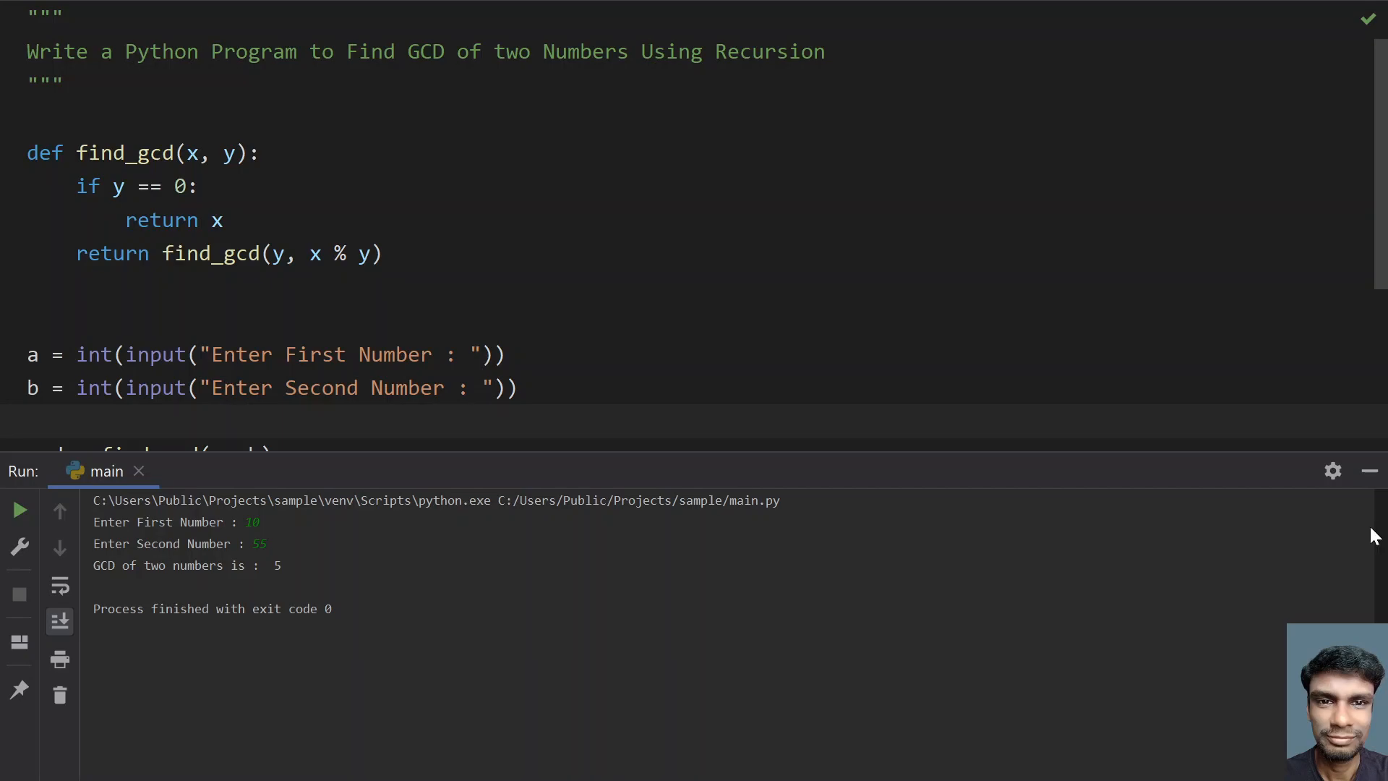
mouse_move(1367, 470)
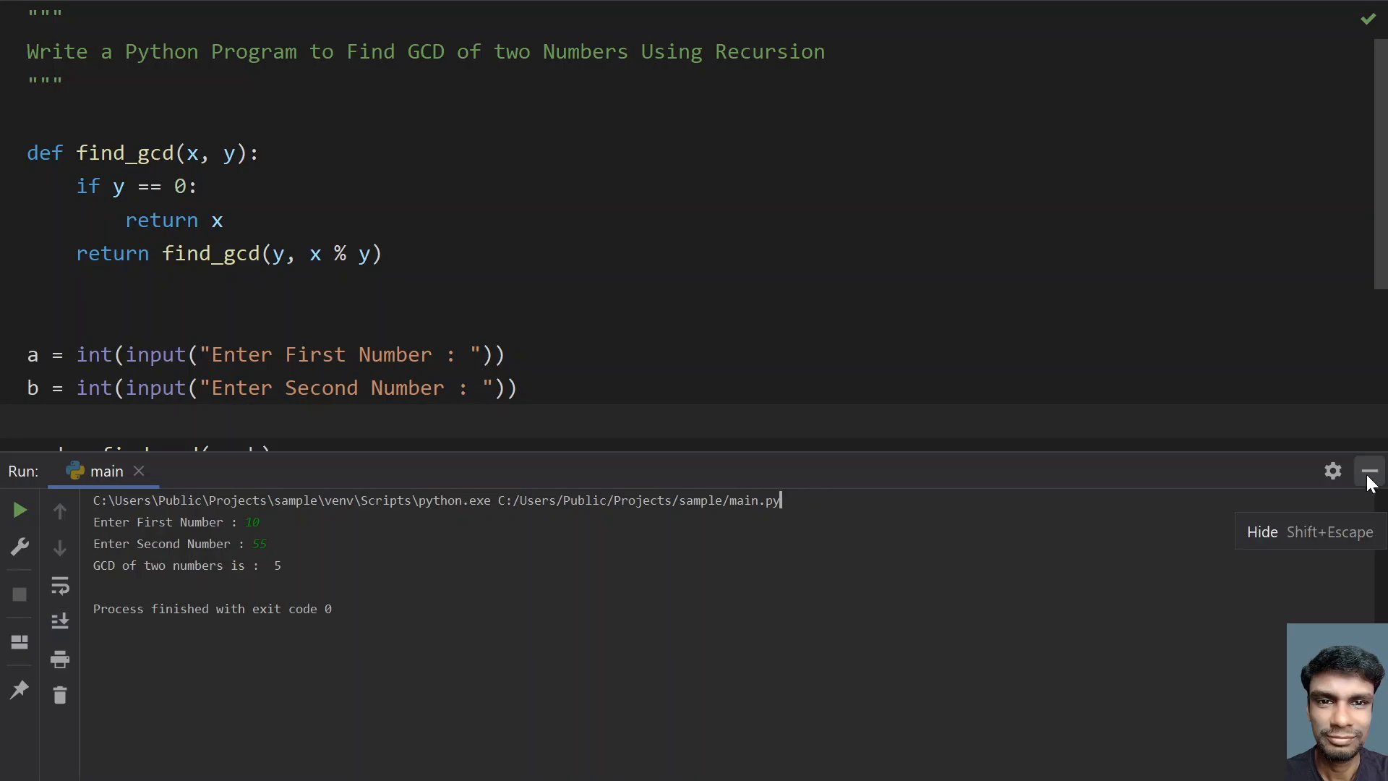
left_click(1367, 470)
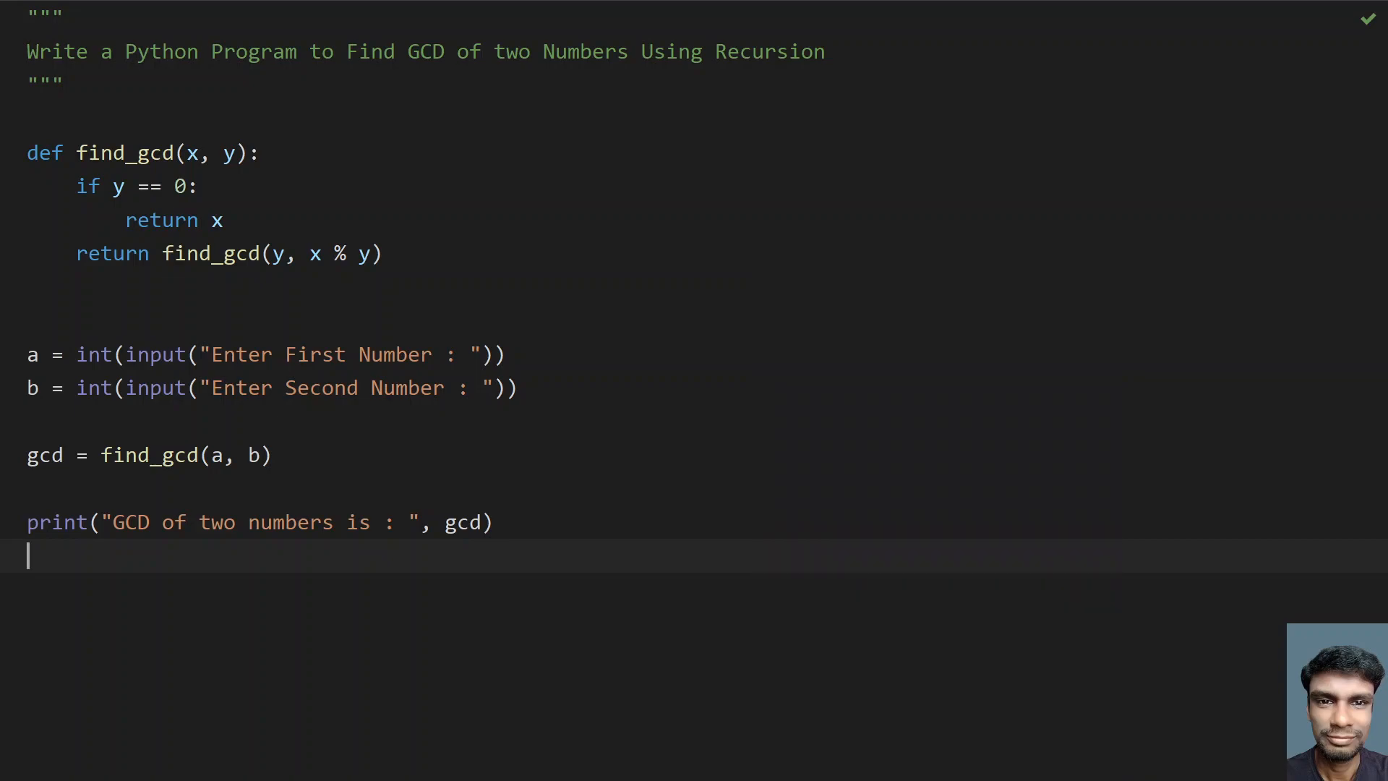
- Rerun with Shift+F10 entering 700 and 900, getting GCD 100, and hide the panel
key("shift+f10")
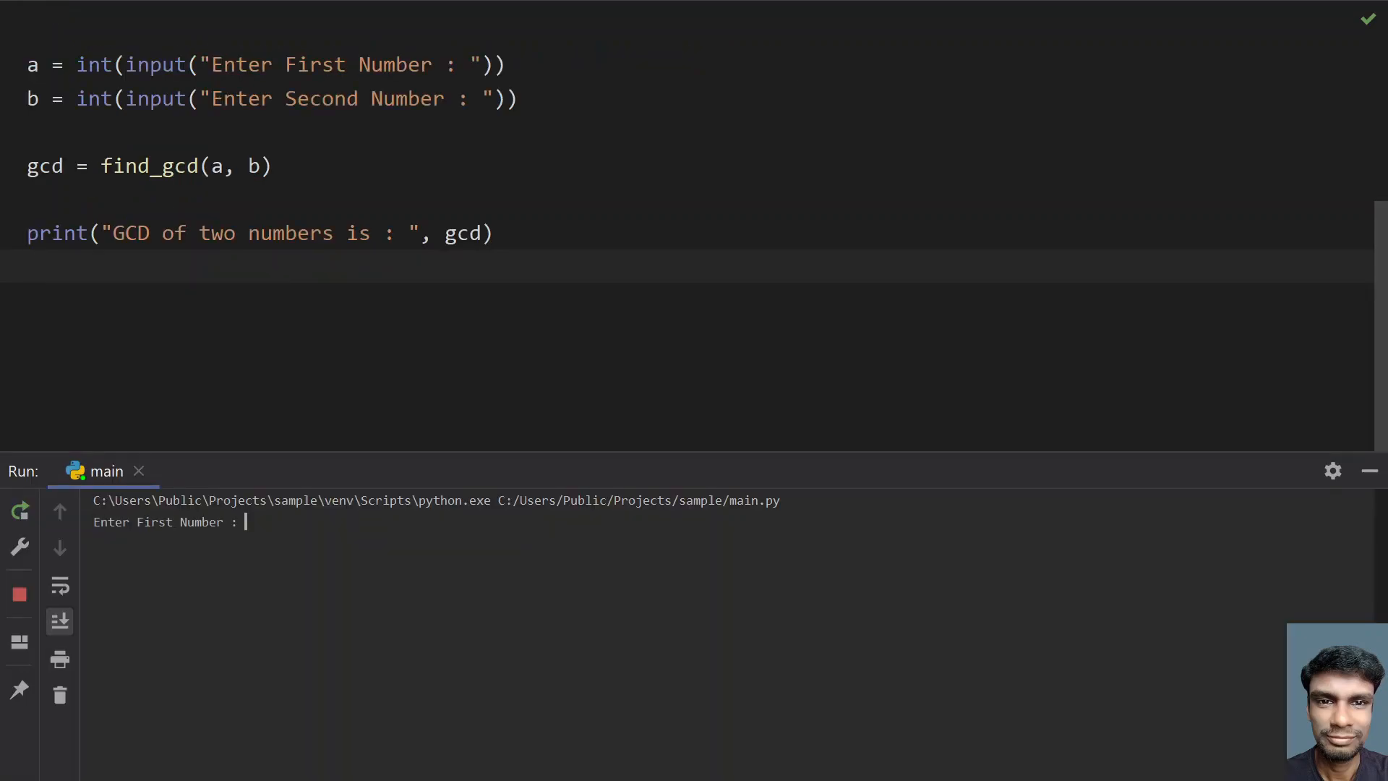
type("70")
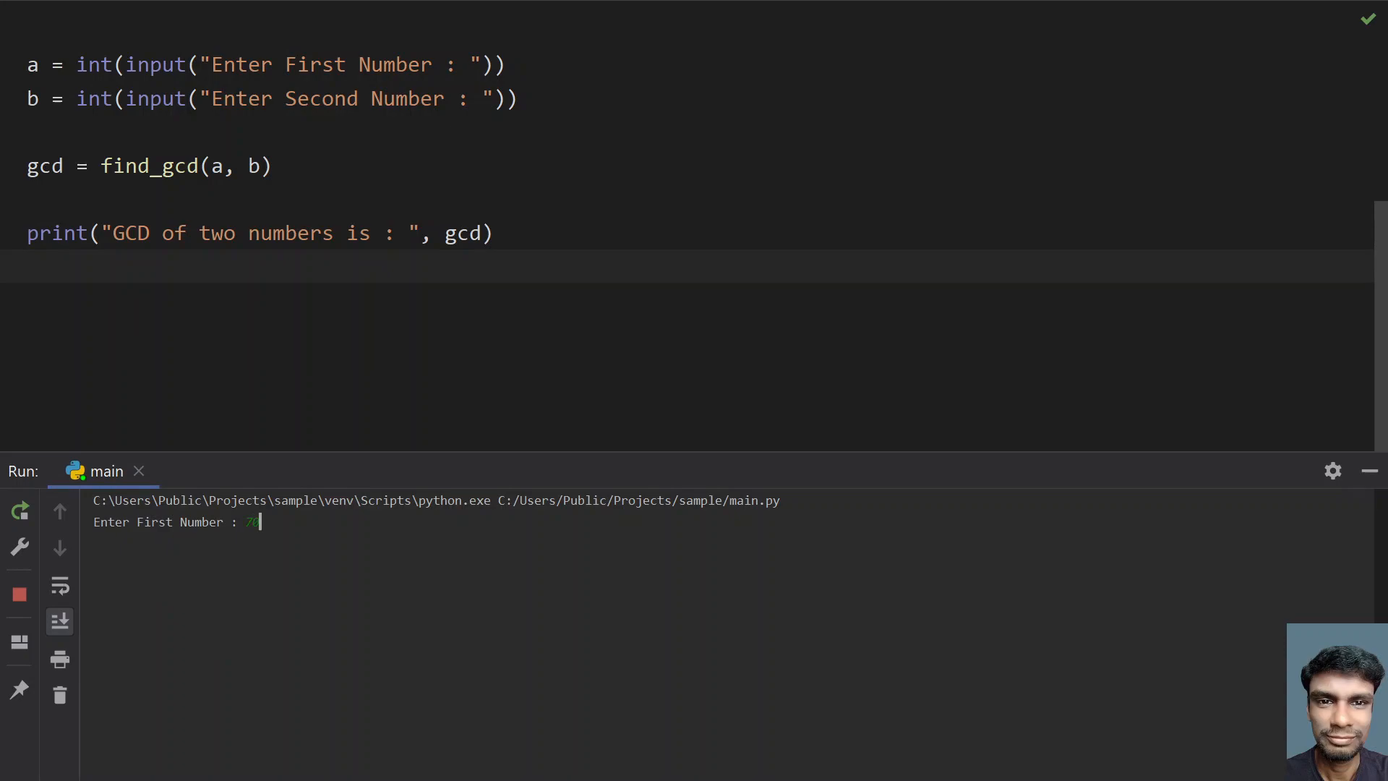
type("0")
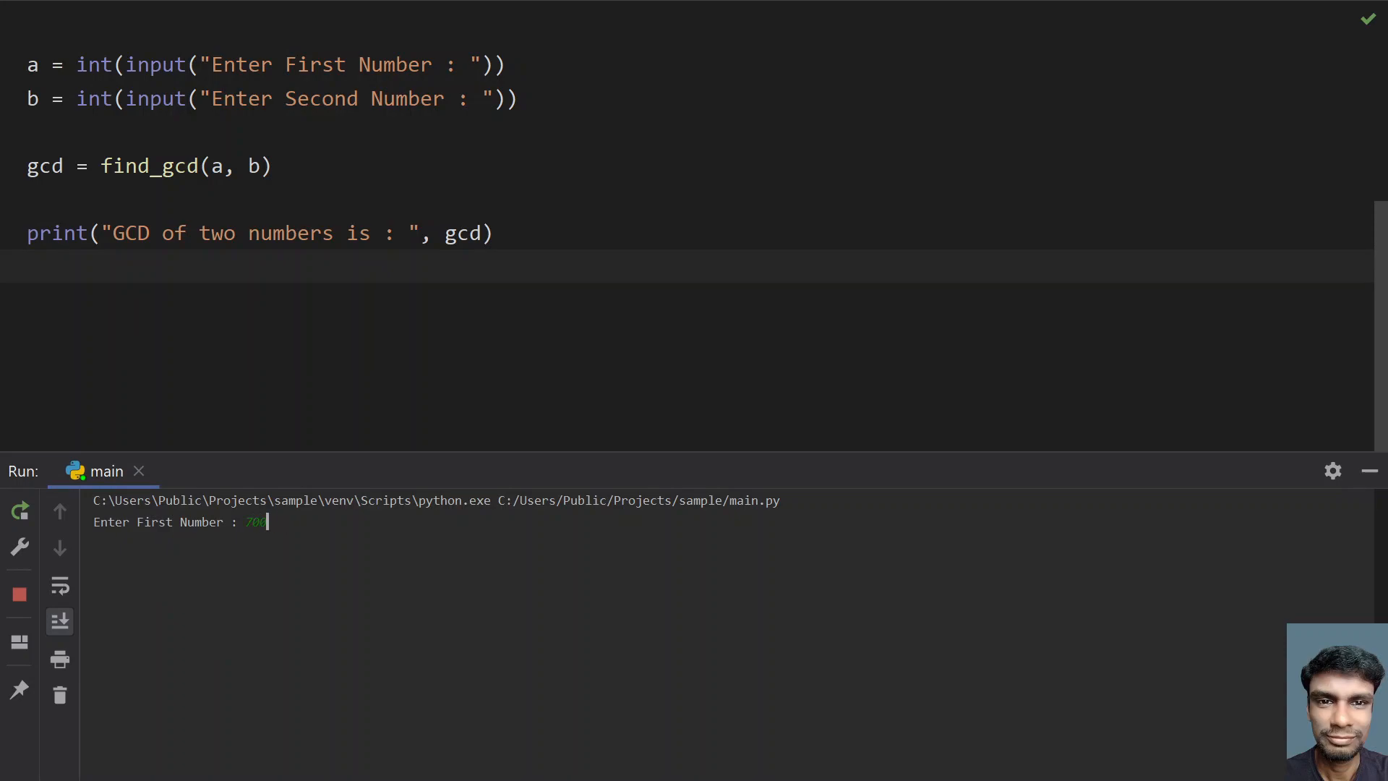
type("9000")
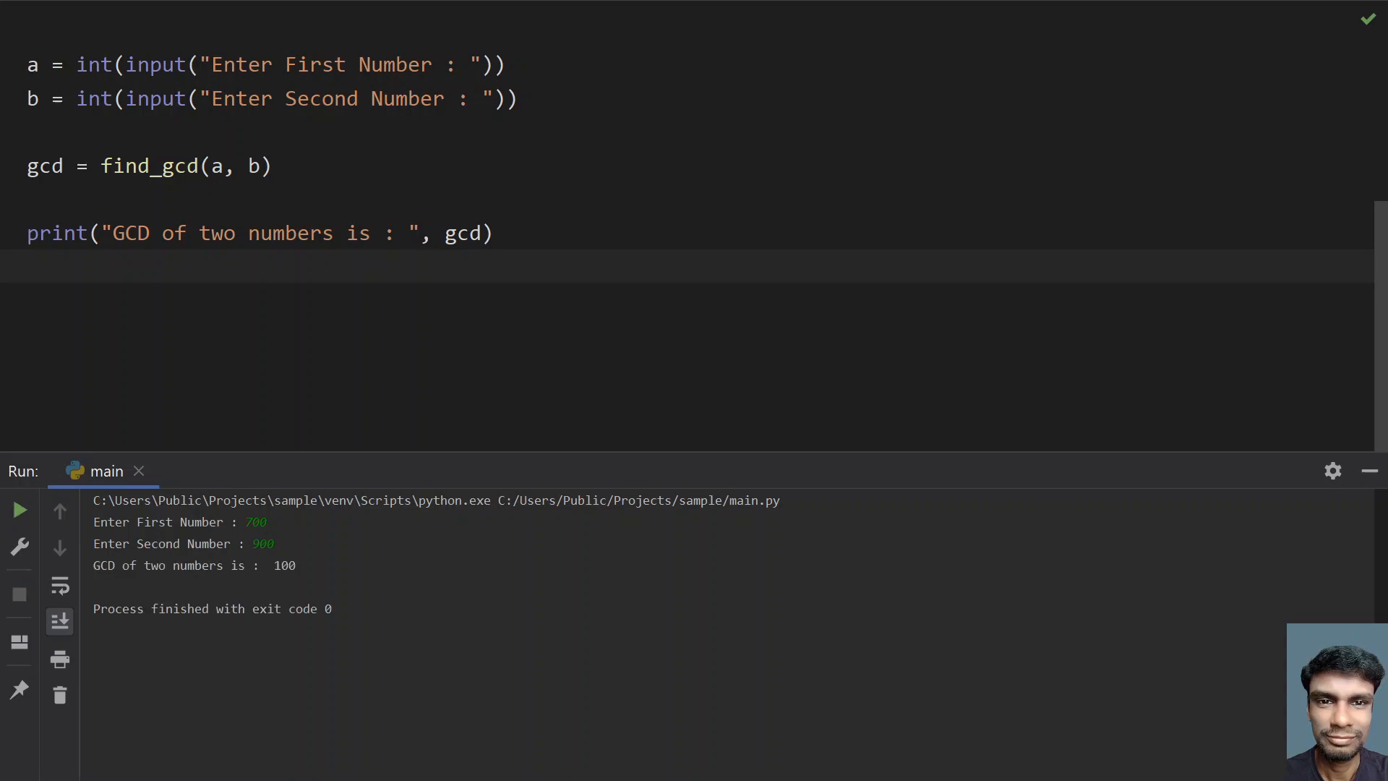
mouse_move(1369, 470)
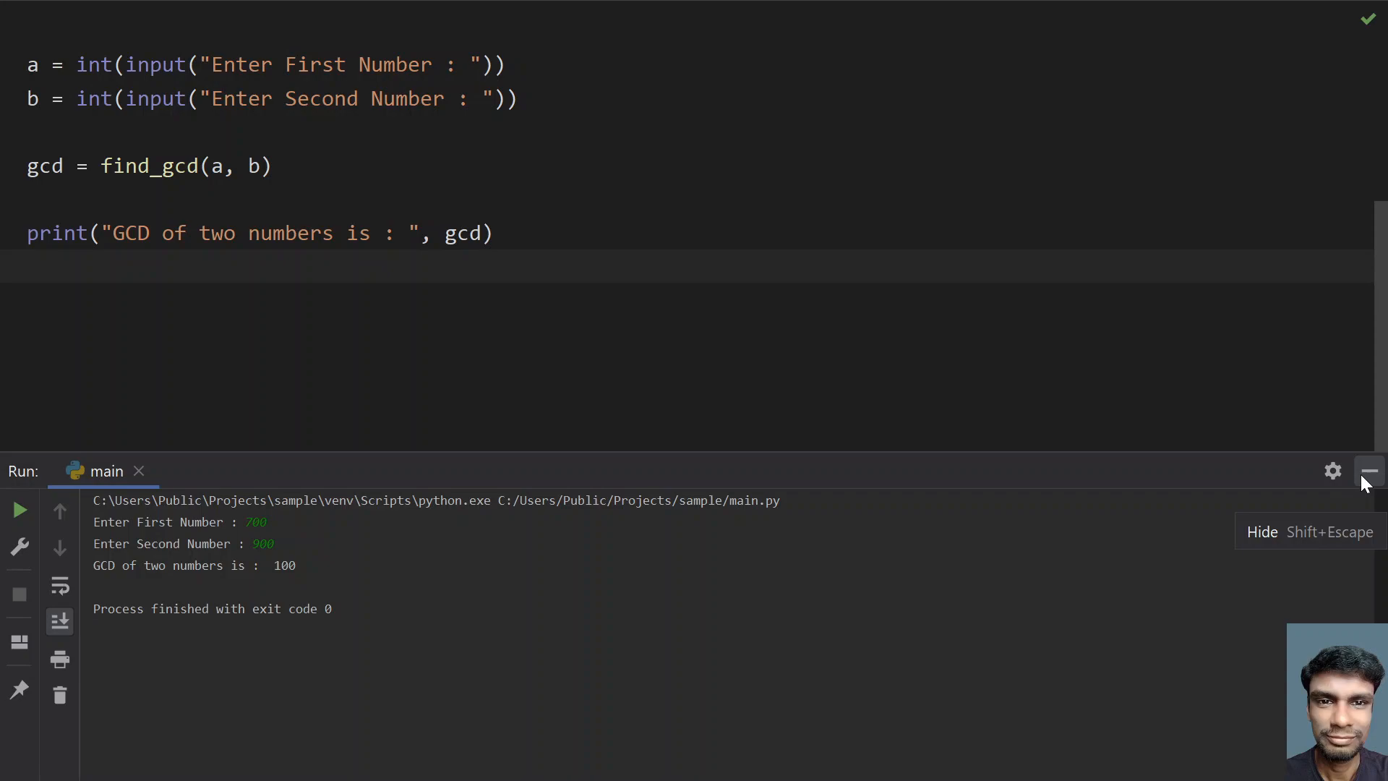
left_click(1369, 470)
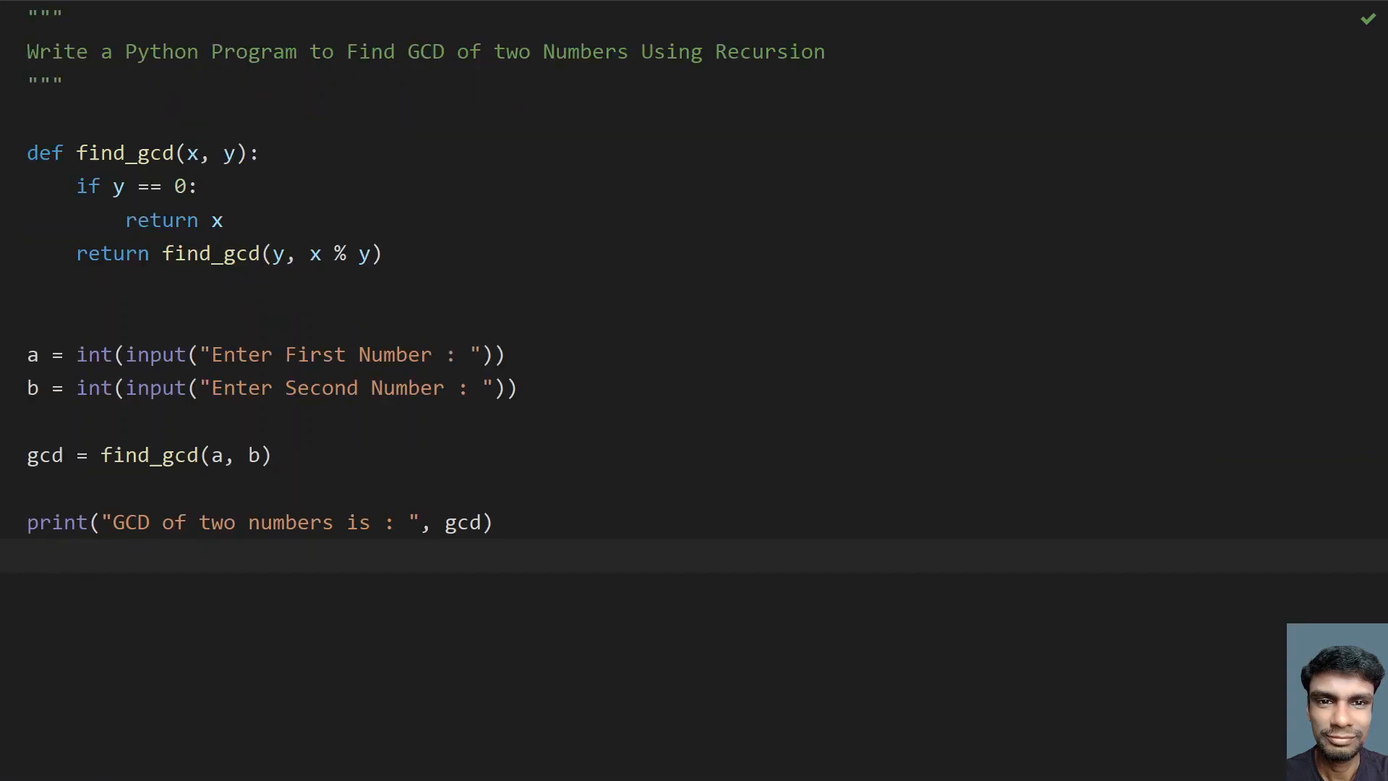
- Run 'main' a third time and enter 333 and 999, getting GCD 333
right_click(496, 355)
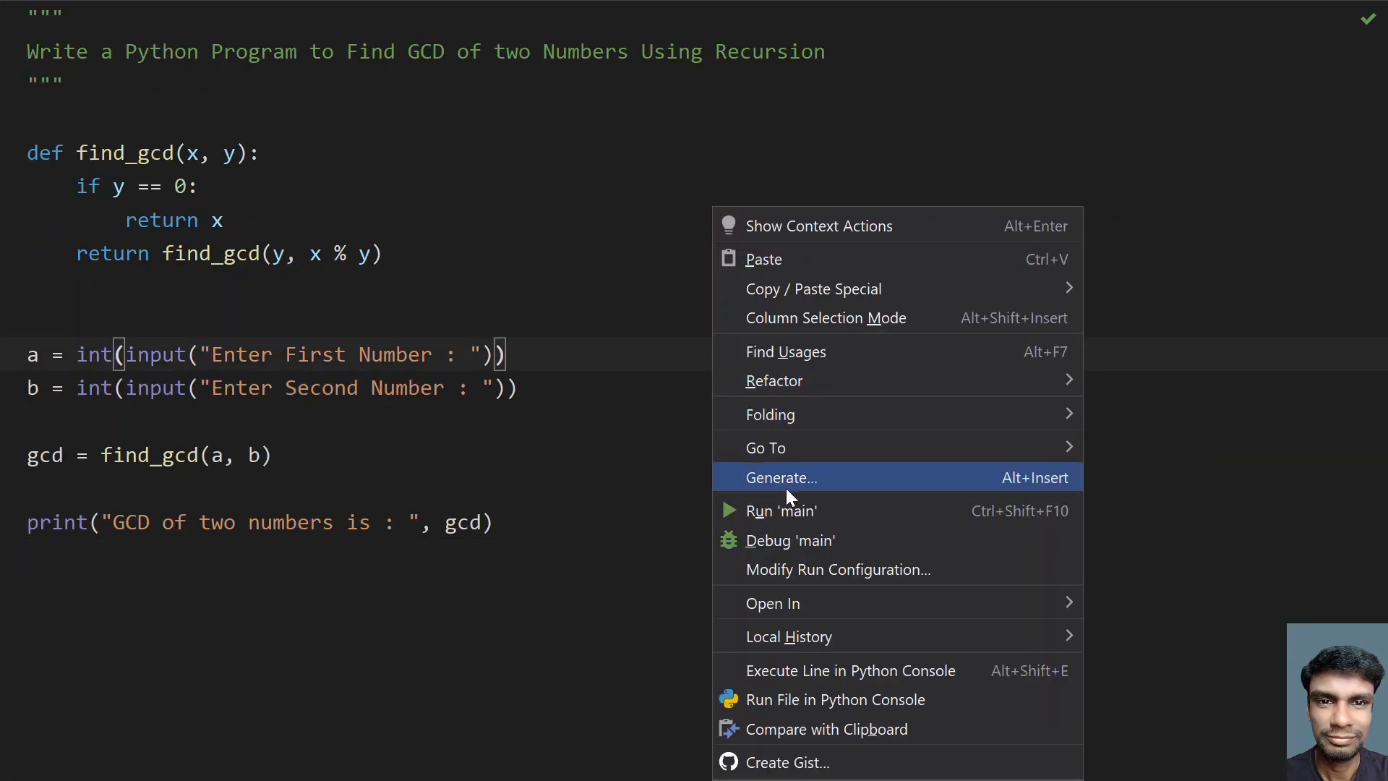
left_click(780, 510)
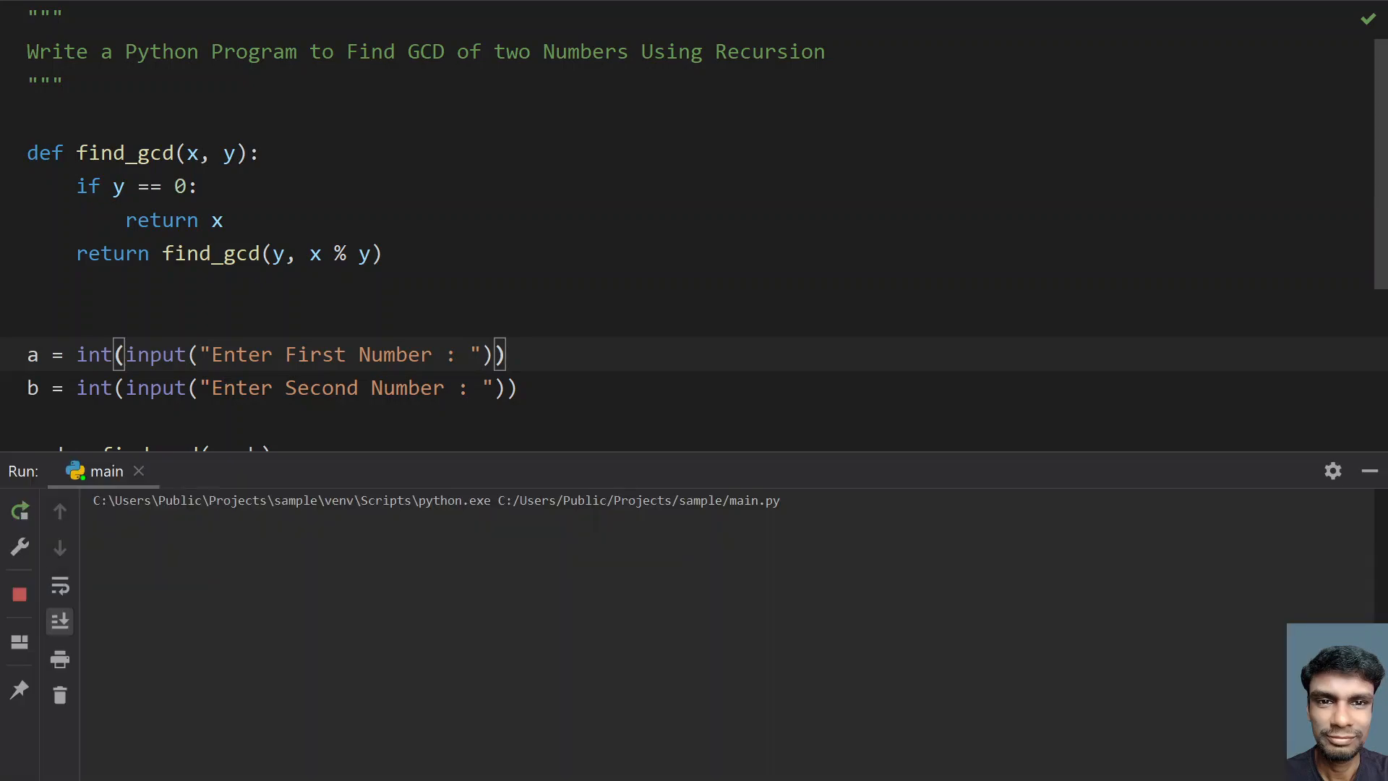
left_click(19, 511)
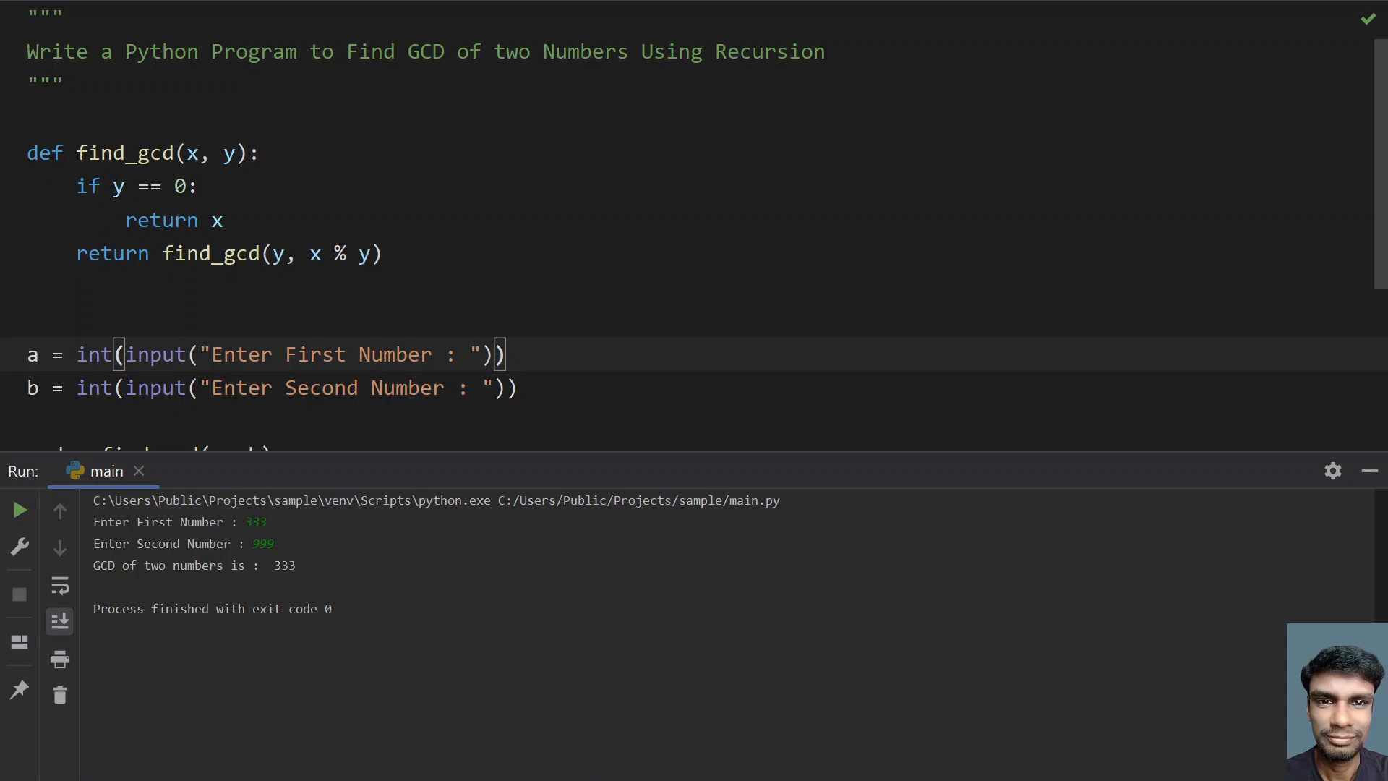
mouse_move(1368, 493)
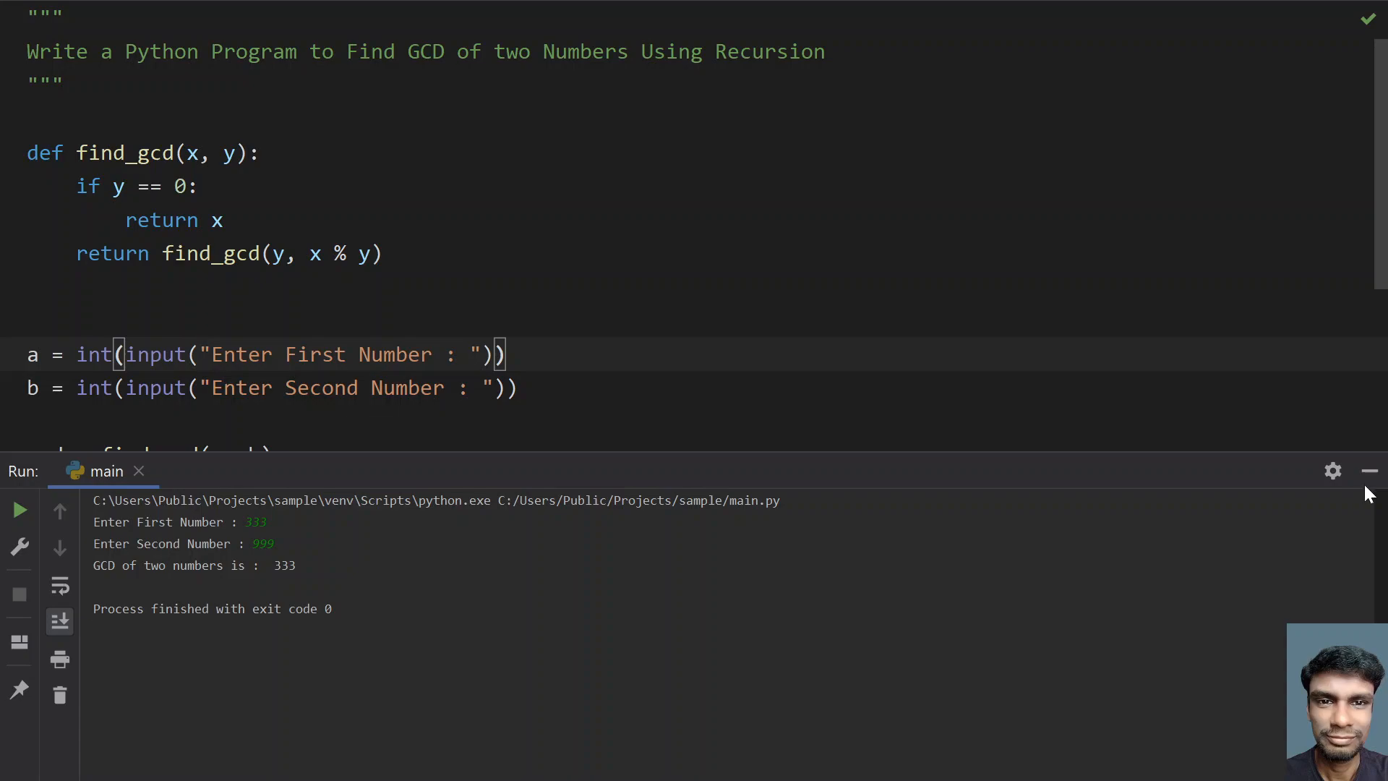